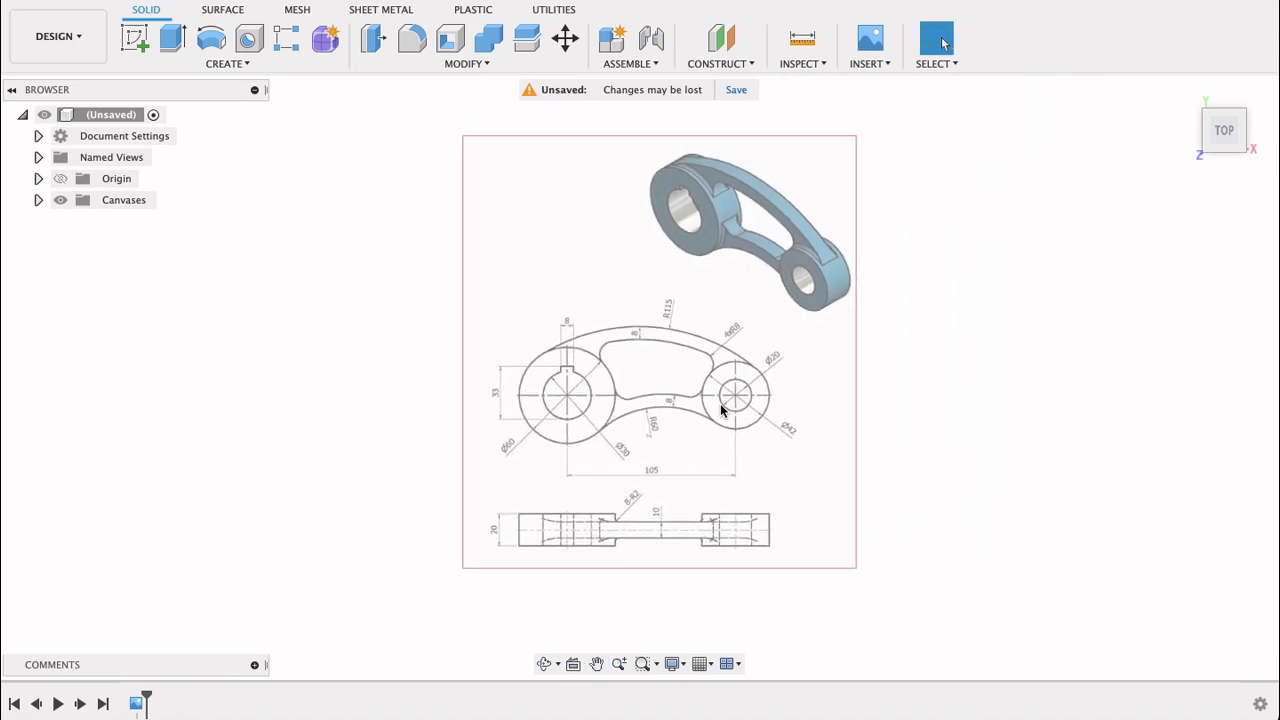
pyautogui.moveTo(724, 388)
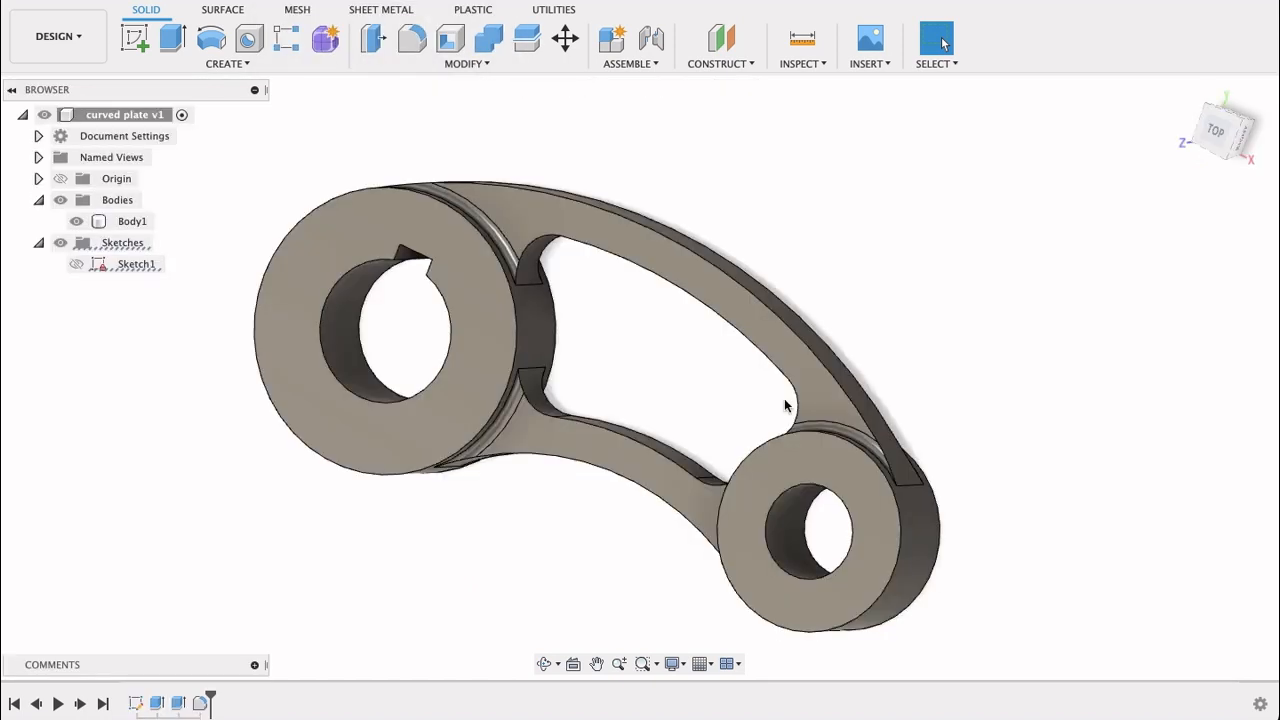
pyautogui.moveTo(1160, 264)
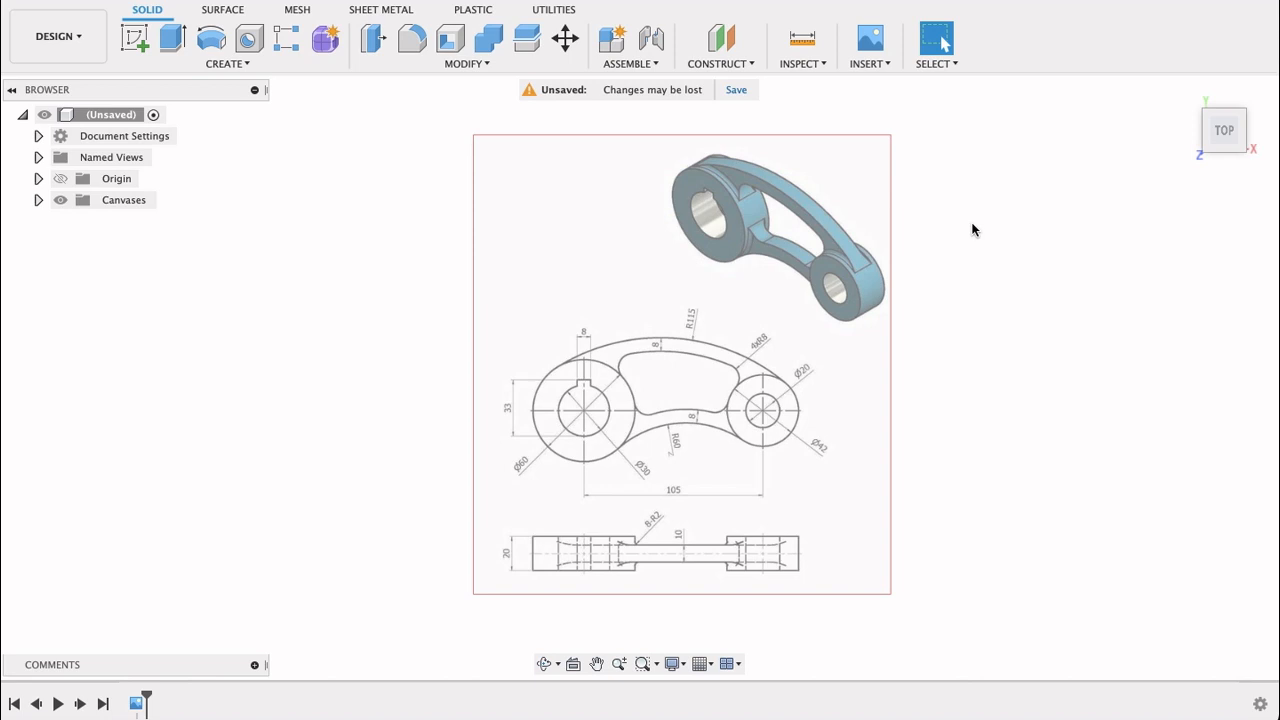
pyautogui.moveTo(976, 224)
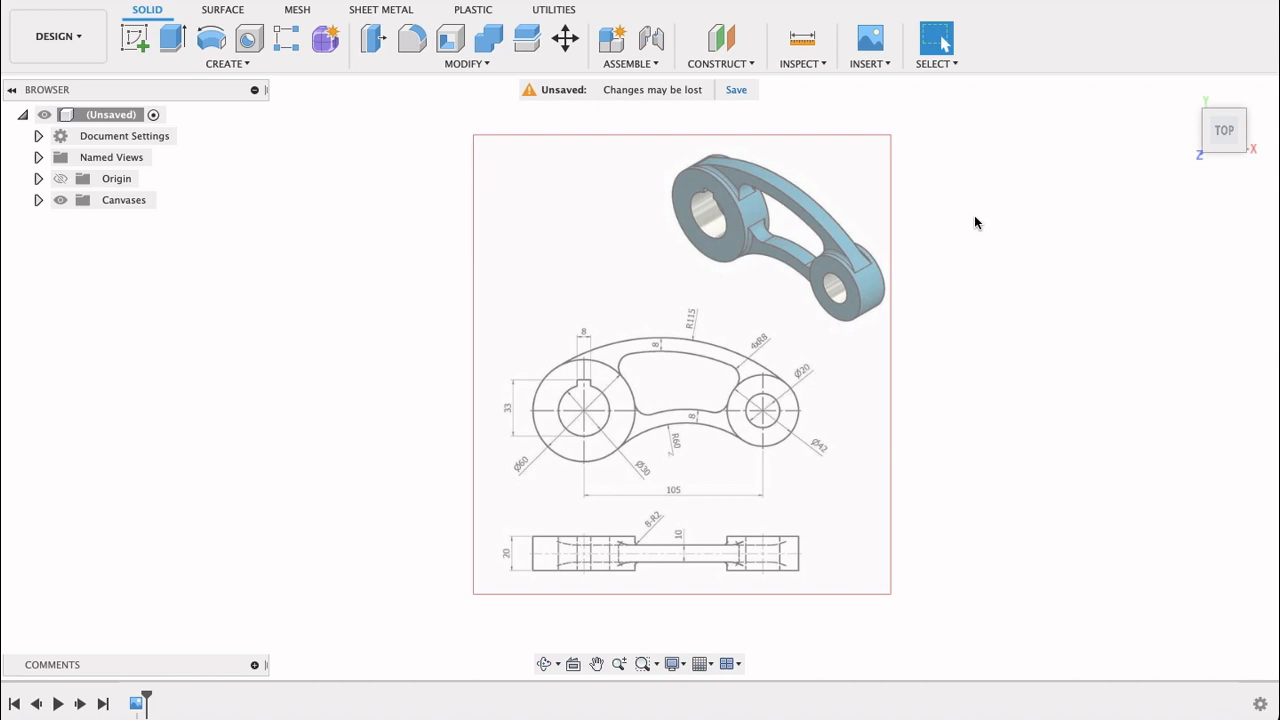
pyautogui.moveTo(940, 220)
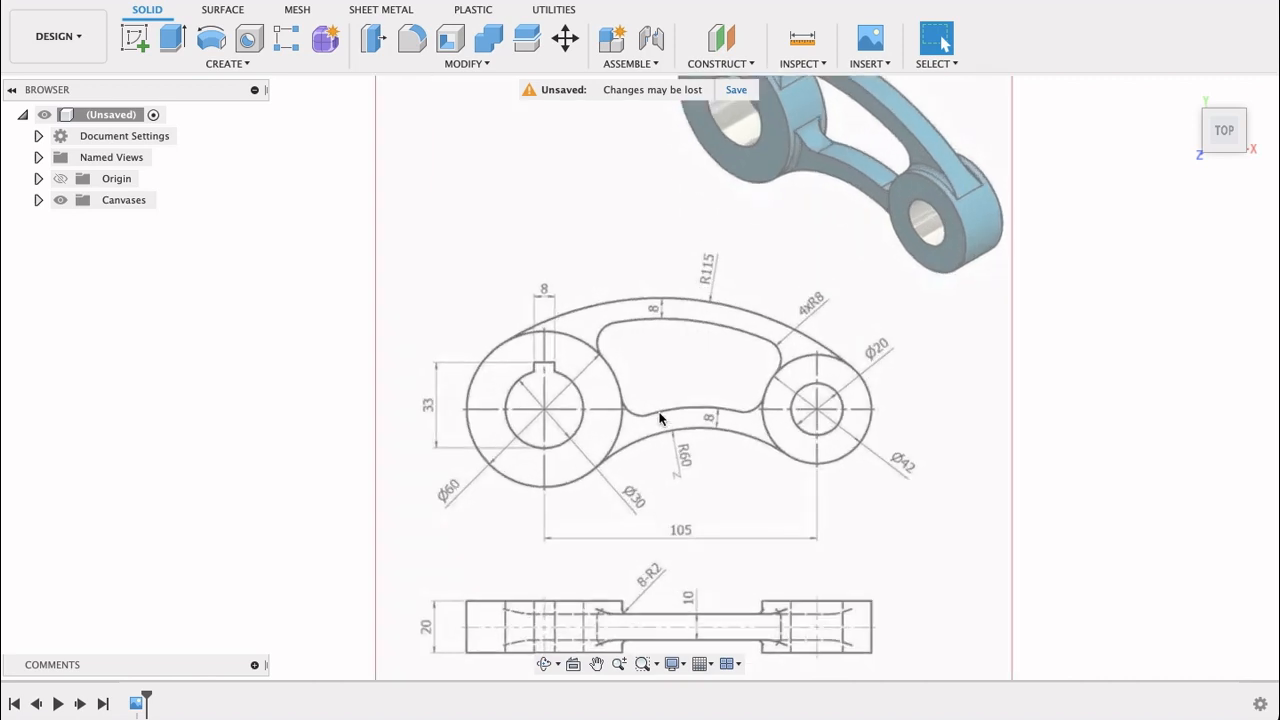
pyautogui.moveTo(870, 442)
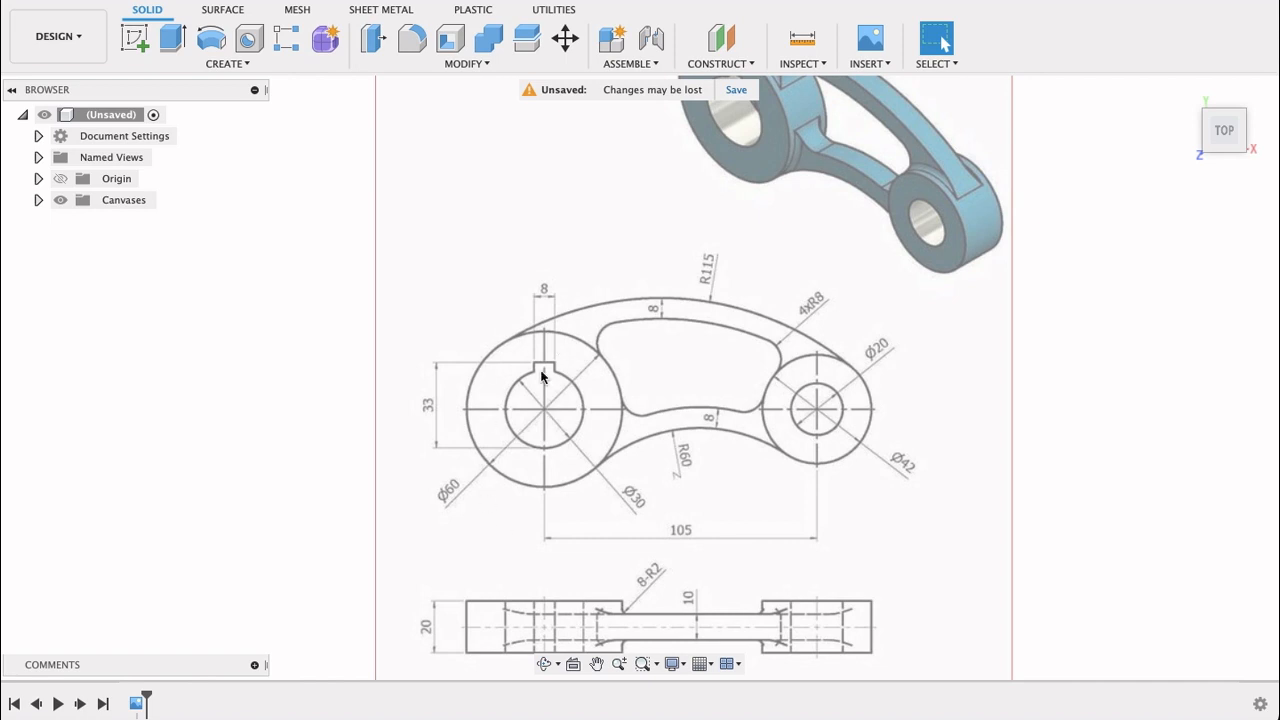
pyautogui.moveTo(826, 498)
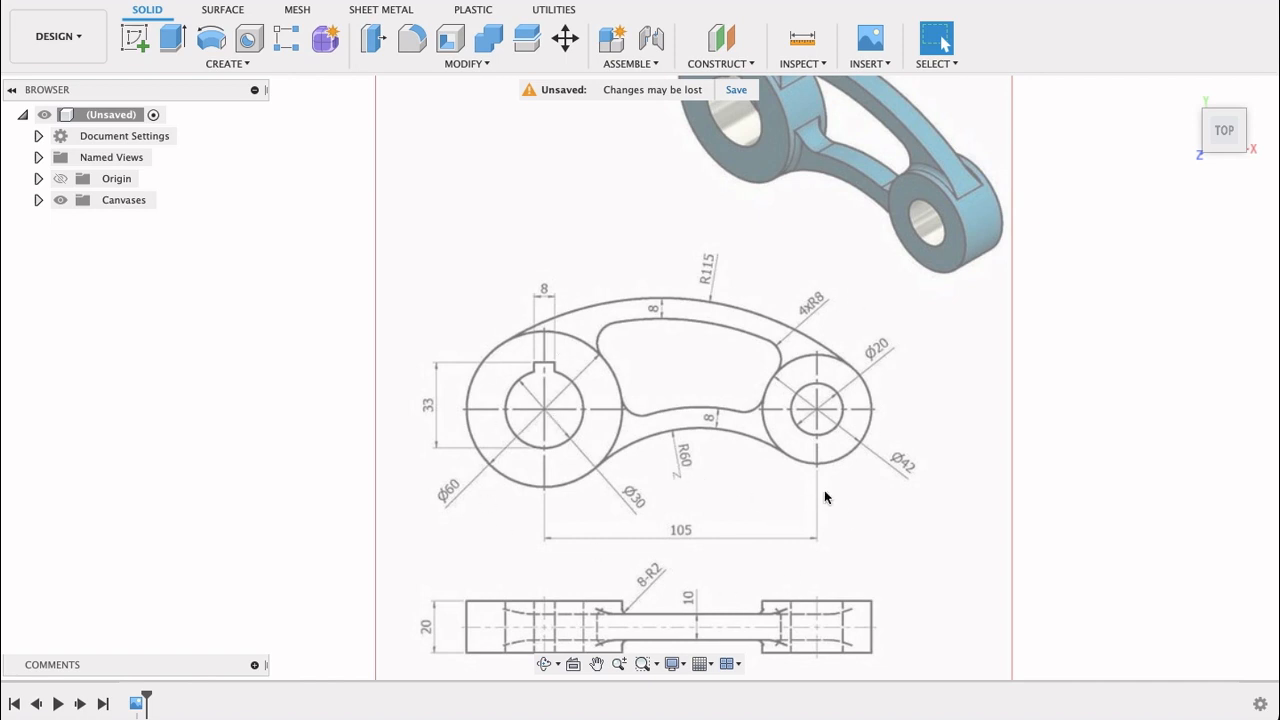
pyautogui.moveTo(724, 478)
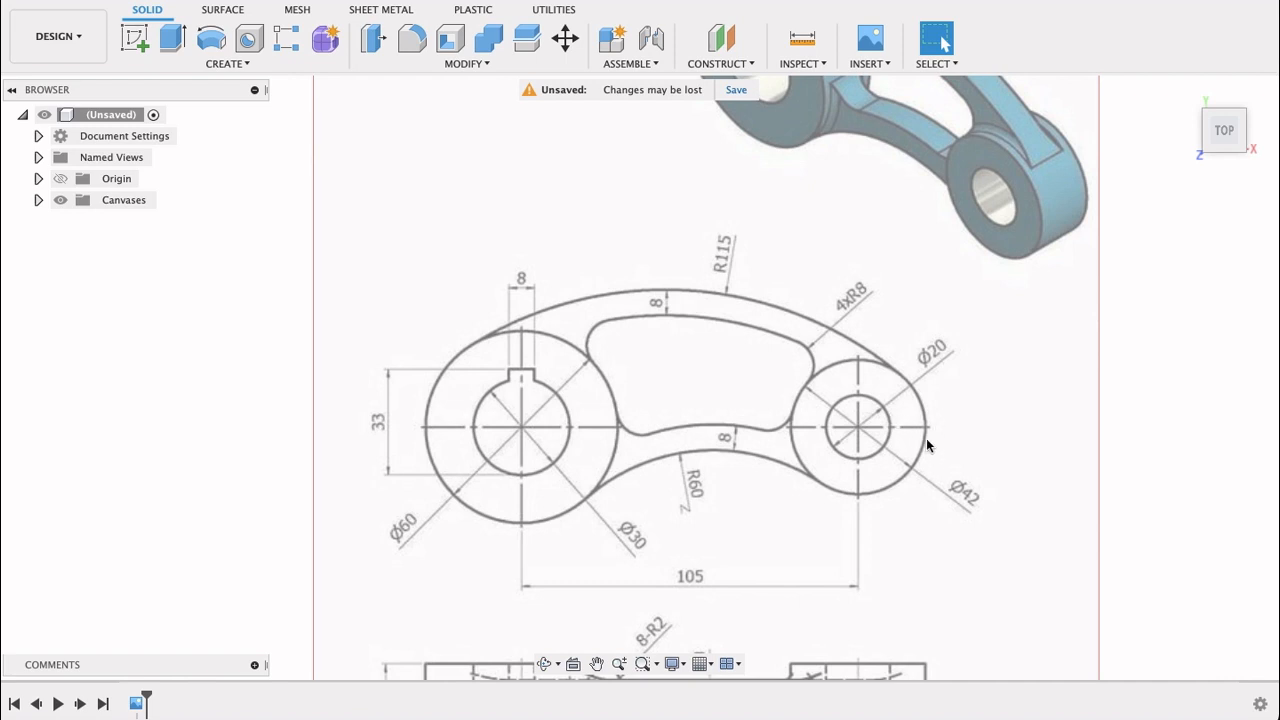
pyautogui.moveTo(718, 248)
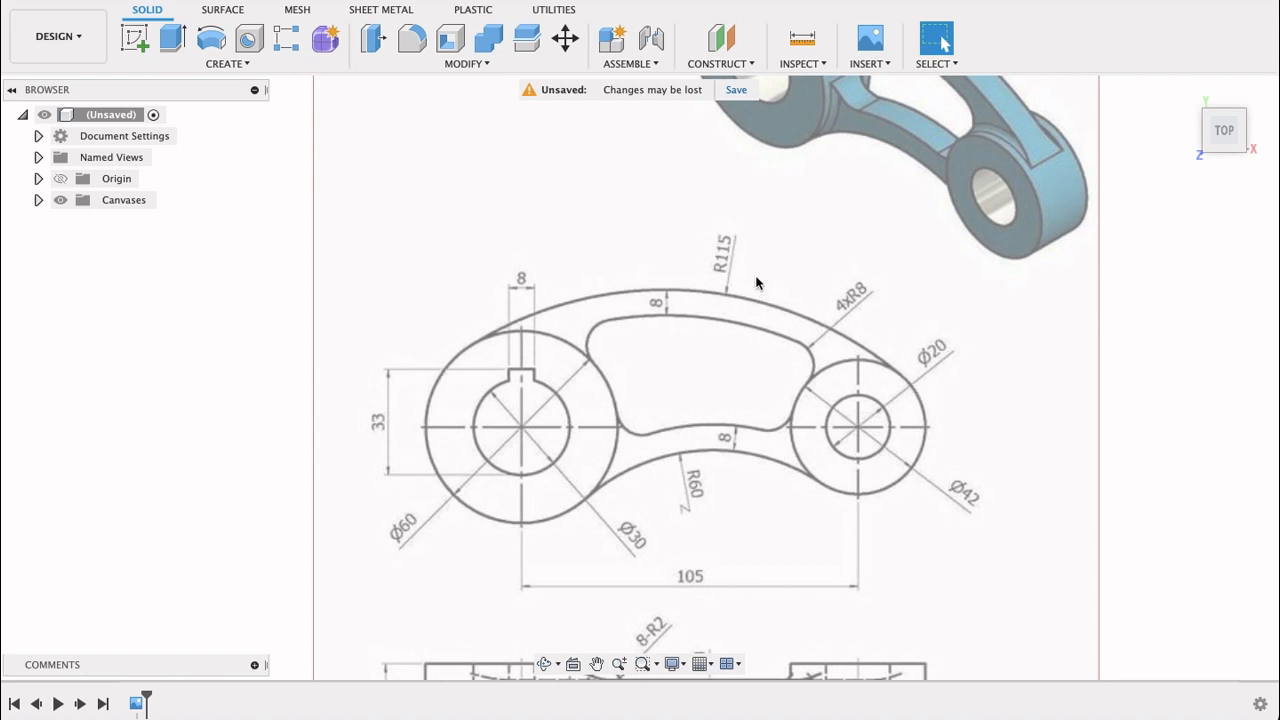
pyautogui.moveTo(732, 240)
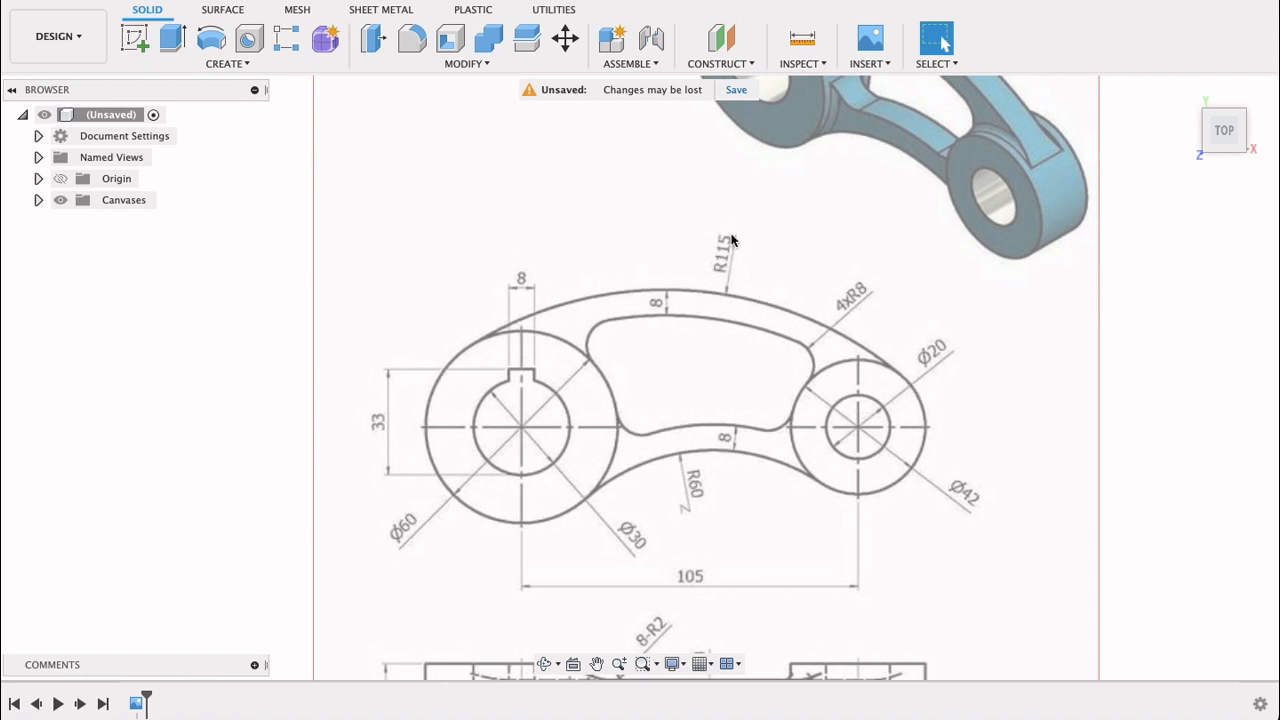
pyautogui.moveTo(728, 268)
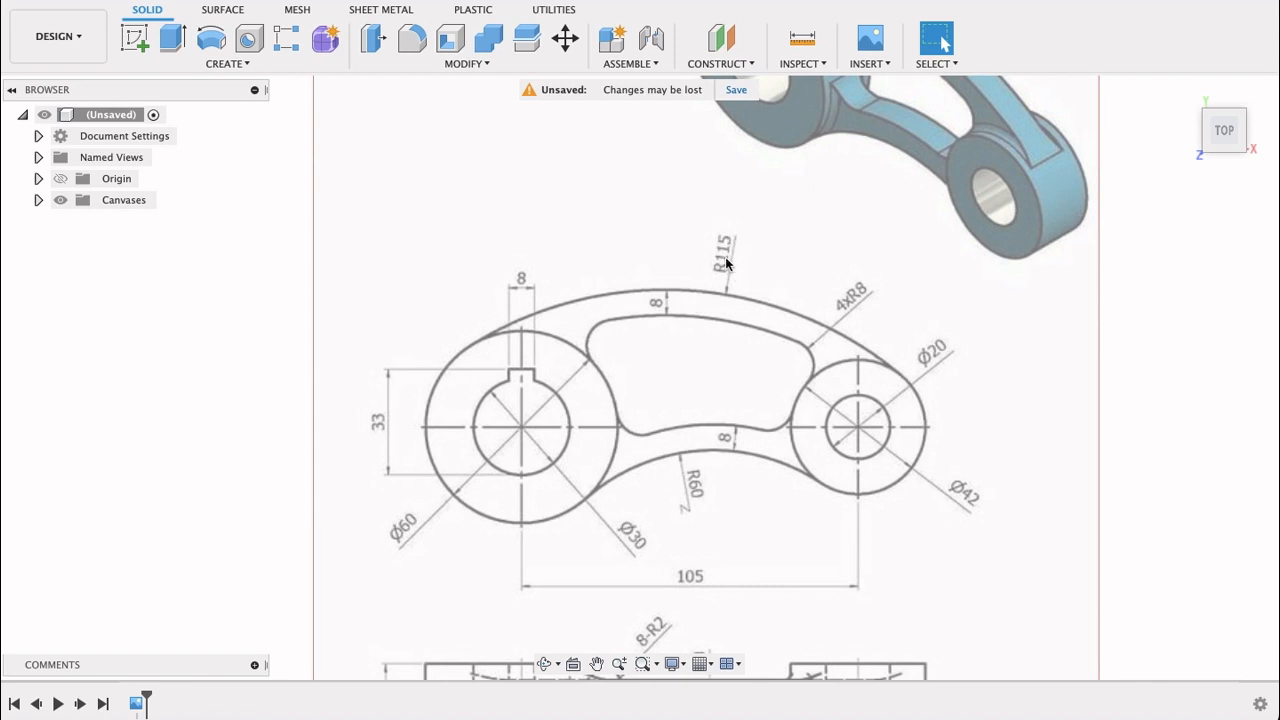
pyautogui.moveTo(904, 398)
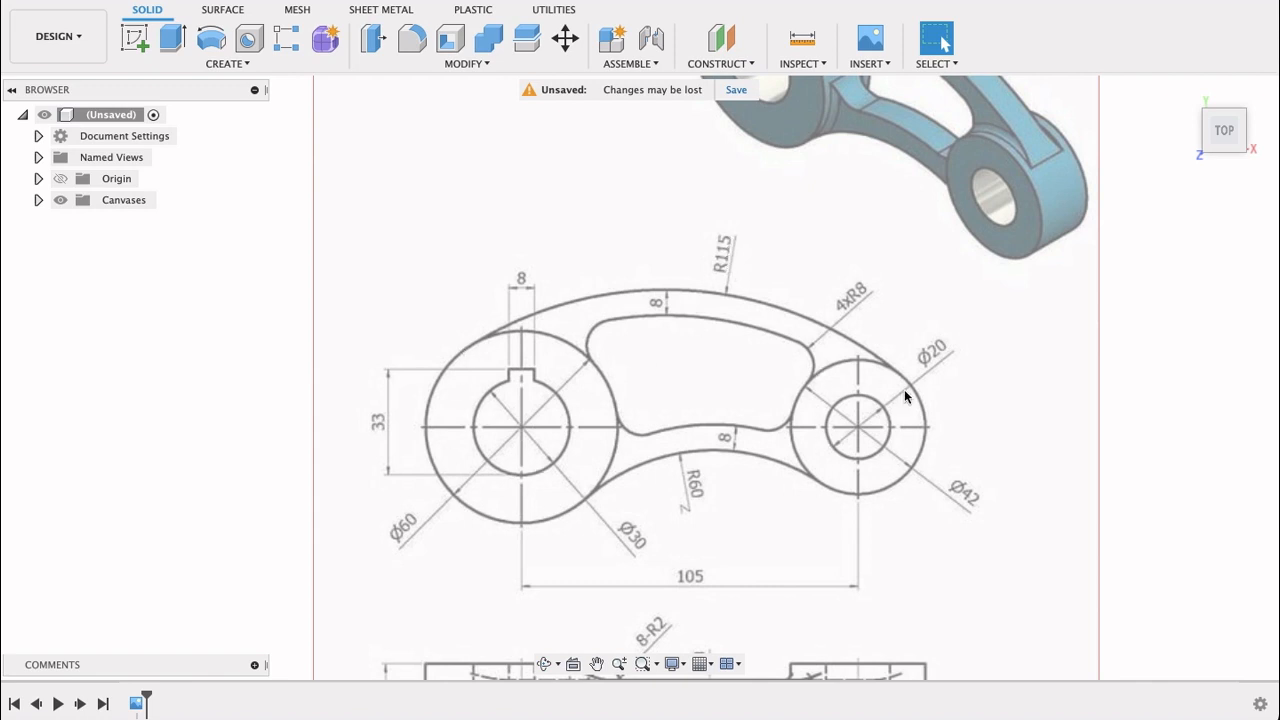
pyautogui.moveTo(716, 516)
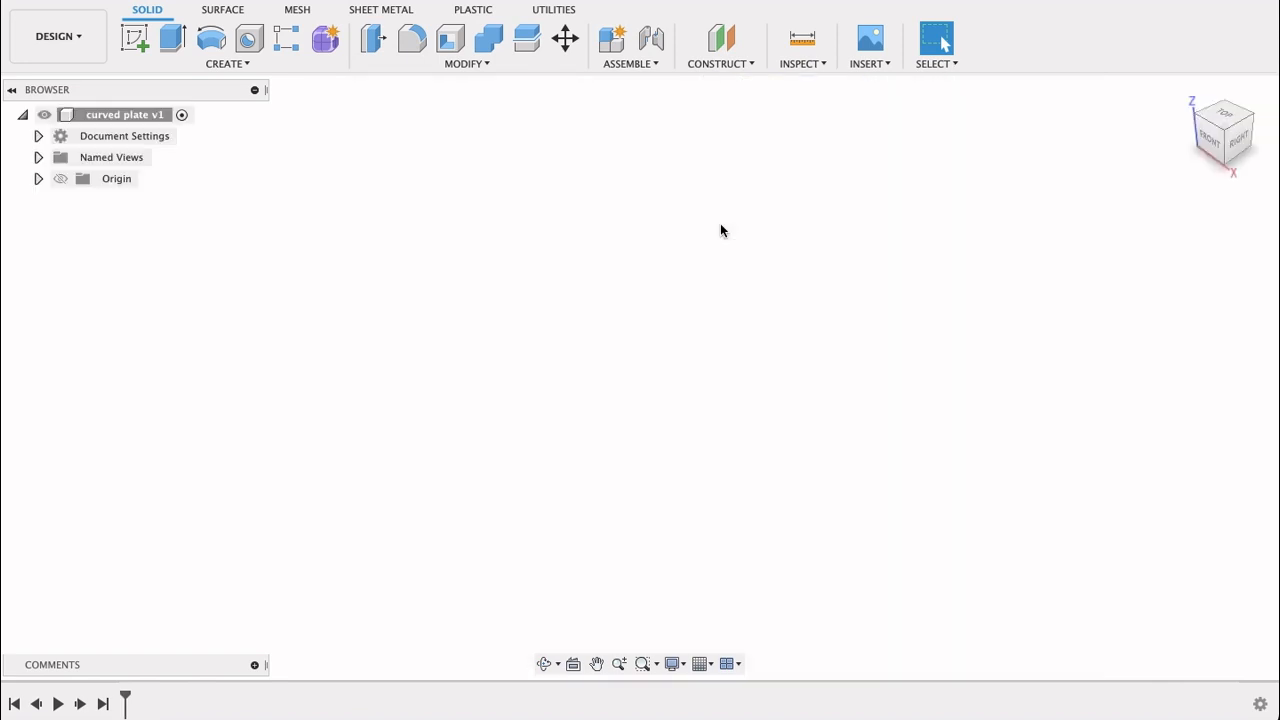
# Begin a new sketch and draw a 230 mm centre-diameter circle on the origin
pyautogui.click(134, 38)
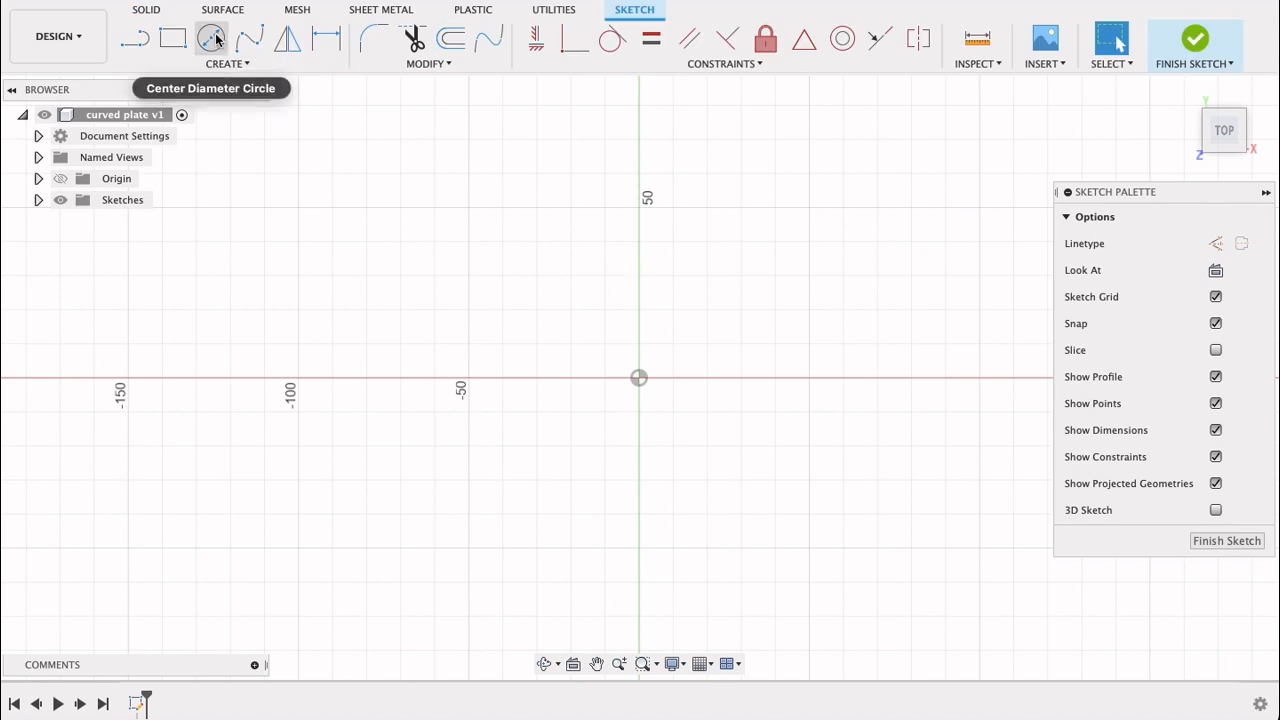
pyautogui.click(212, 38)
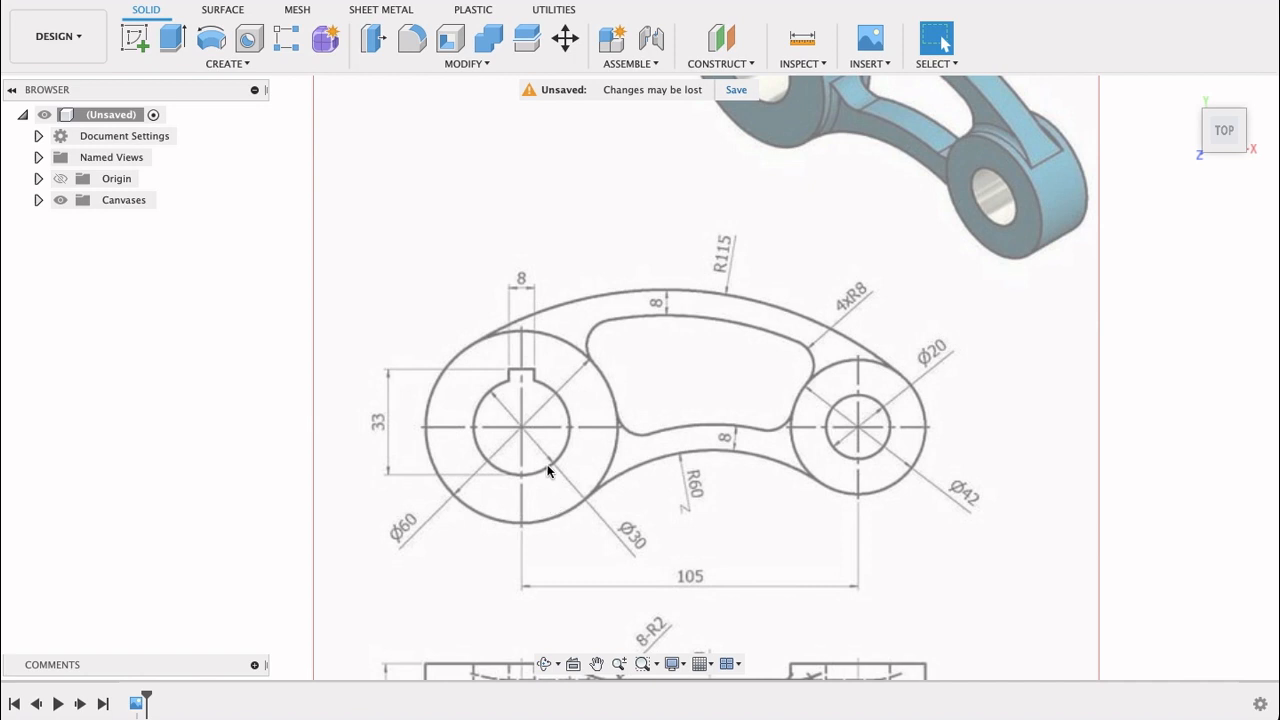
pyautogui.moveTo(928, 486)
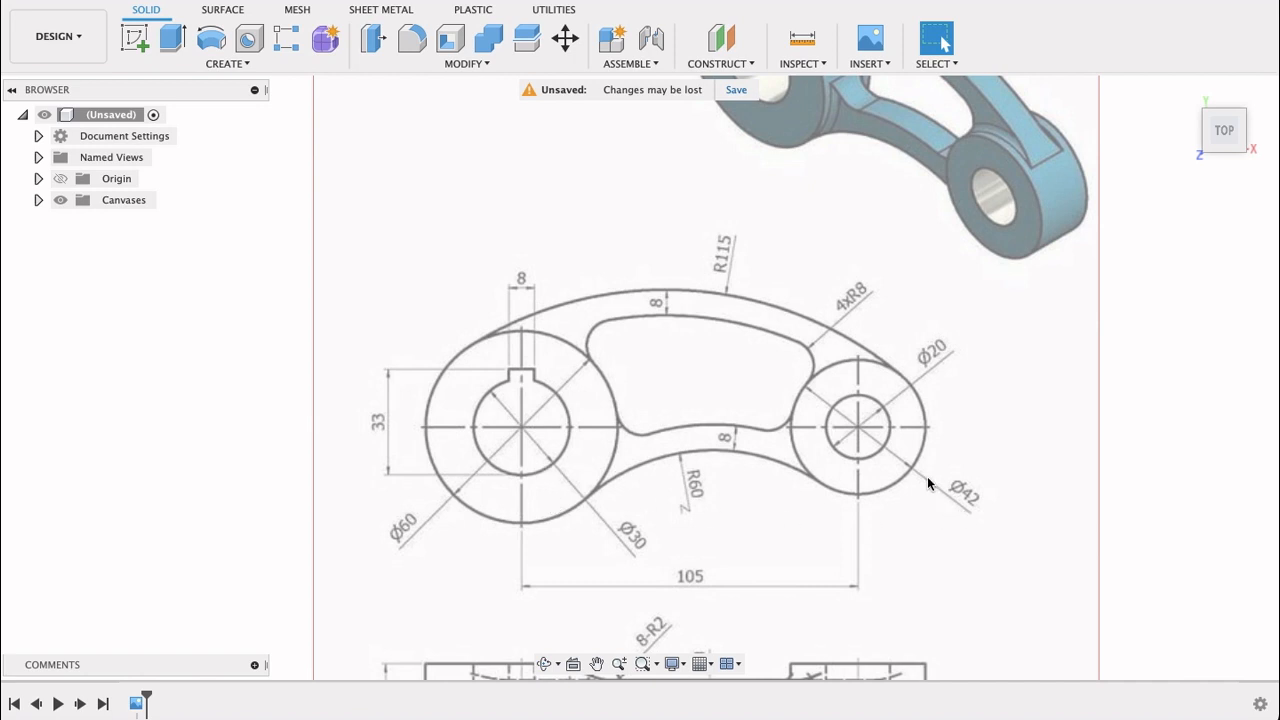
pyautogui.moveTo(734, 348)
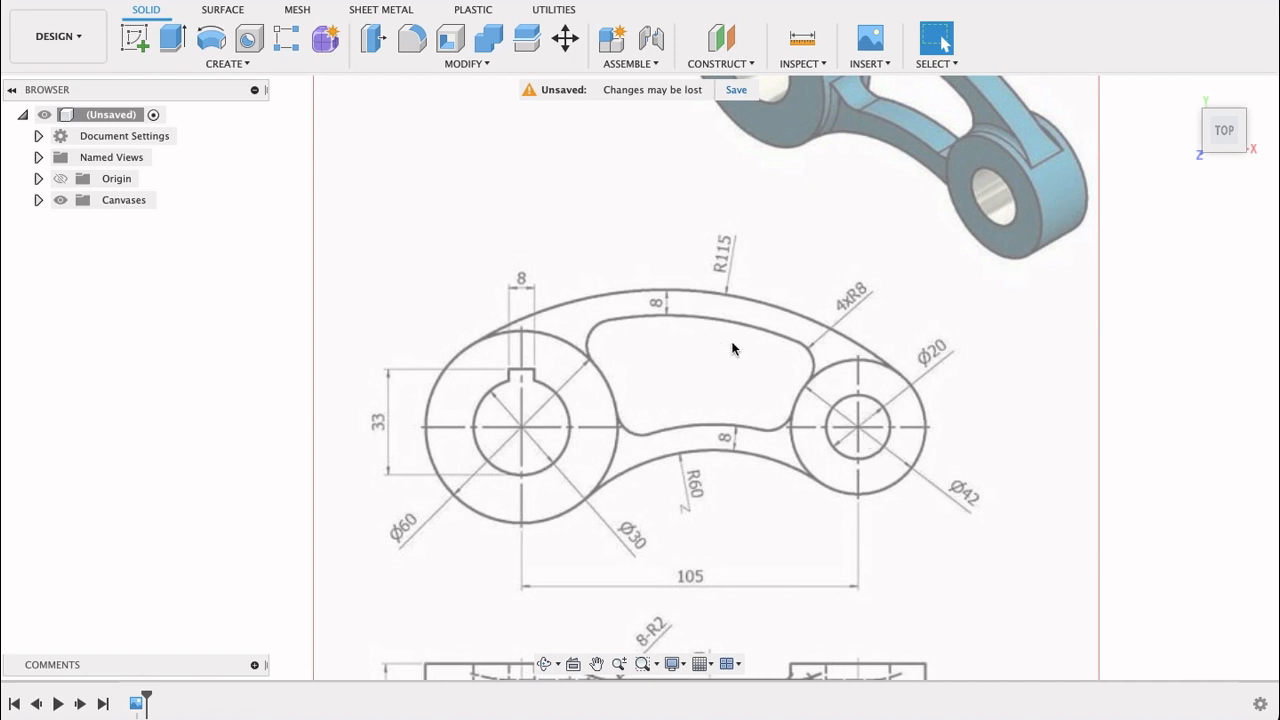
pyautogui.click(12, 88)
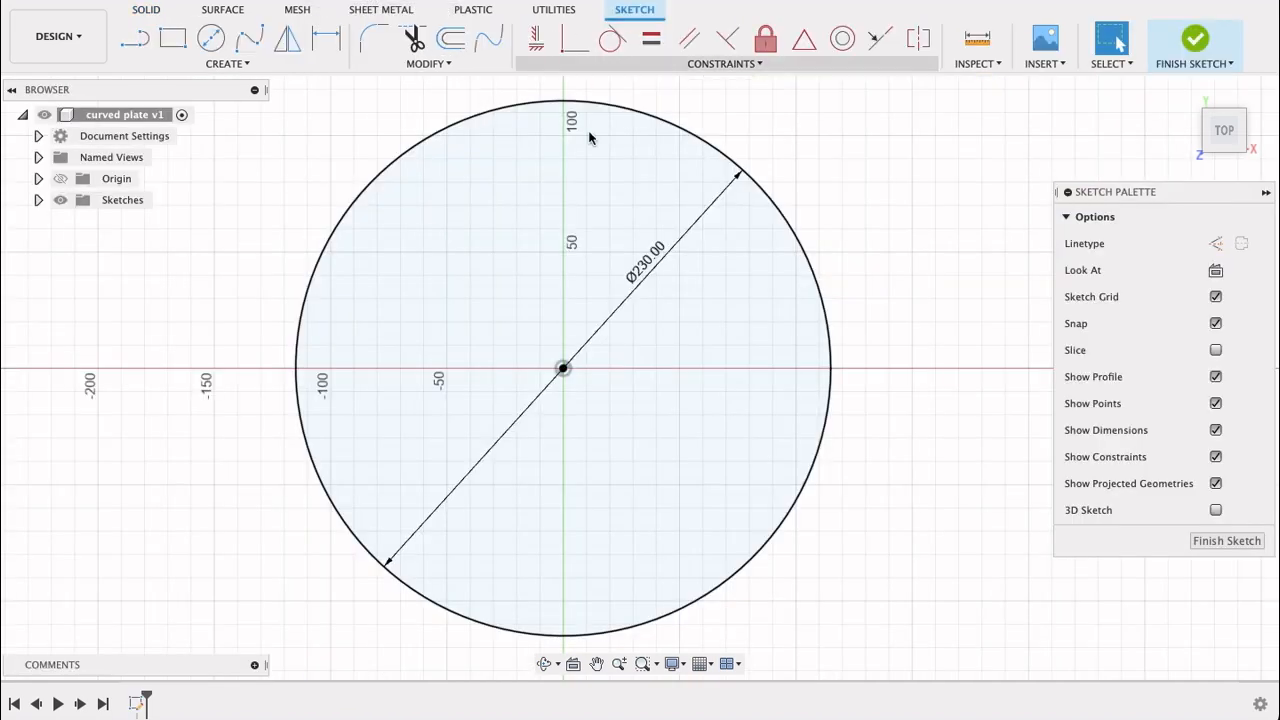
# Draw concentric 60 mm and 30 mm circles for the left boss
pyautogui.click(212, 38)
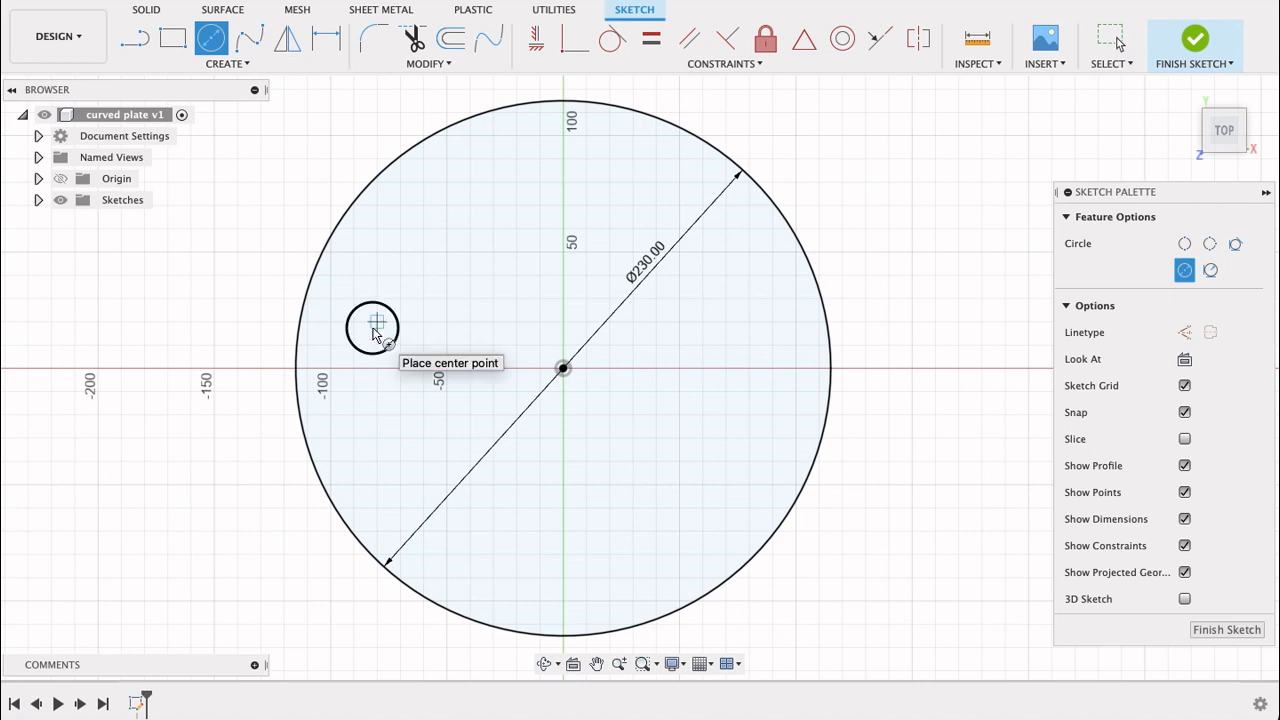
pyautogui.click(376, 322)
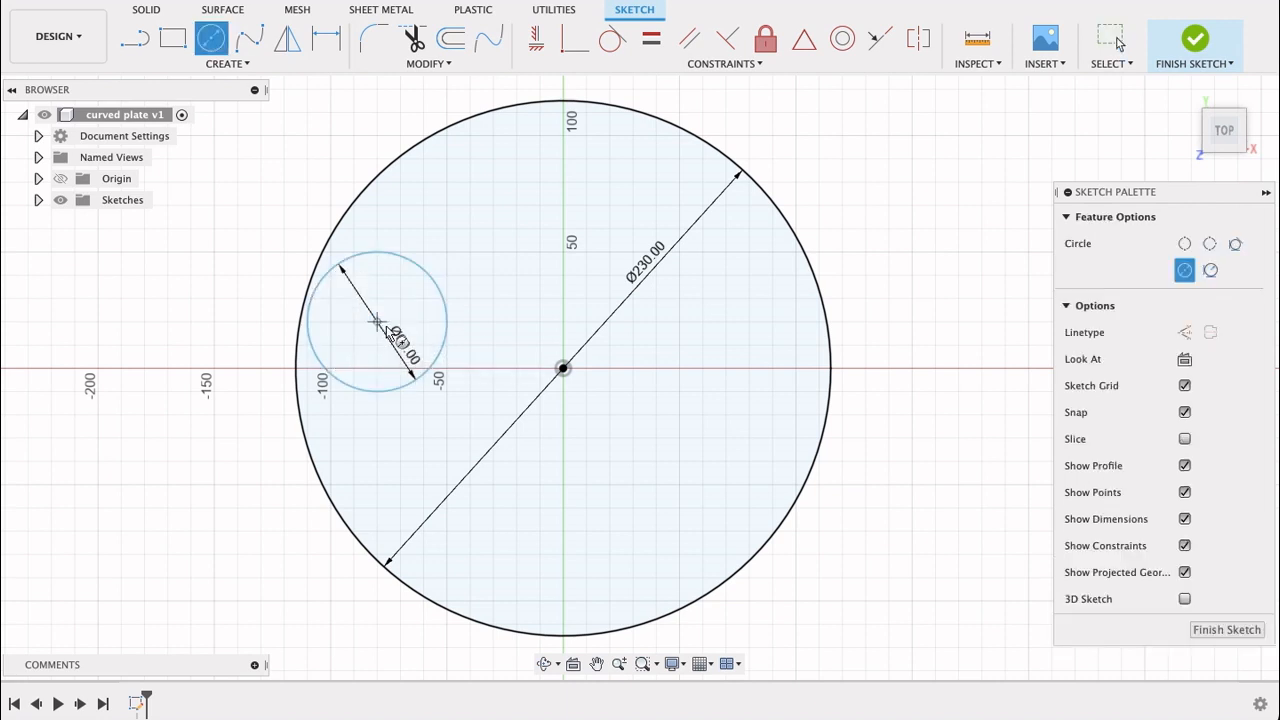
pyautogui.write('2')
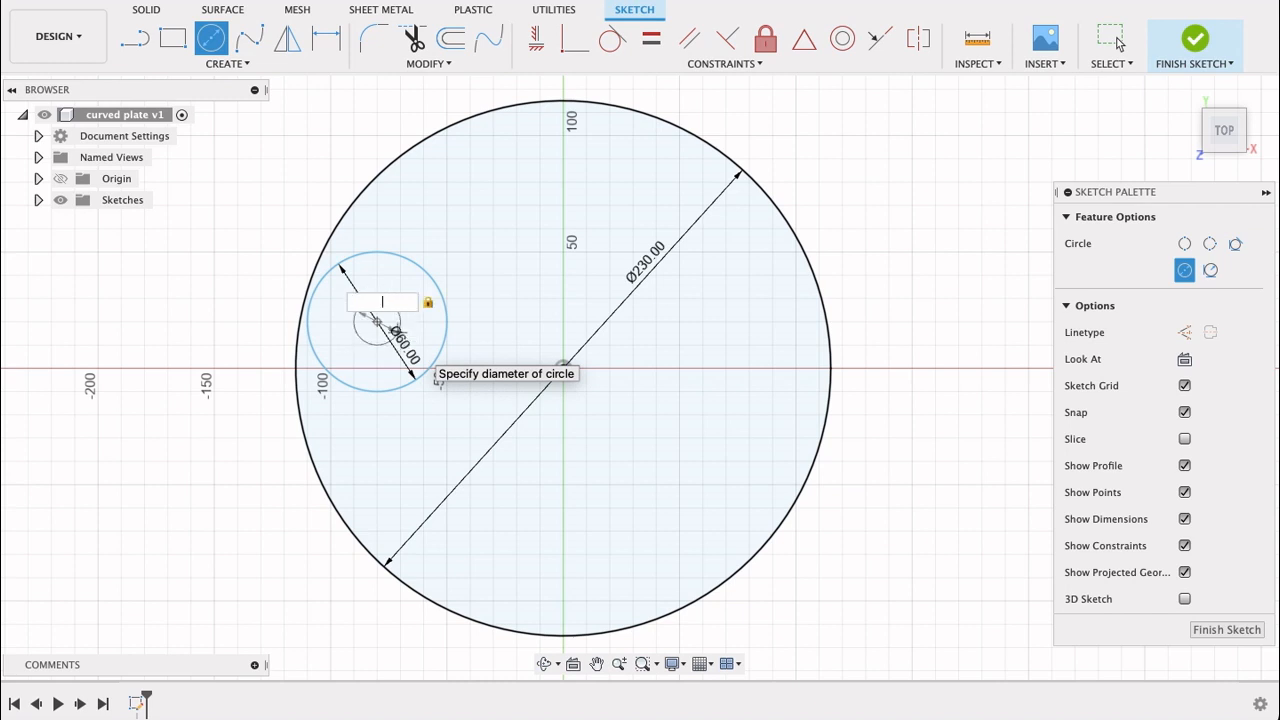
pyautogui.write('30')
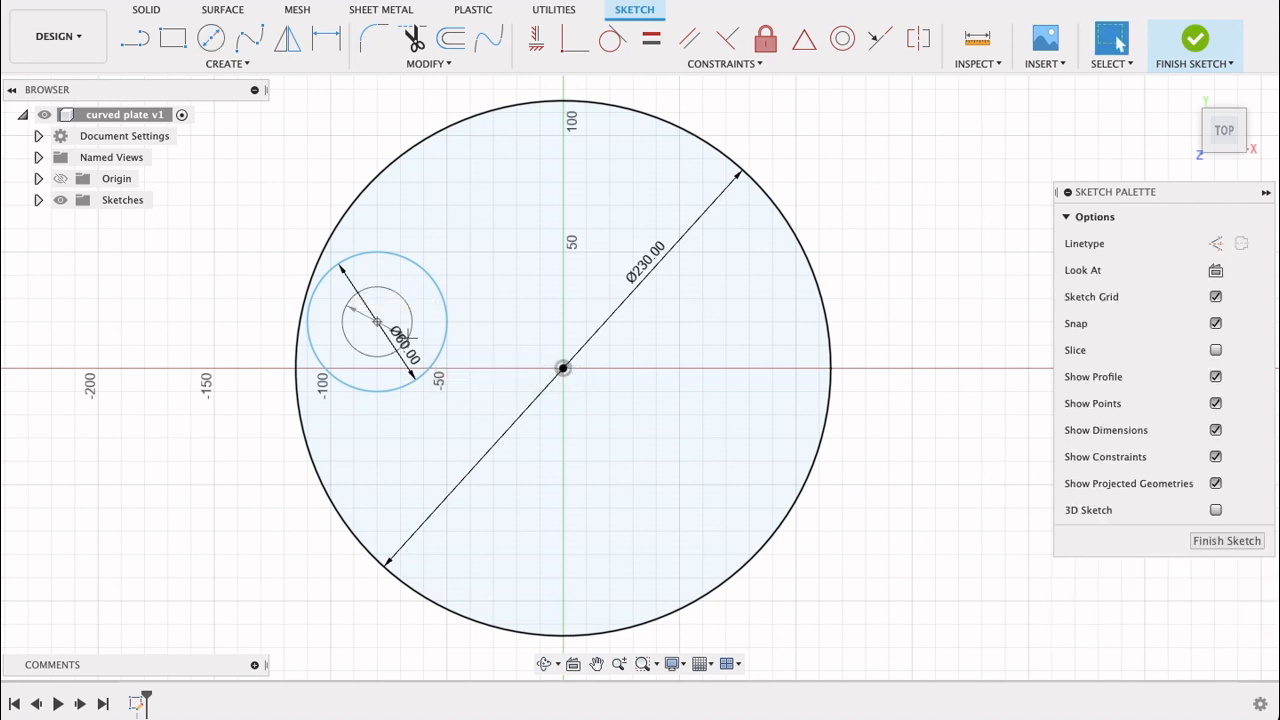
pyautogui.click(378, 320)
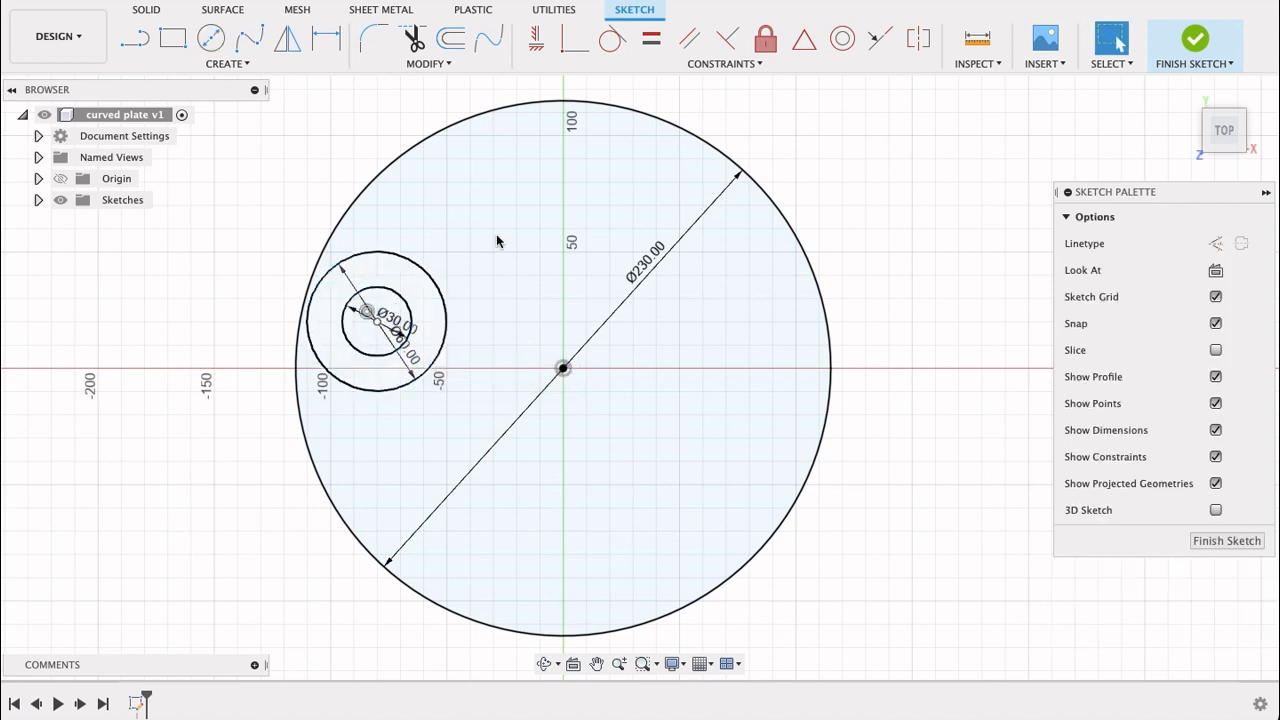
# Draw the 42 mm right boss circle with its inner bore circle
pyautogui.click(210, 38)
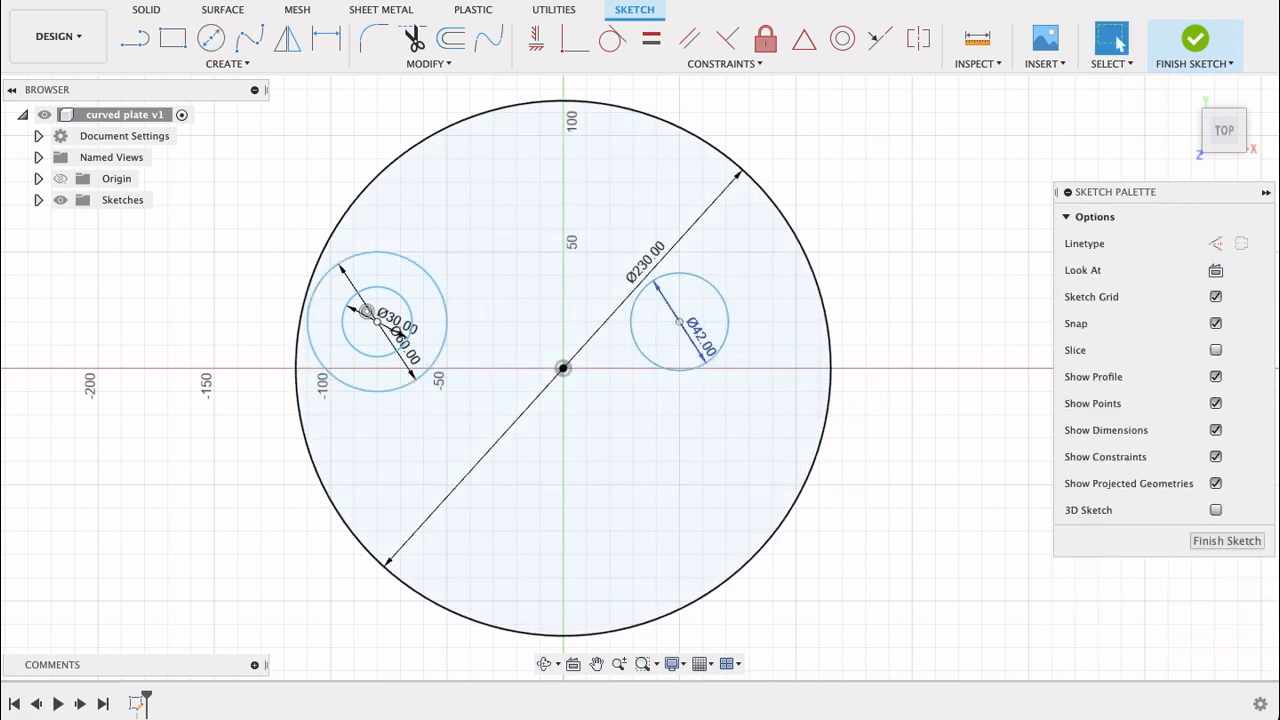
pyautogui.click(212, 38)
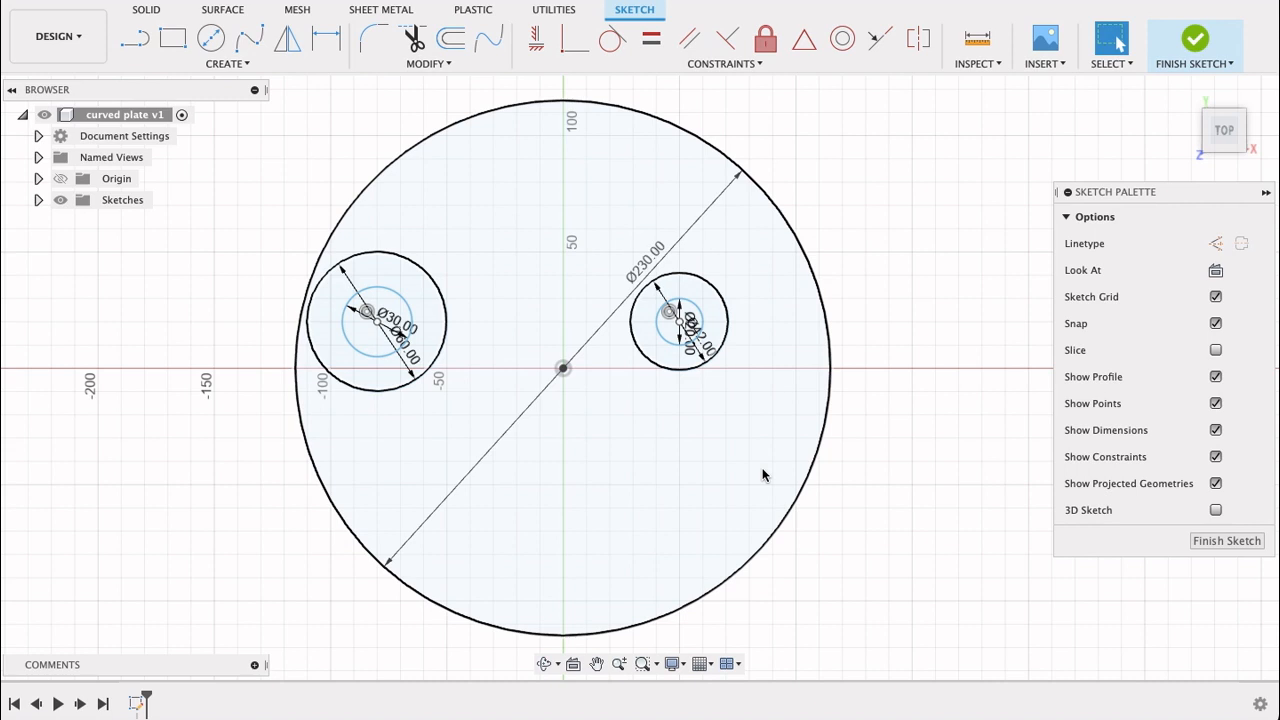
# Constrain each boss's outer circle tangent to the 230 mm circle
pyautogui.click(1194, 38)
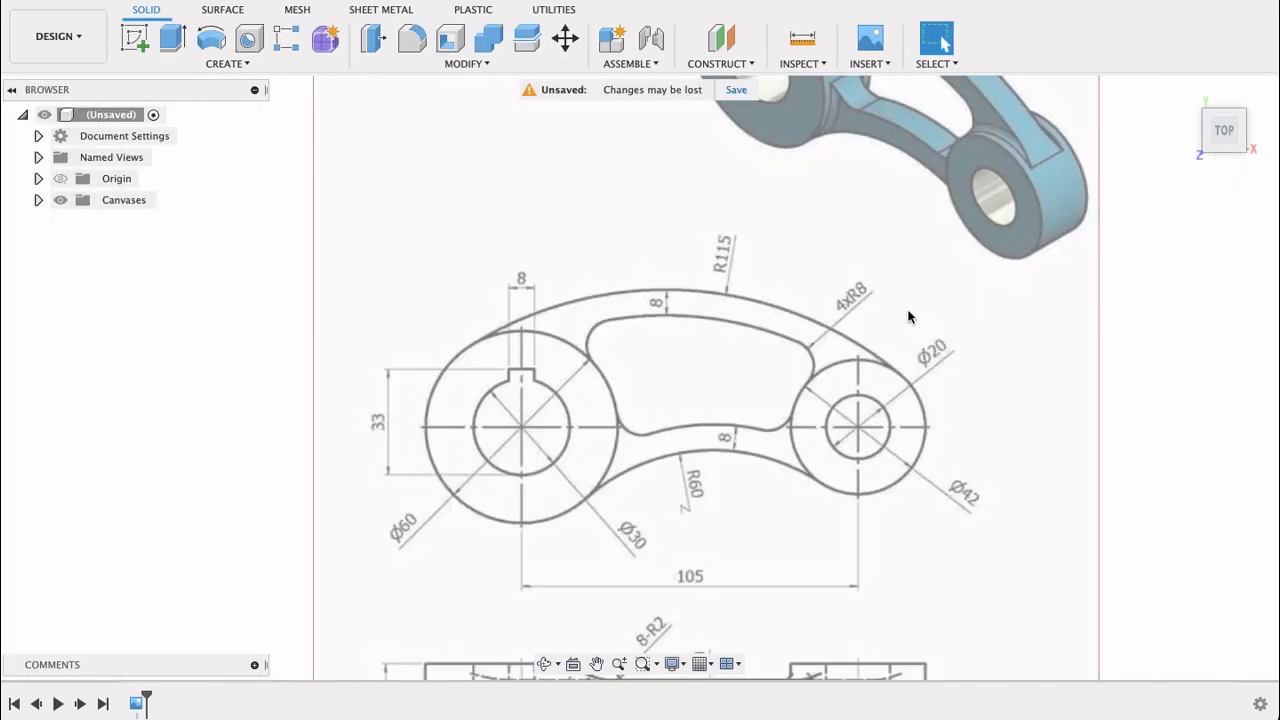
pyautogui.moveTo(812, 438)
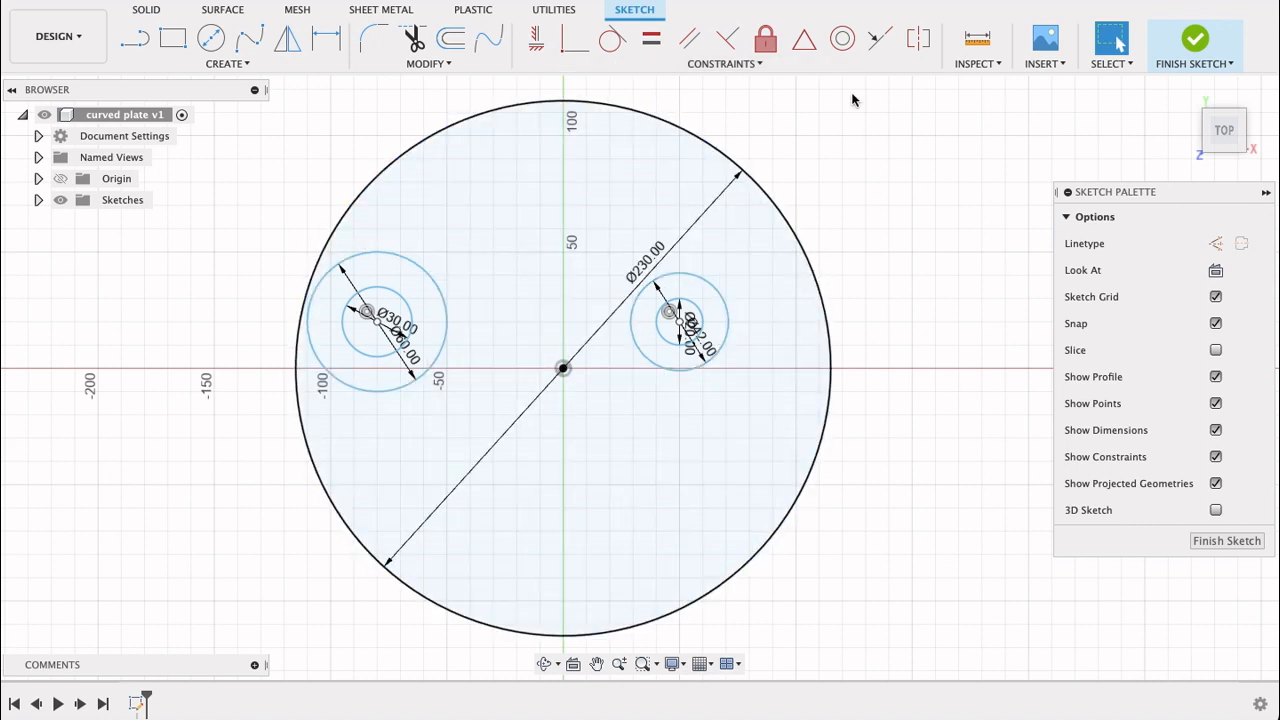
pyautogui.moveTo(612, 38)
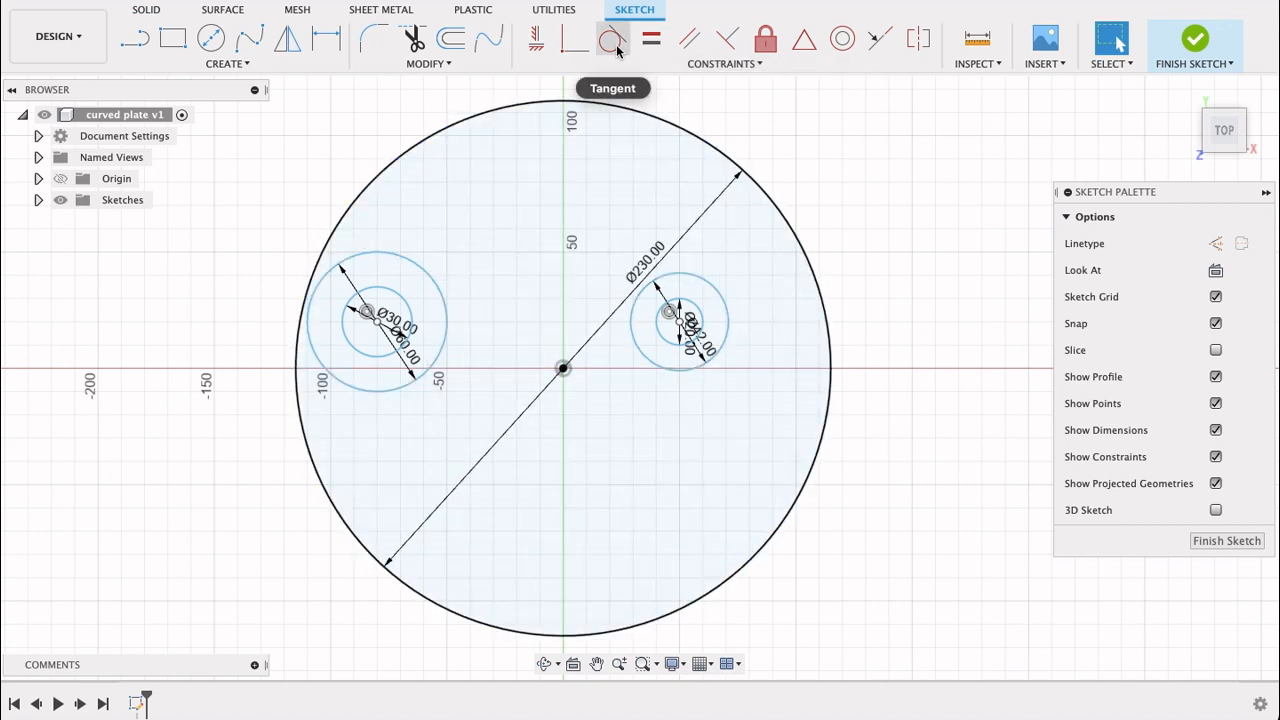
pyautogui.moveTo(612, 40)
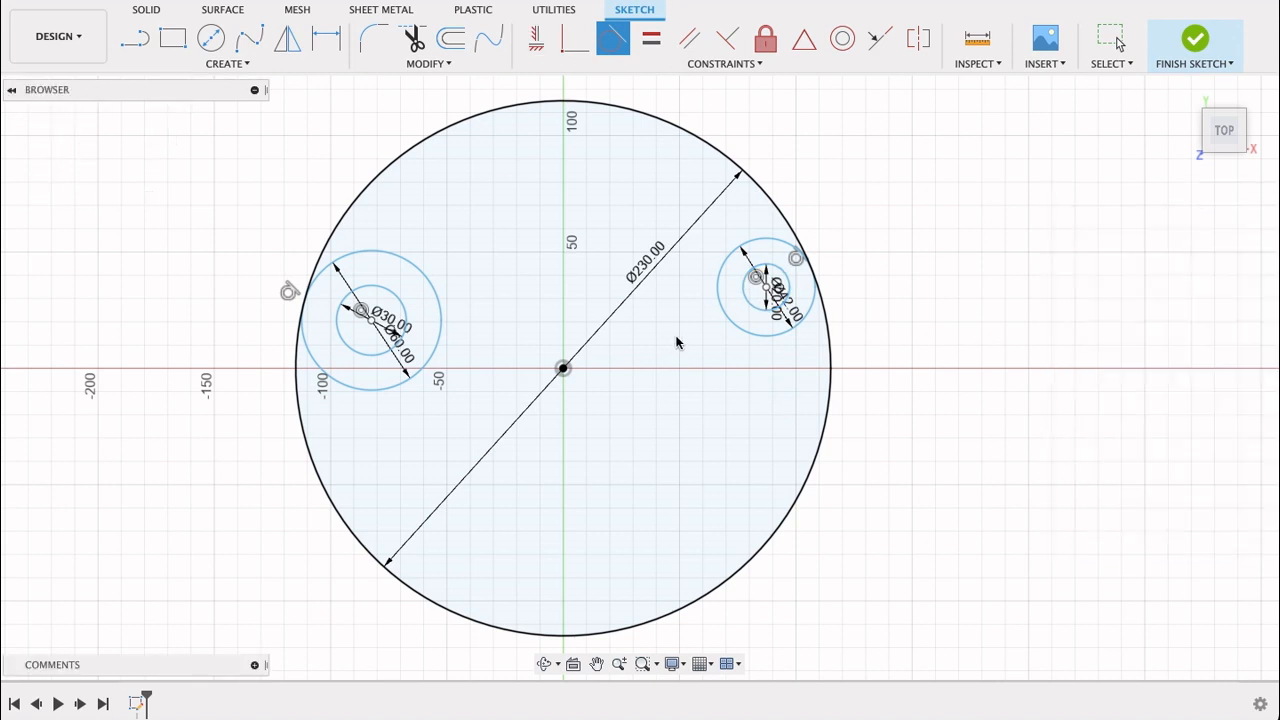
pyautogui.click(1194, 44)
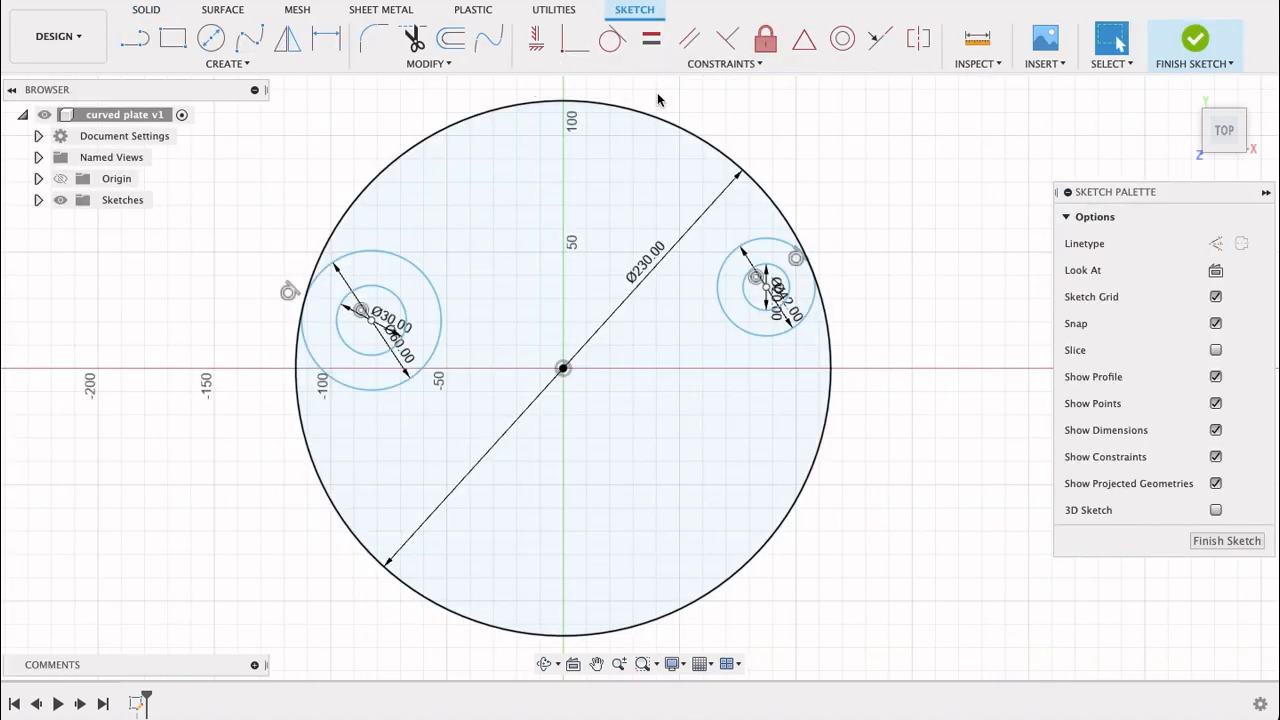
pyautogui.moveTo(536, 40)
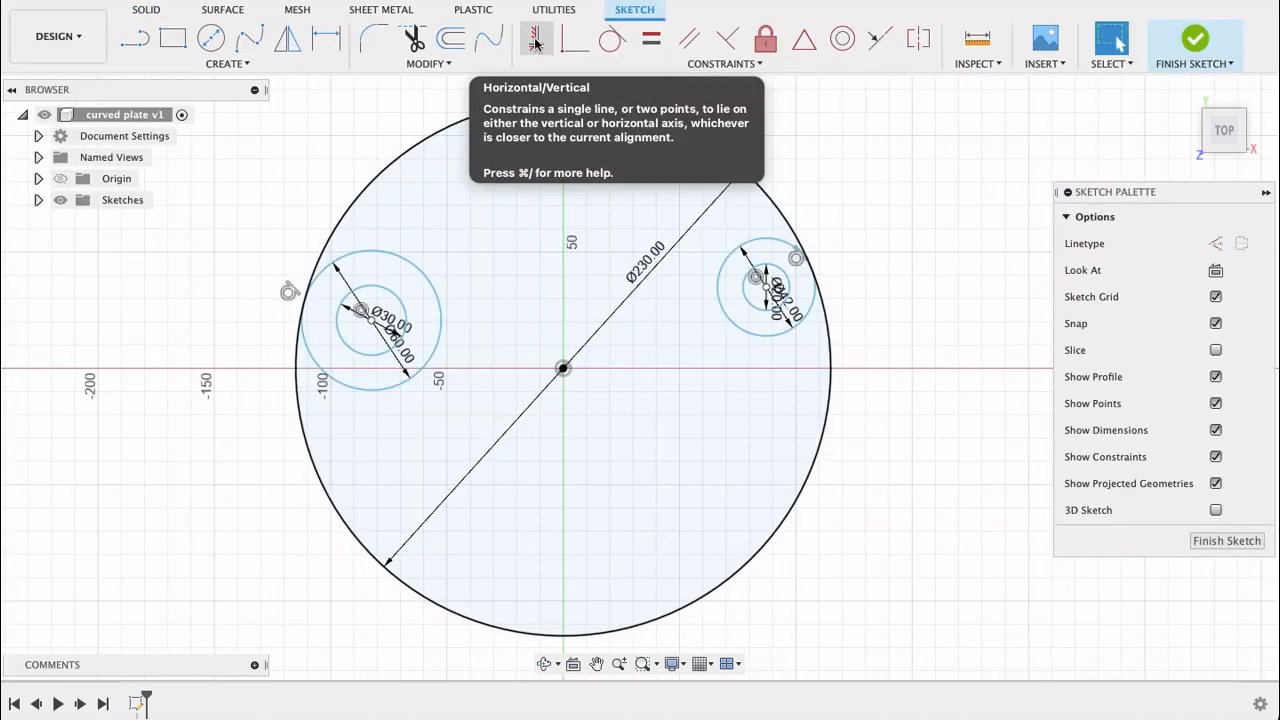
# Constrain the boss centres horizontal and dimension them 105 mm apart
pyautogui.click(536, 38)
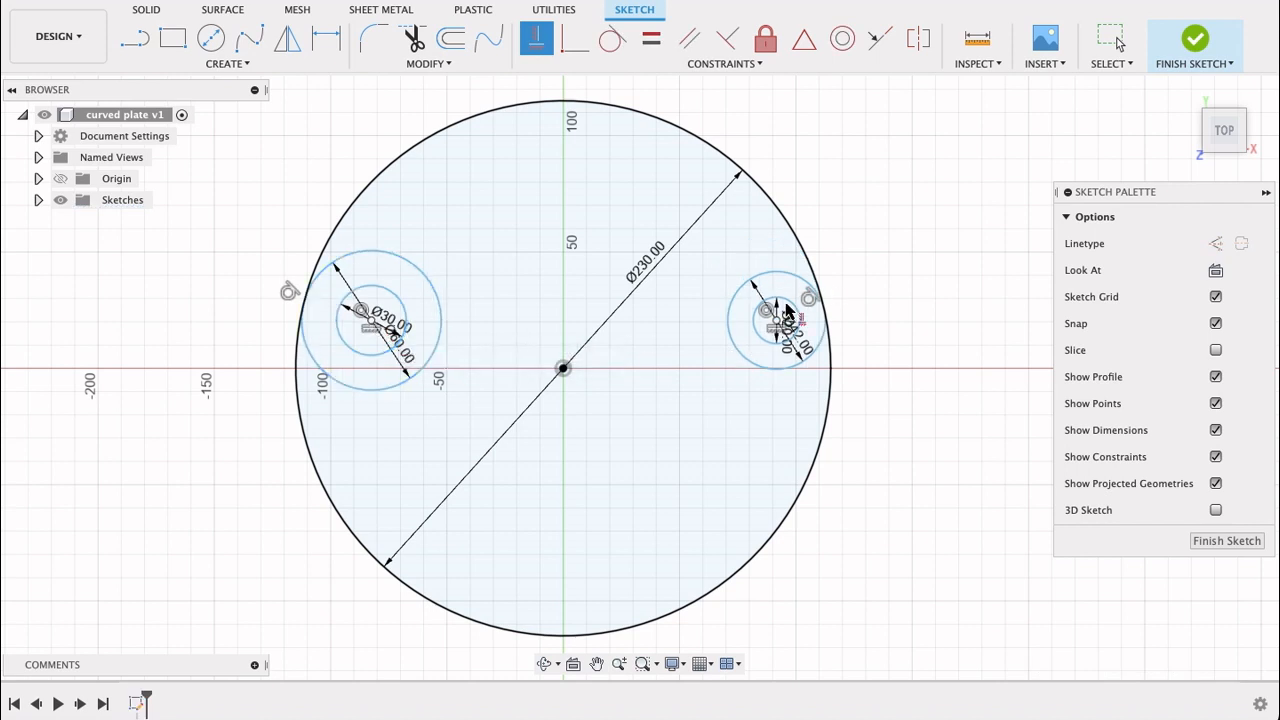
pyautogui.moveTo(696, 356)
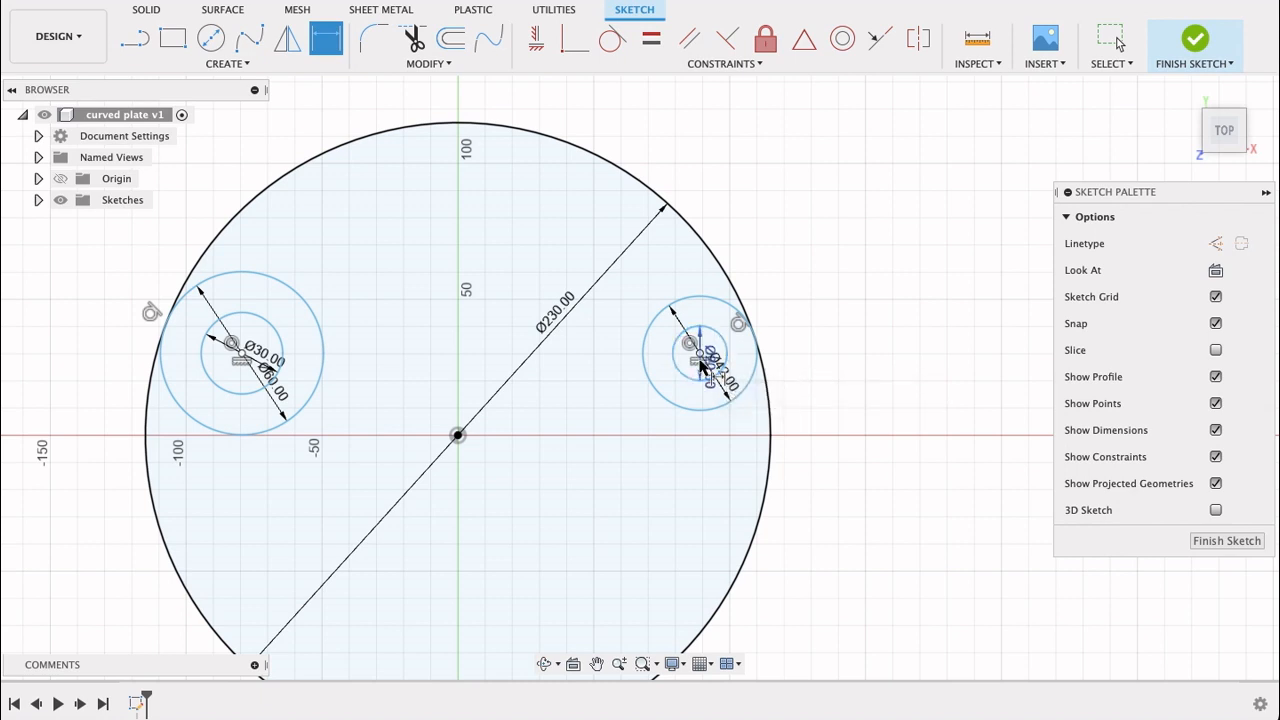
pyautogui.click(700, 360)
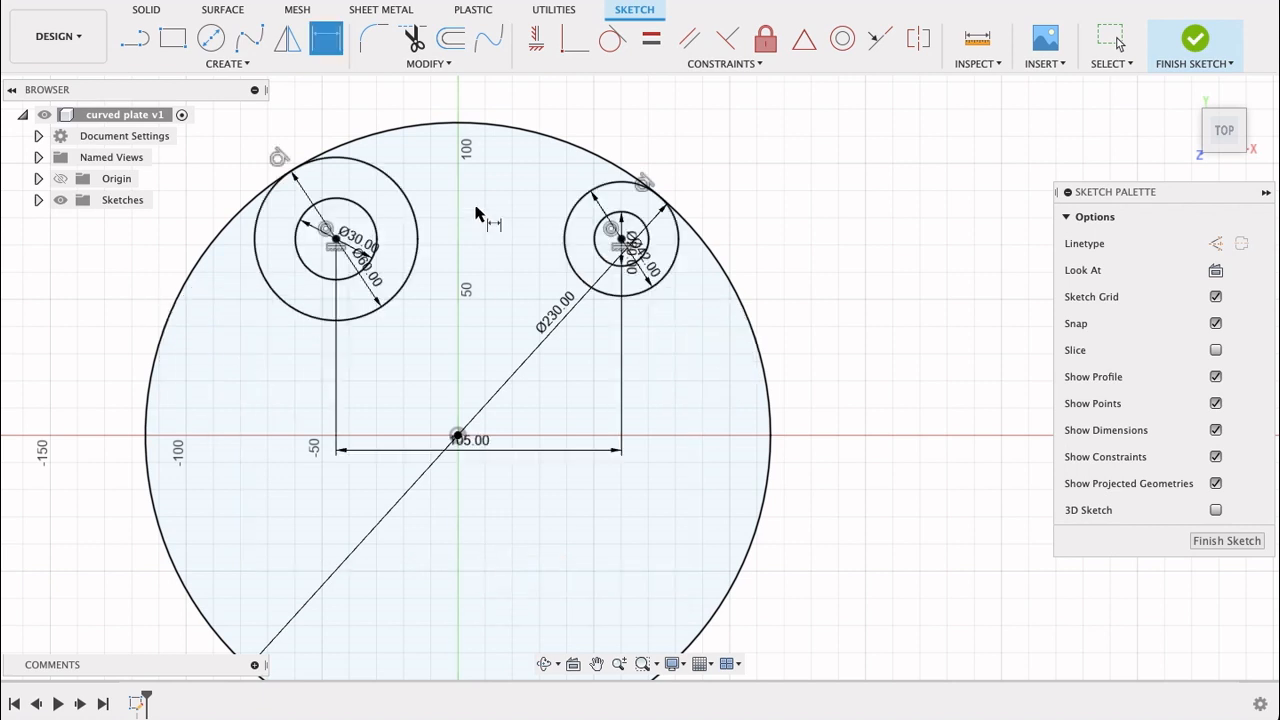
pyautogui.moveTo(728, 38)
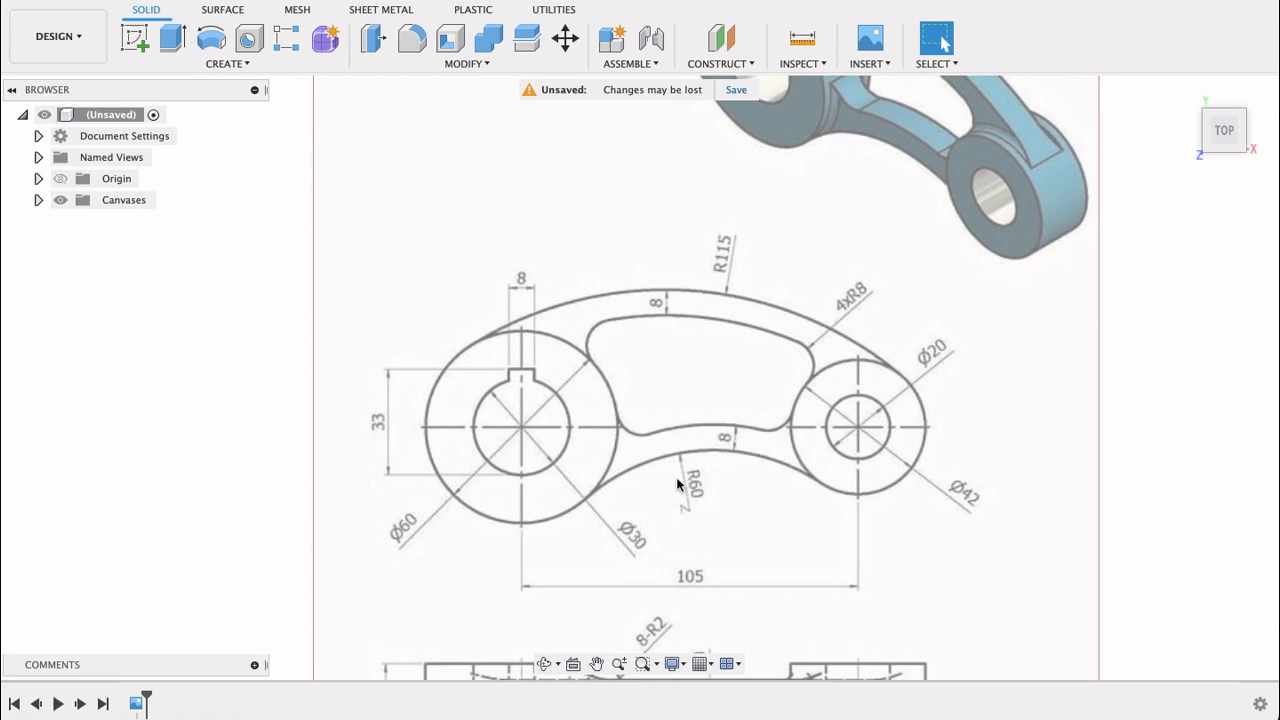
pyautogui.click(12, 90)
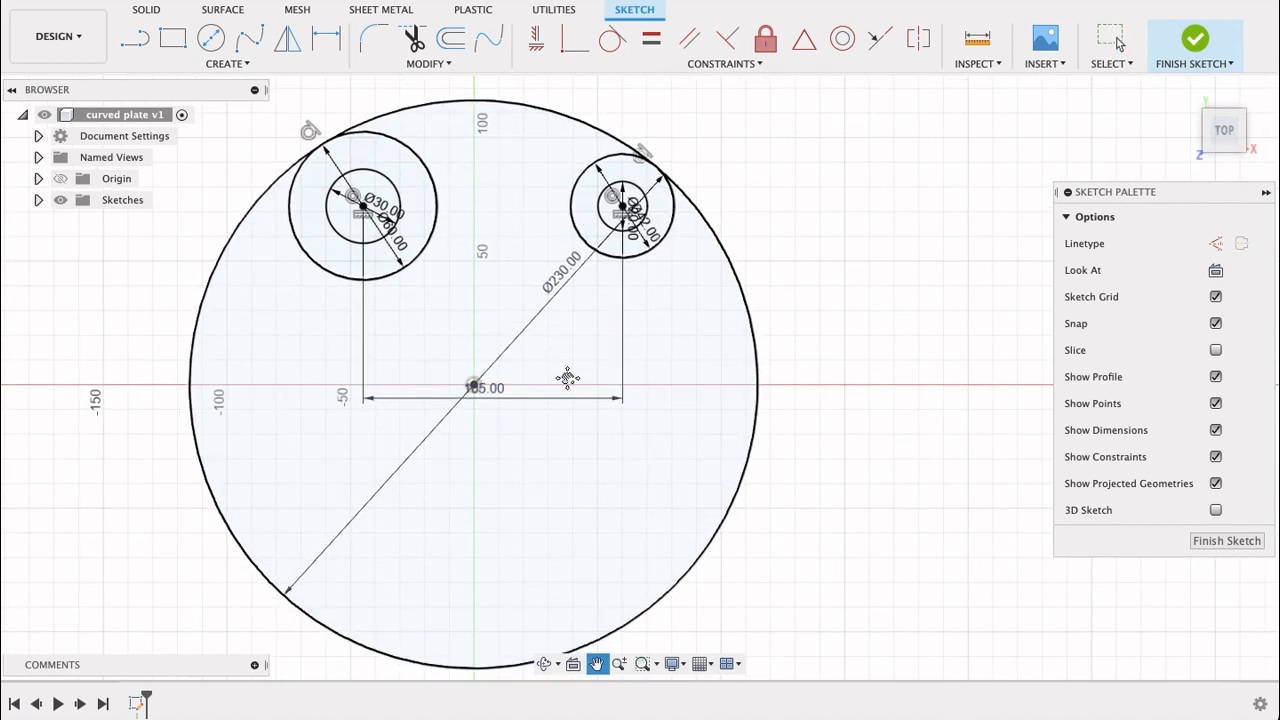
pyautogui.moveTo(212, 38)
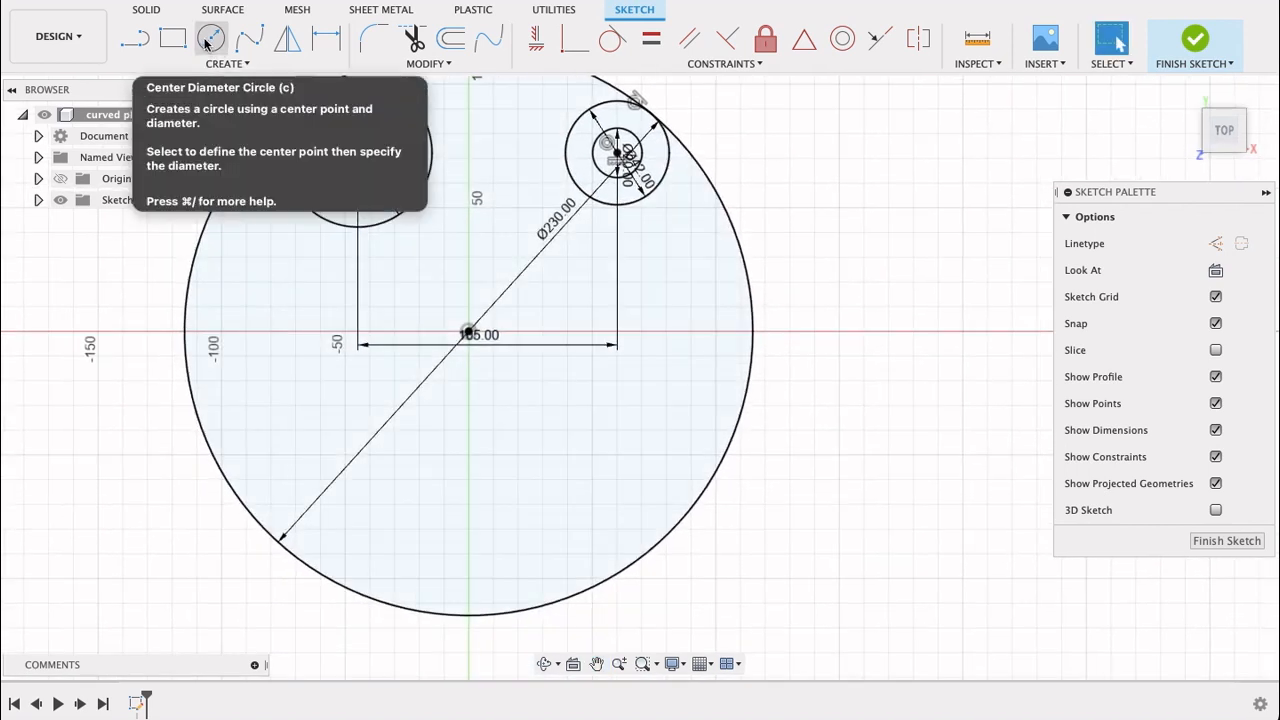
# Draw a 120 mm circle below the bosses and make it tangent to both boss circles
pyautogui.click(212, 38)
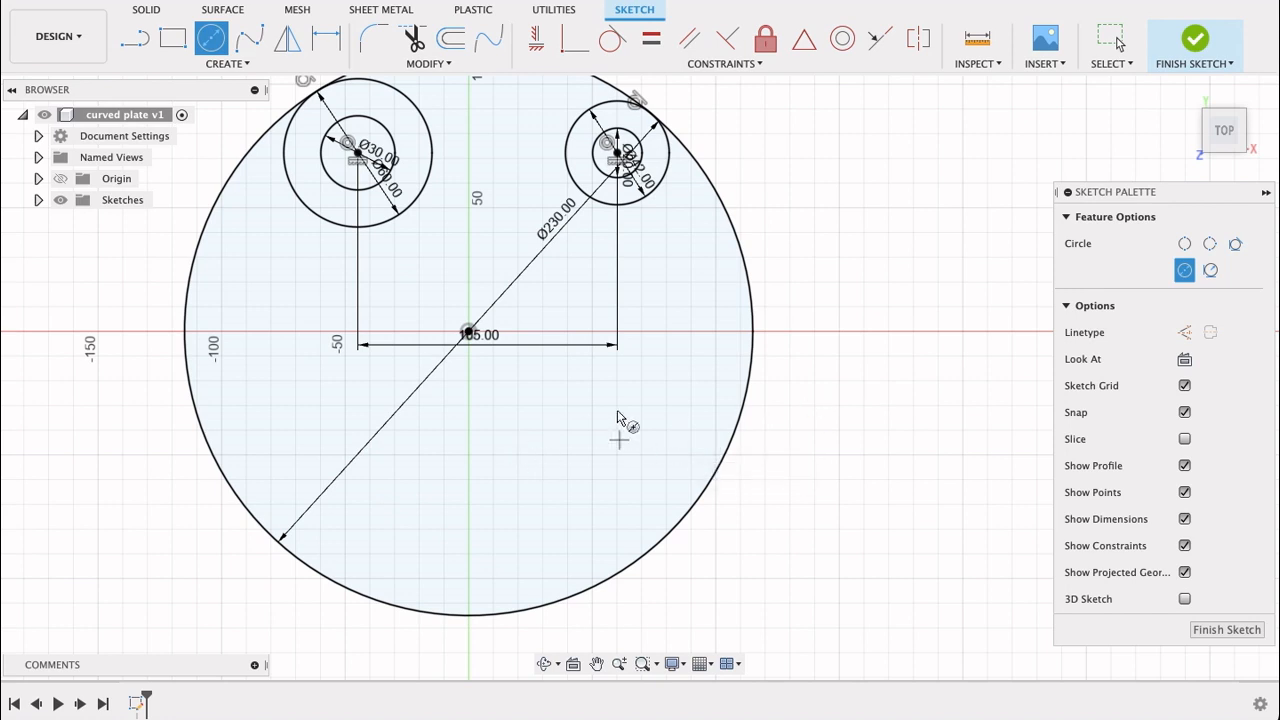
pyautogui.moveTo(518, 384)
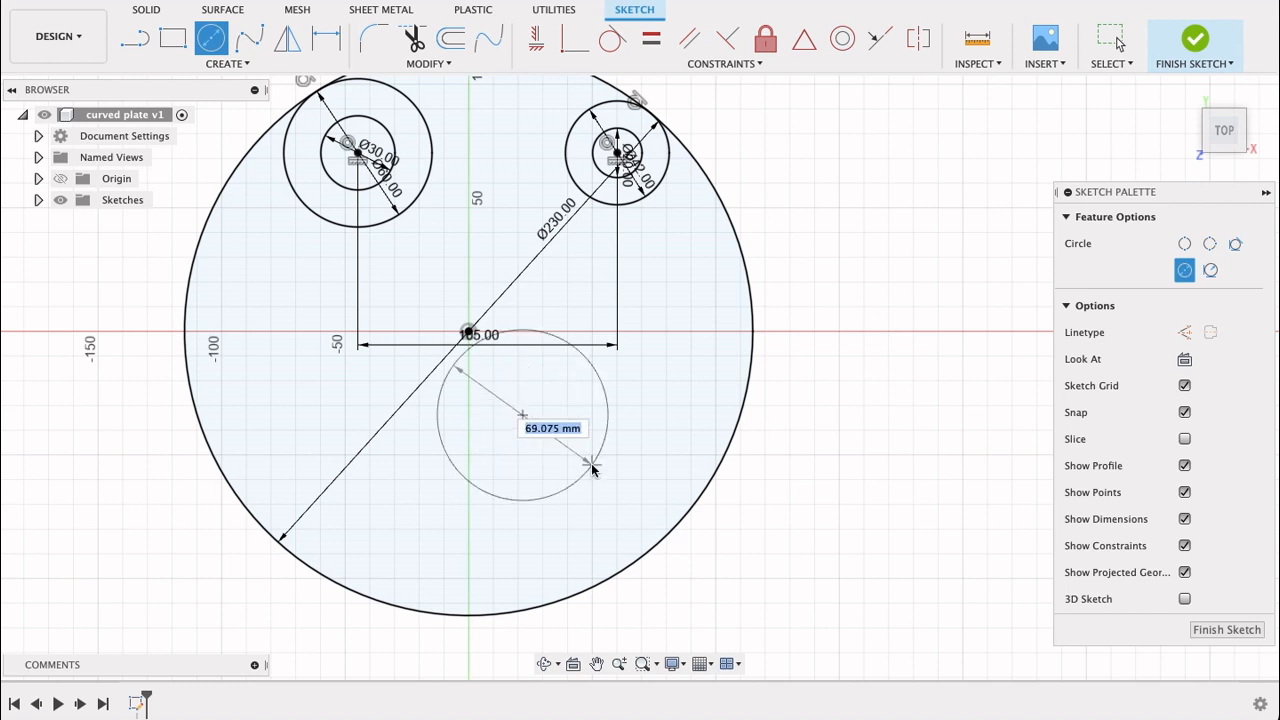
pyautogui.write('120')
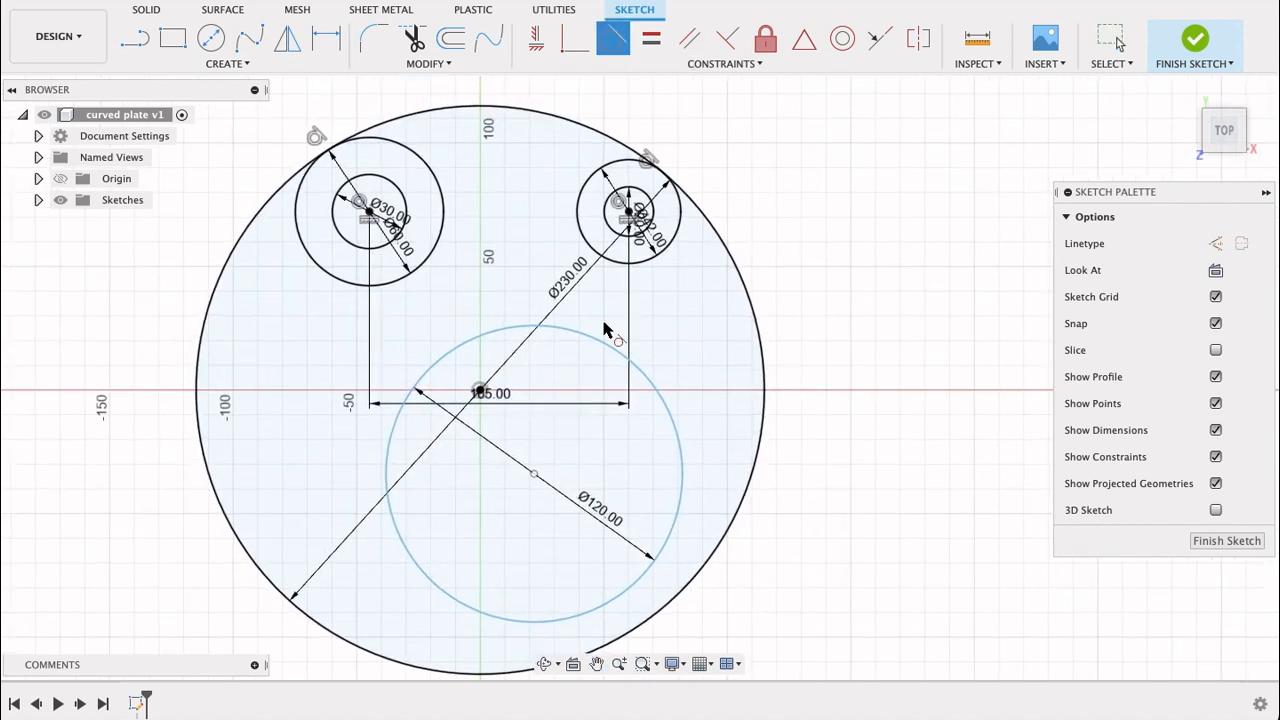
pyautogui.click(604, 344)
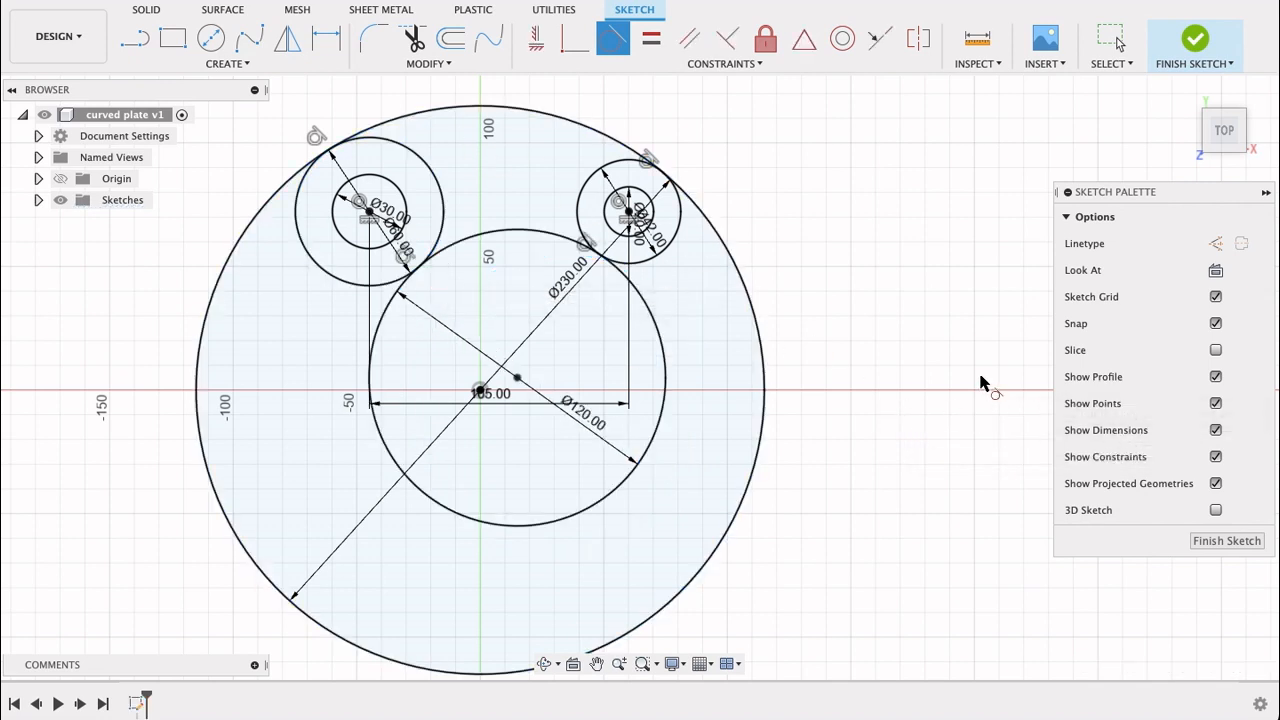
pyautogui.moveTo(628, 348)
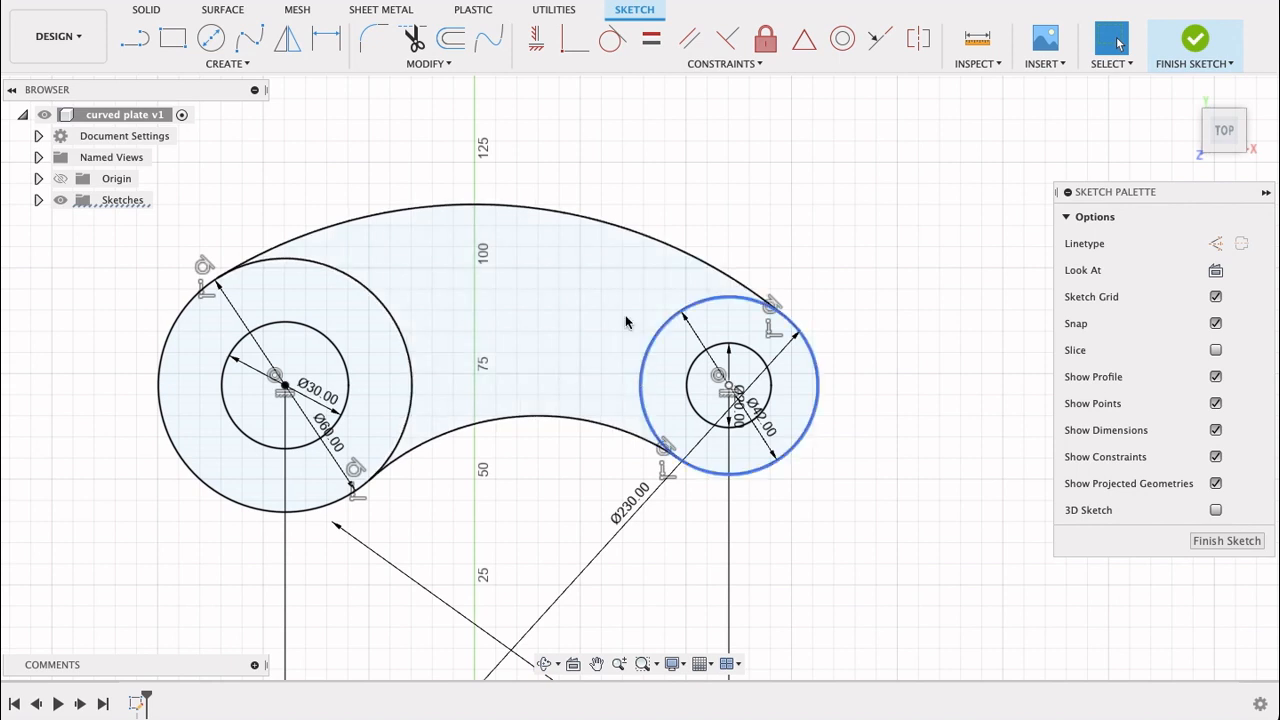
# Offset the top arc 8 mm inward and trim its overhanging end at the boss circle
pyautogui.click(450, 38)
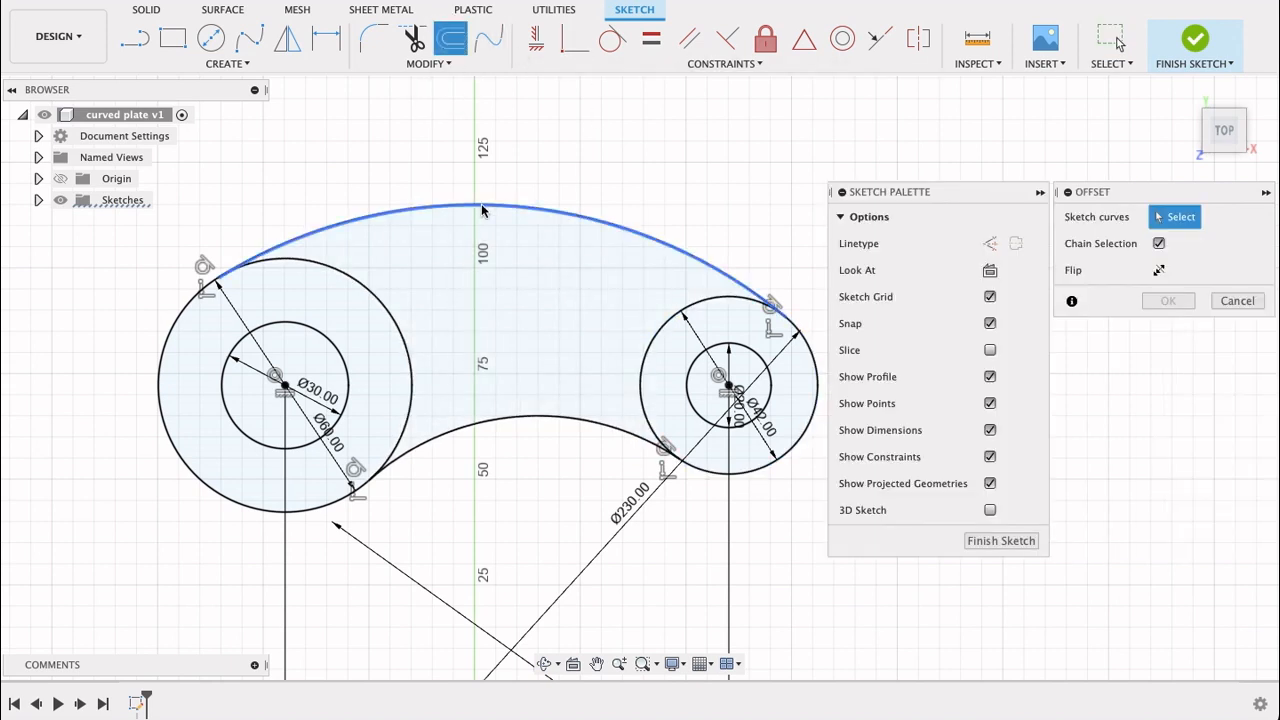
pyautogui.click(480, 204)
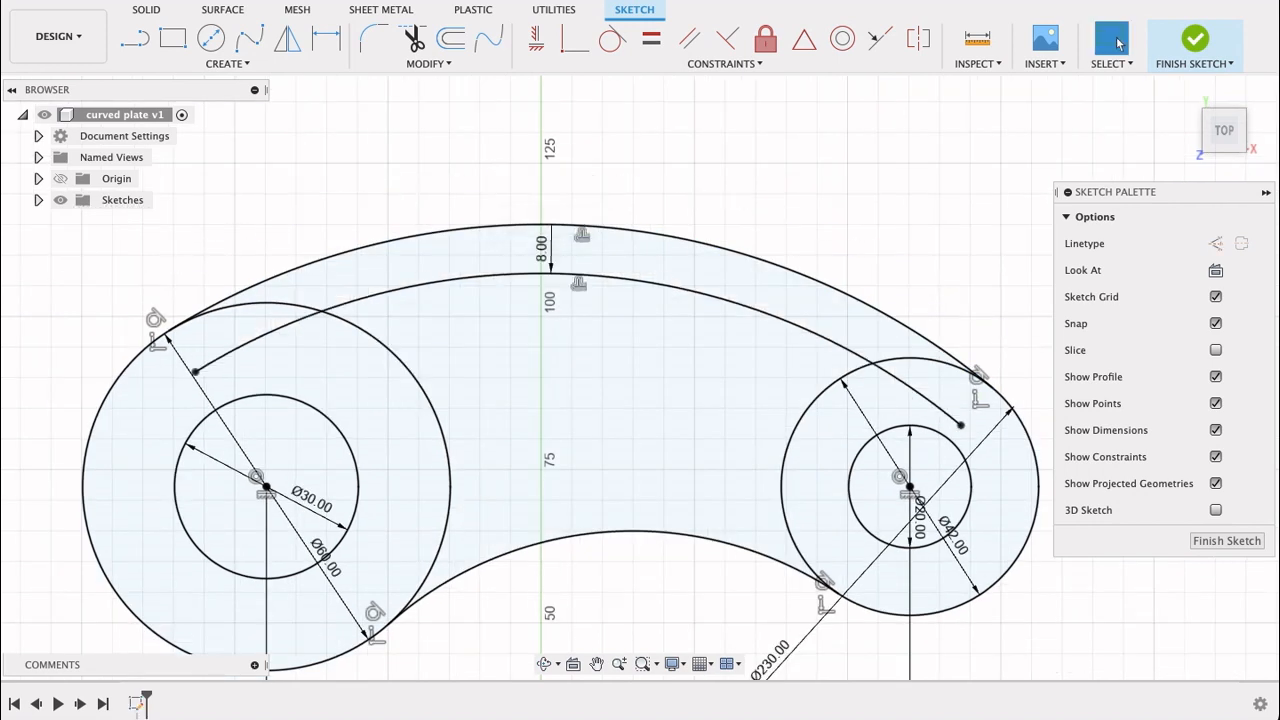
pyautogui.click(296, 330)
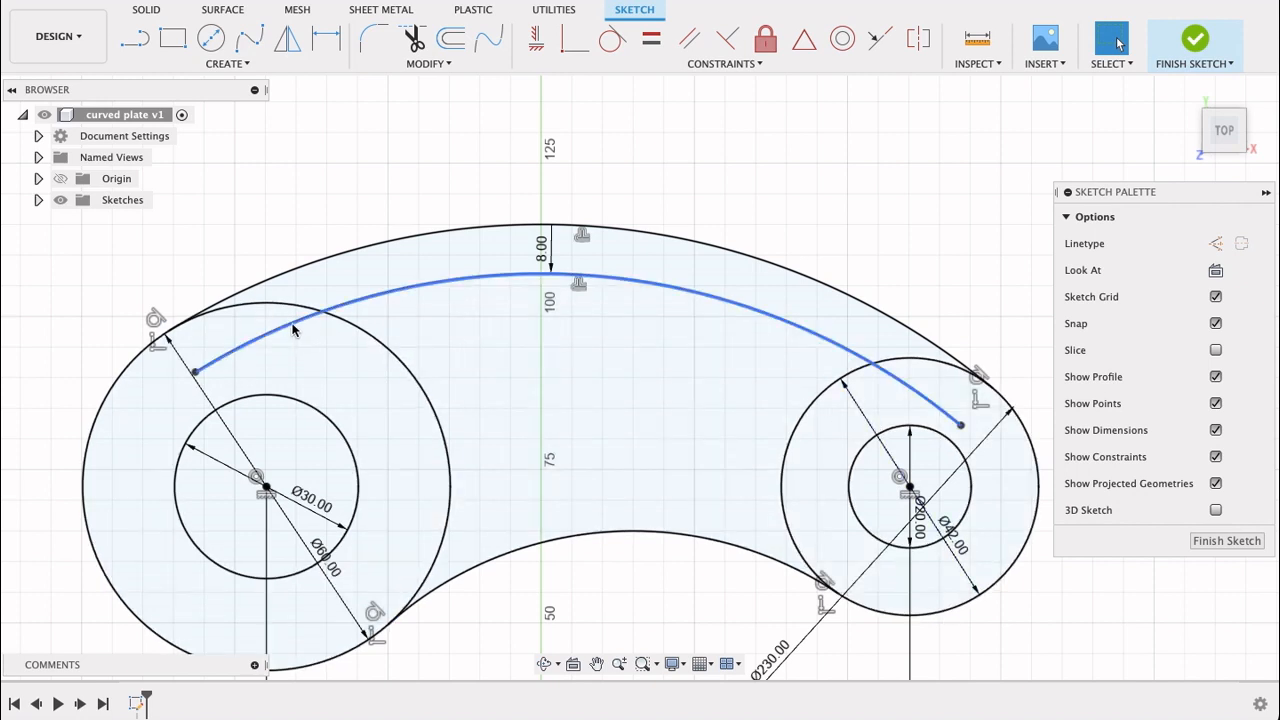
pyautogui.click(412, 38)
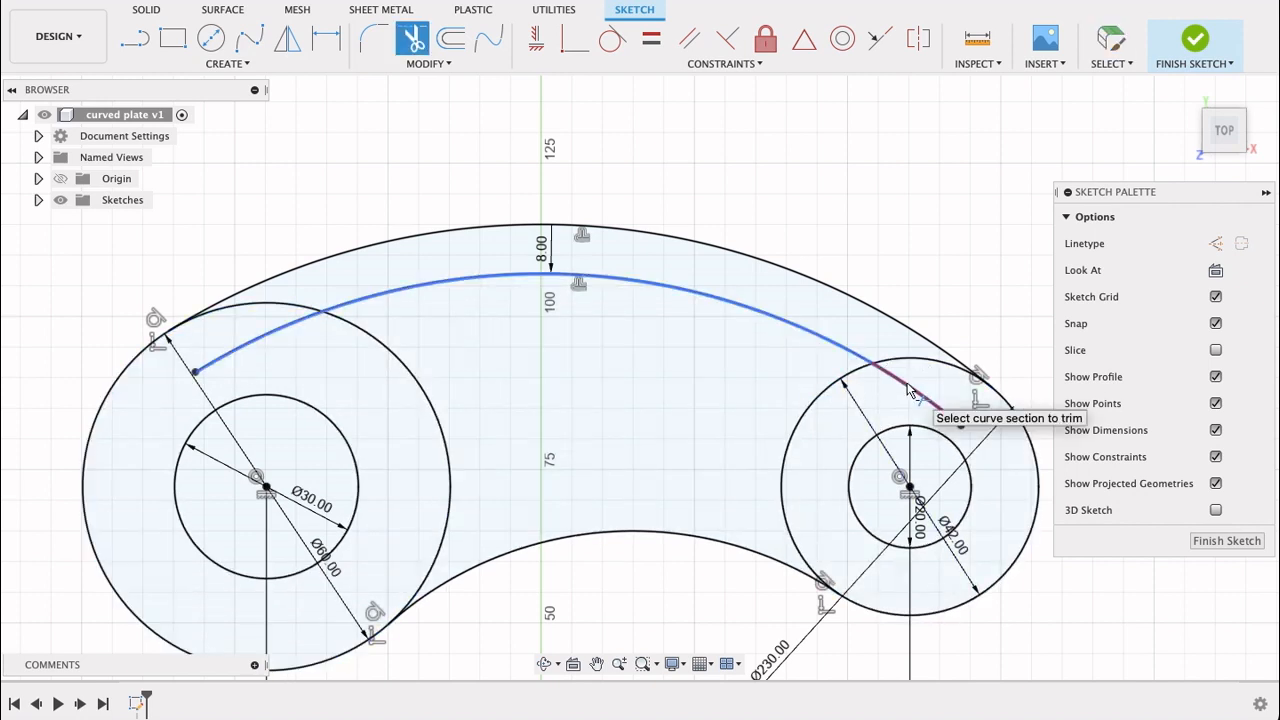
pyautogui.click(910, 390)
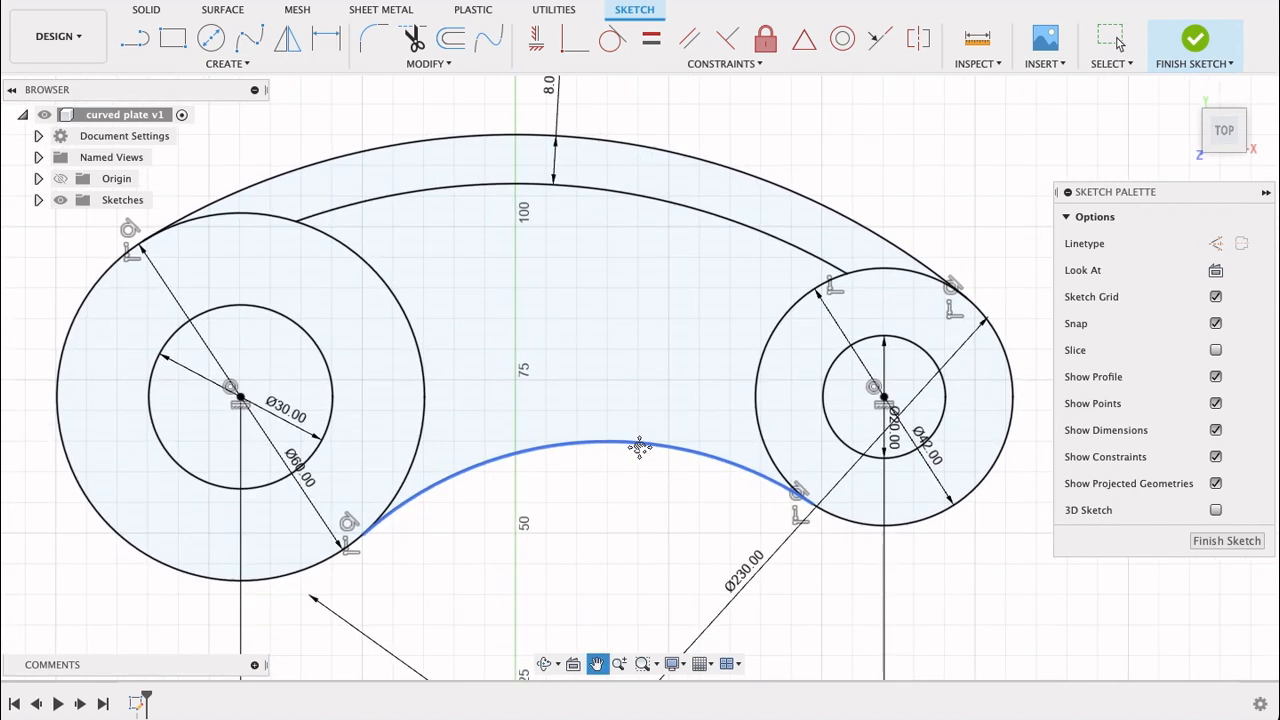
# Offset the lower arc 8 mm inward and trim it back to the bosses
pyautogui.click(452, 38)
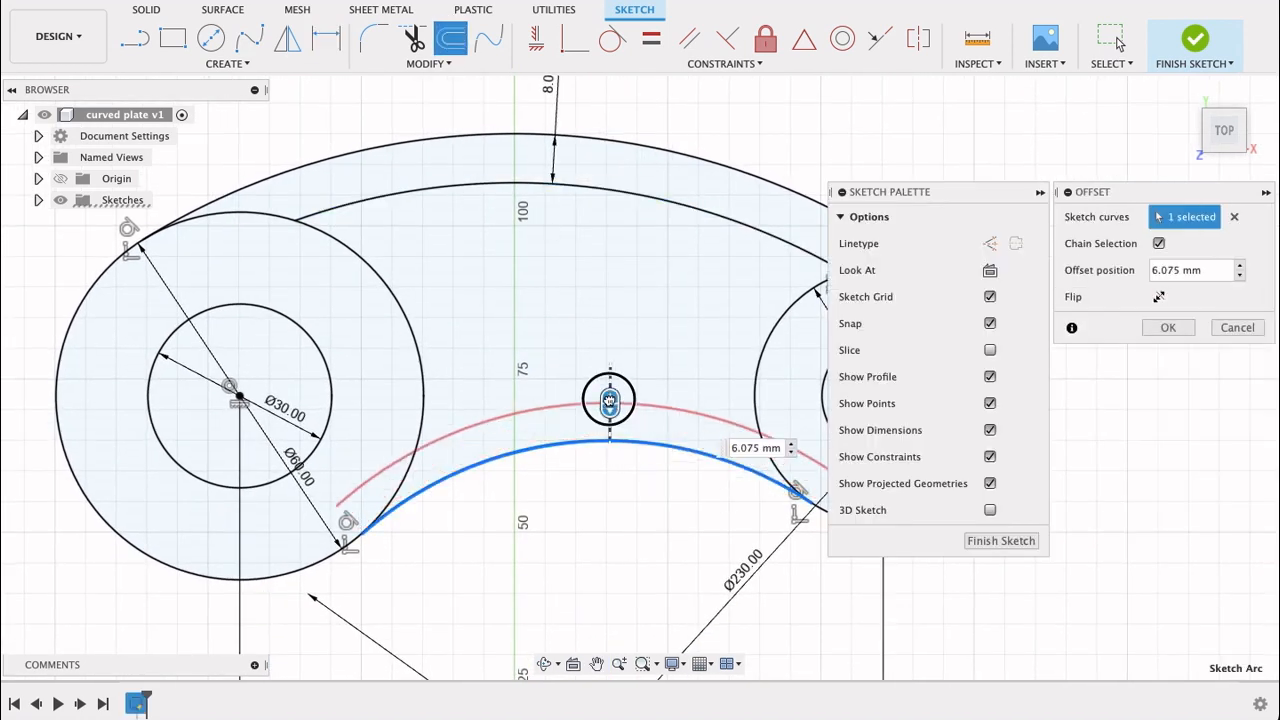
pyautogui.write('8')
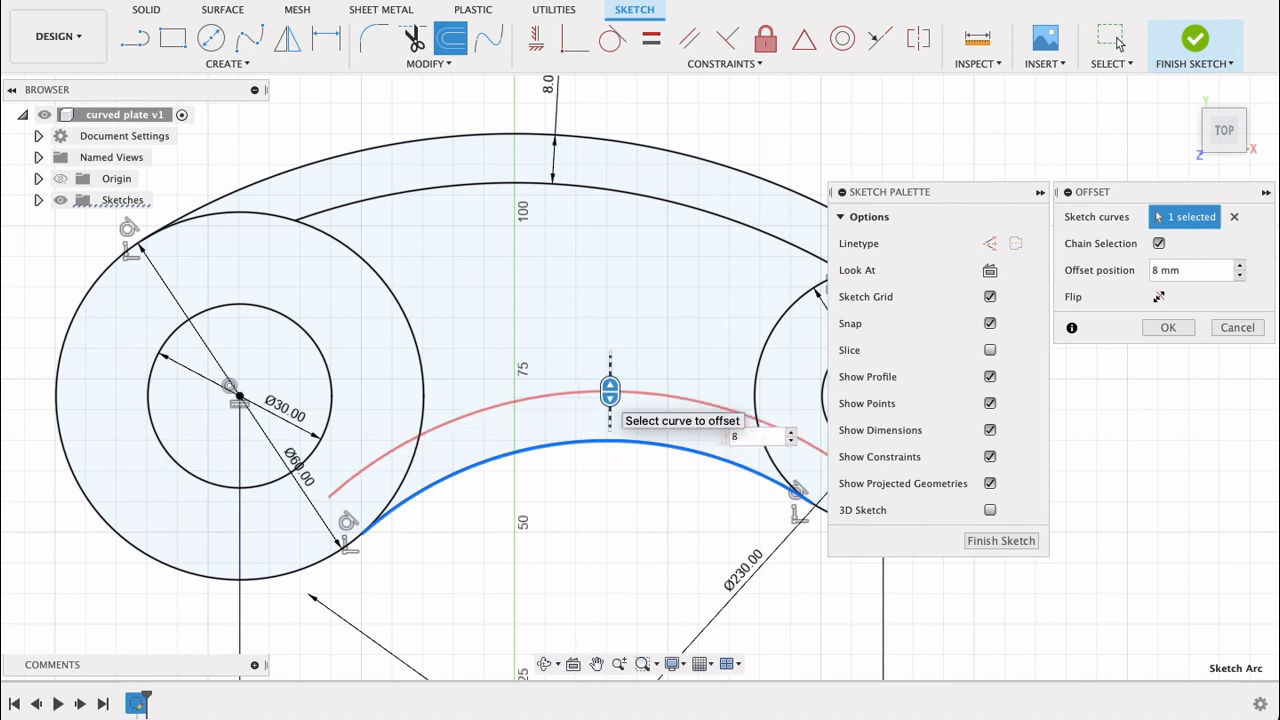
pyautogui.click(1168, 328)
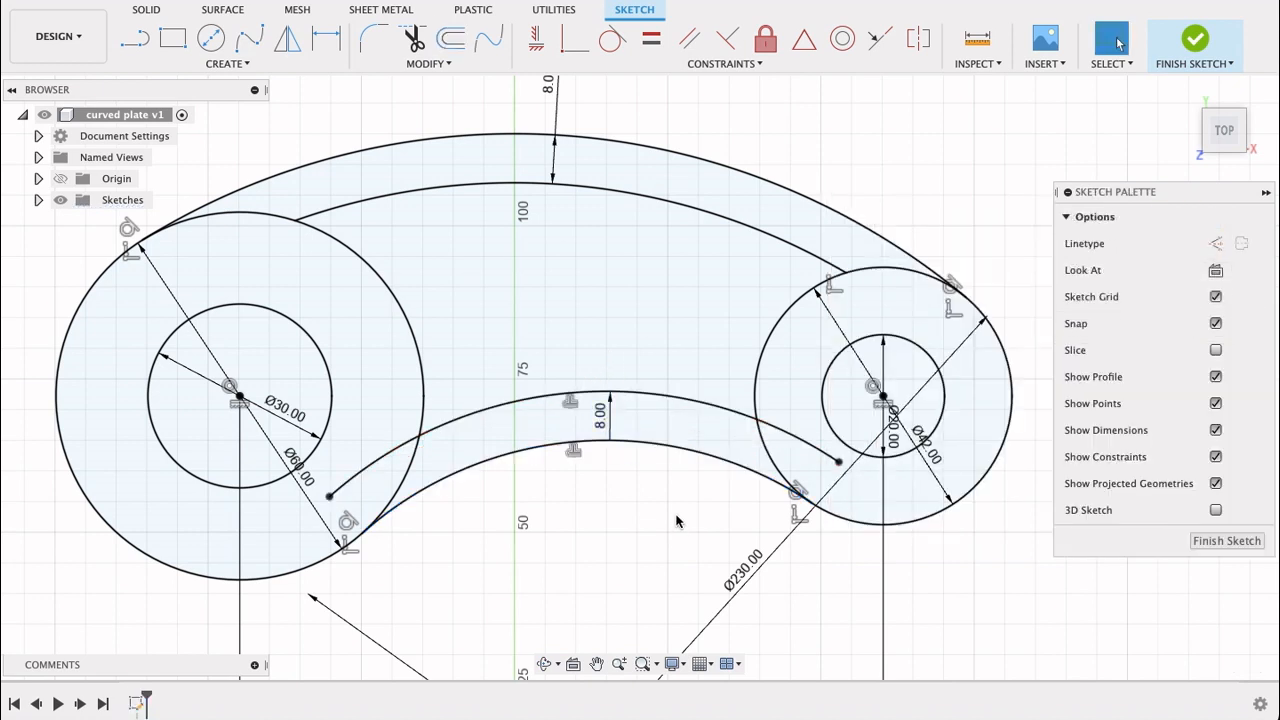
pyautogui.click(412, 38)
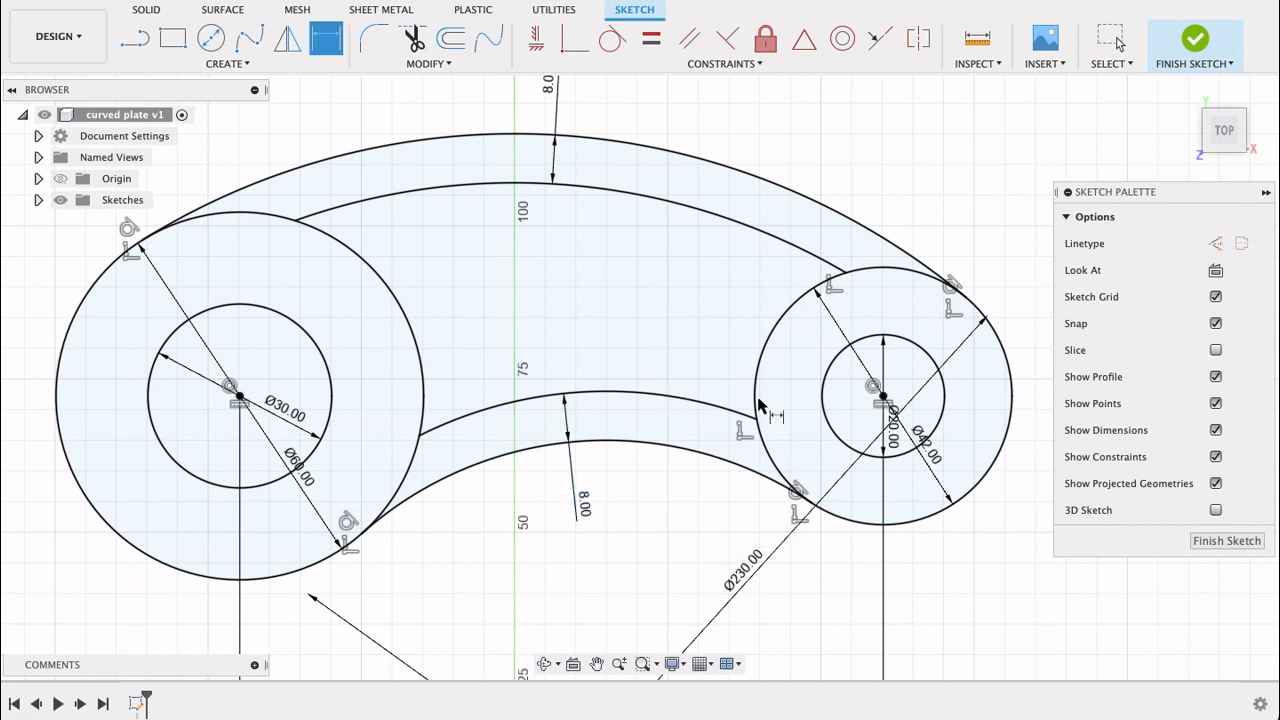
pyautogui.moveTo(836, 264)
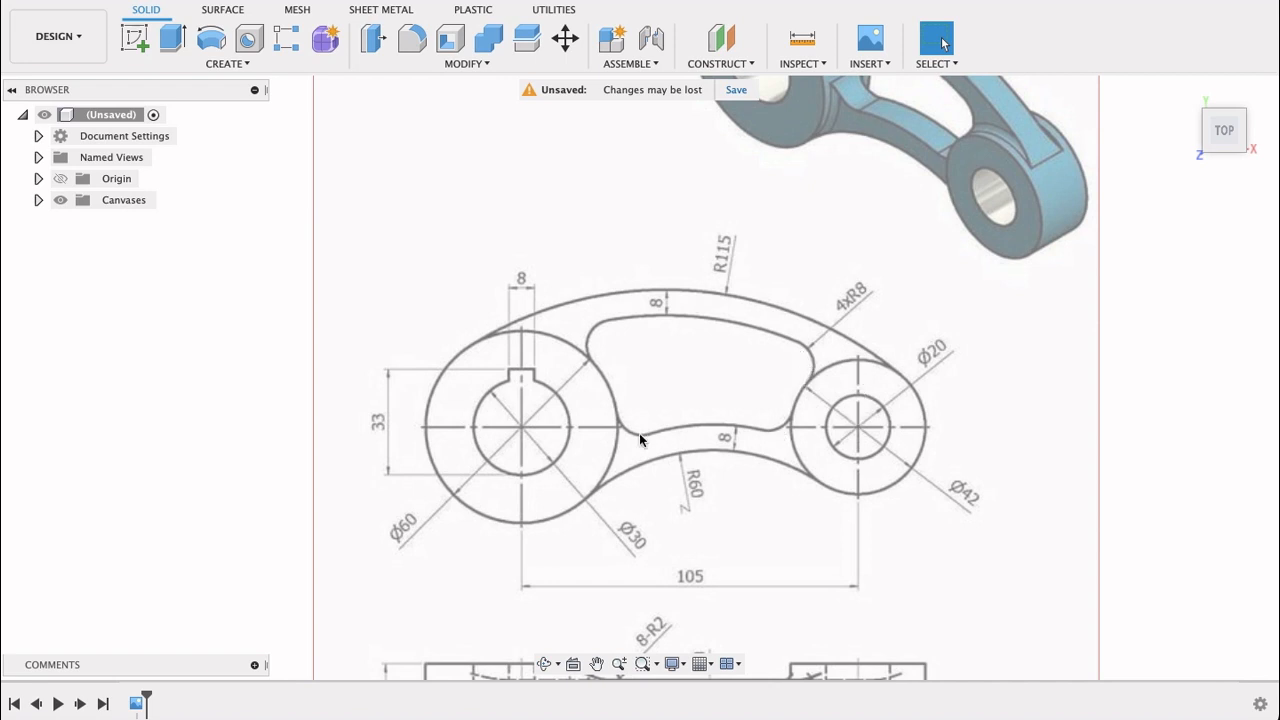
pyautogui.moveTo(856, 308)
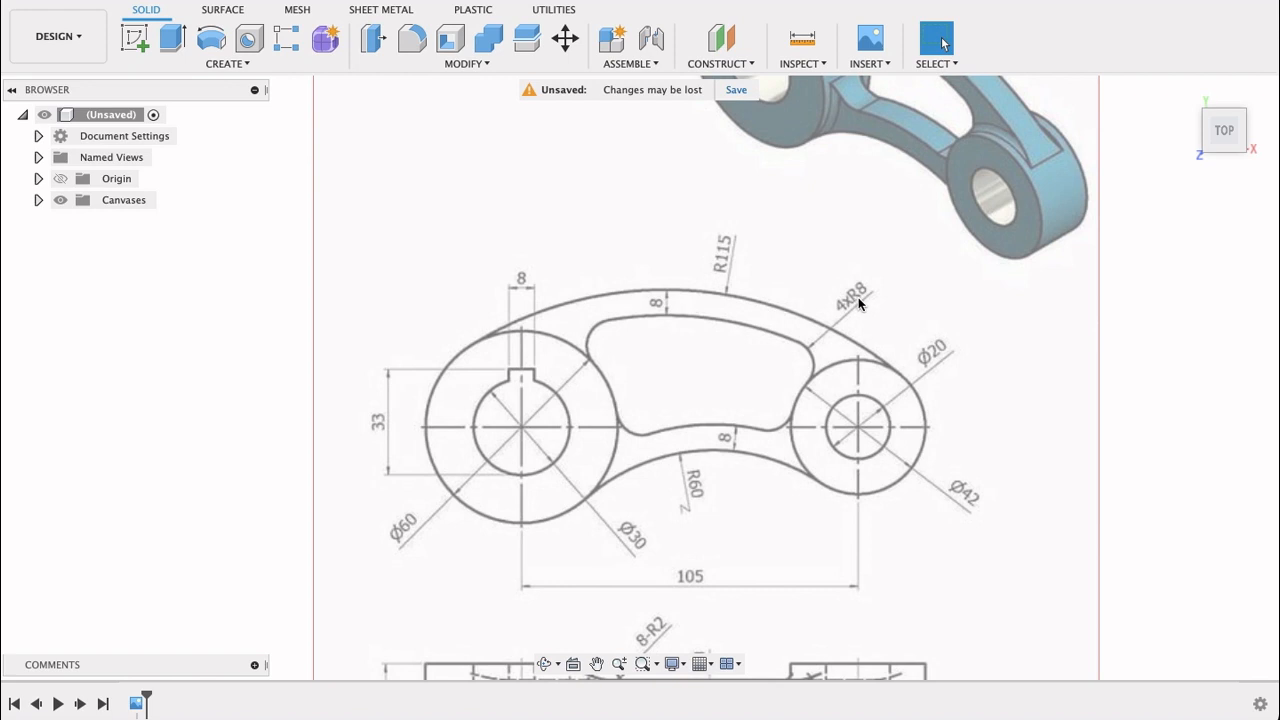
pyautogui.moveTo(756, 370)
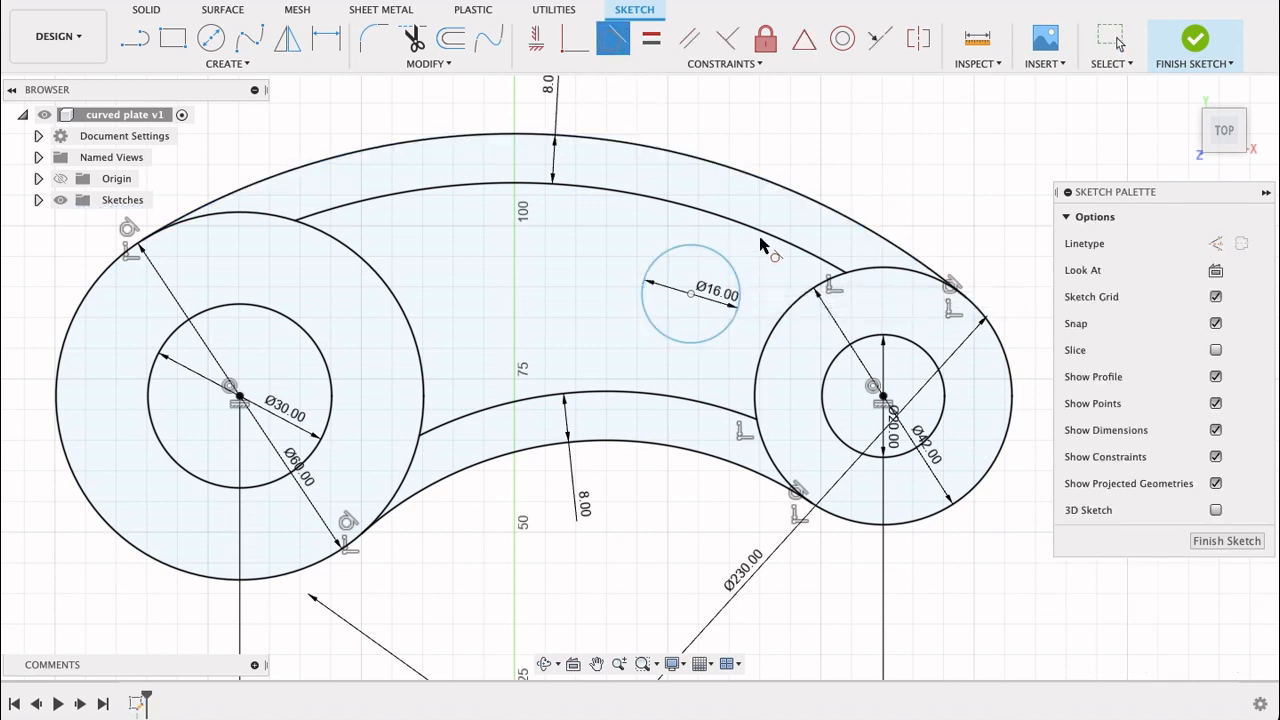
# Draw a 16 mm corner circle and make it tangent to the inner web arc
pyautogui.click(550, 180)
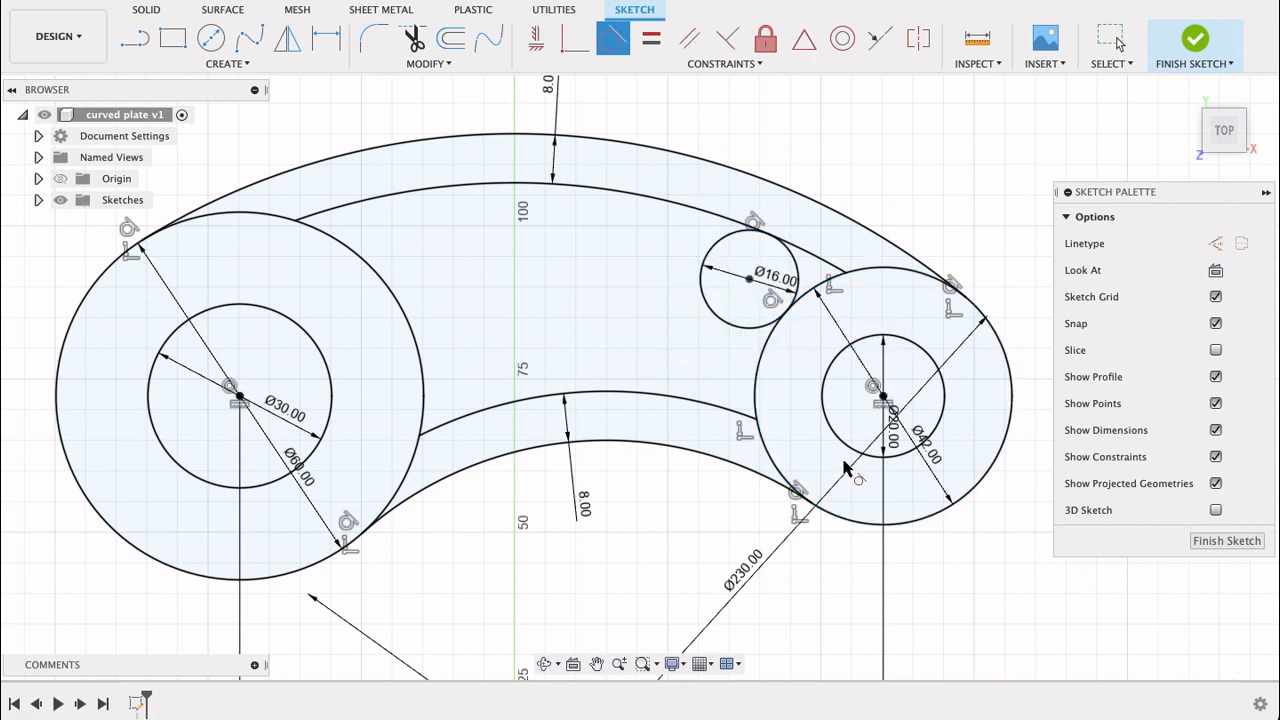
pyautogui.moveTo(212, 38)
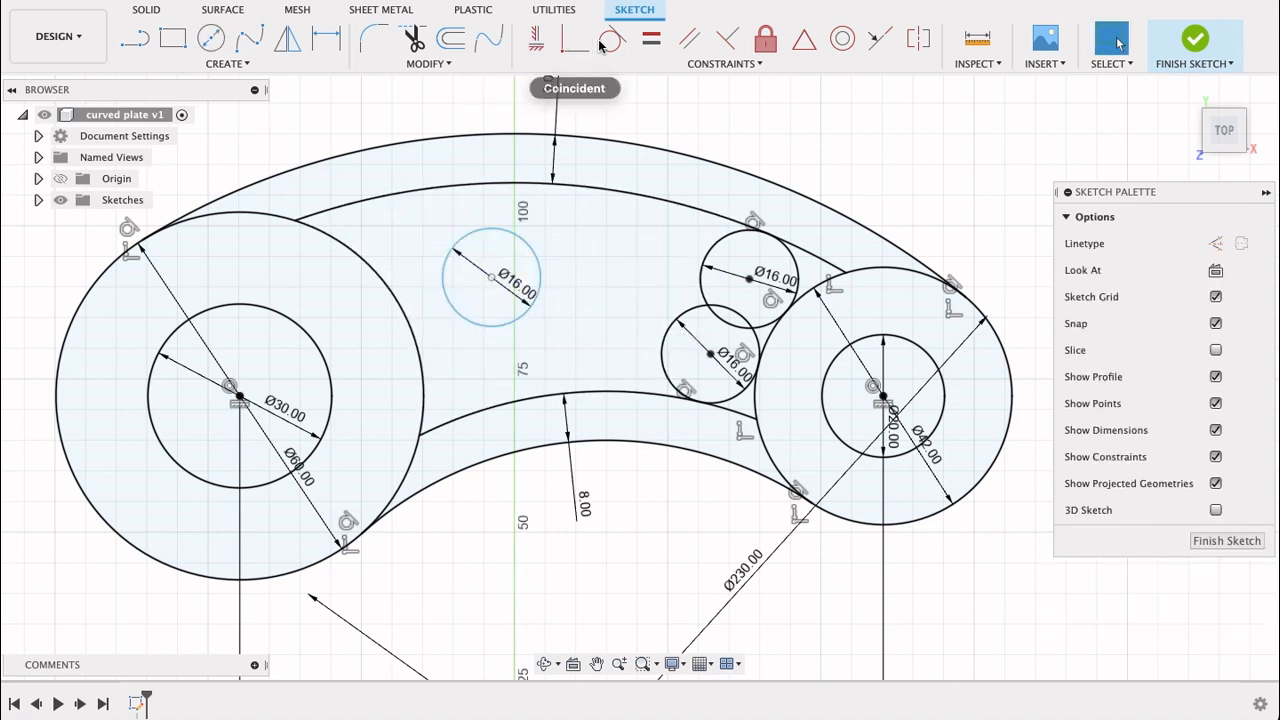
pyautogui.click(490, 278)
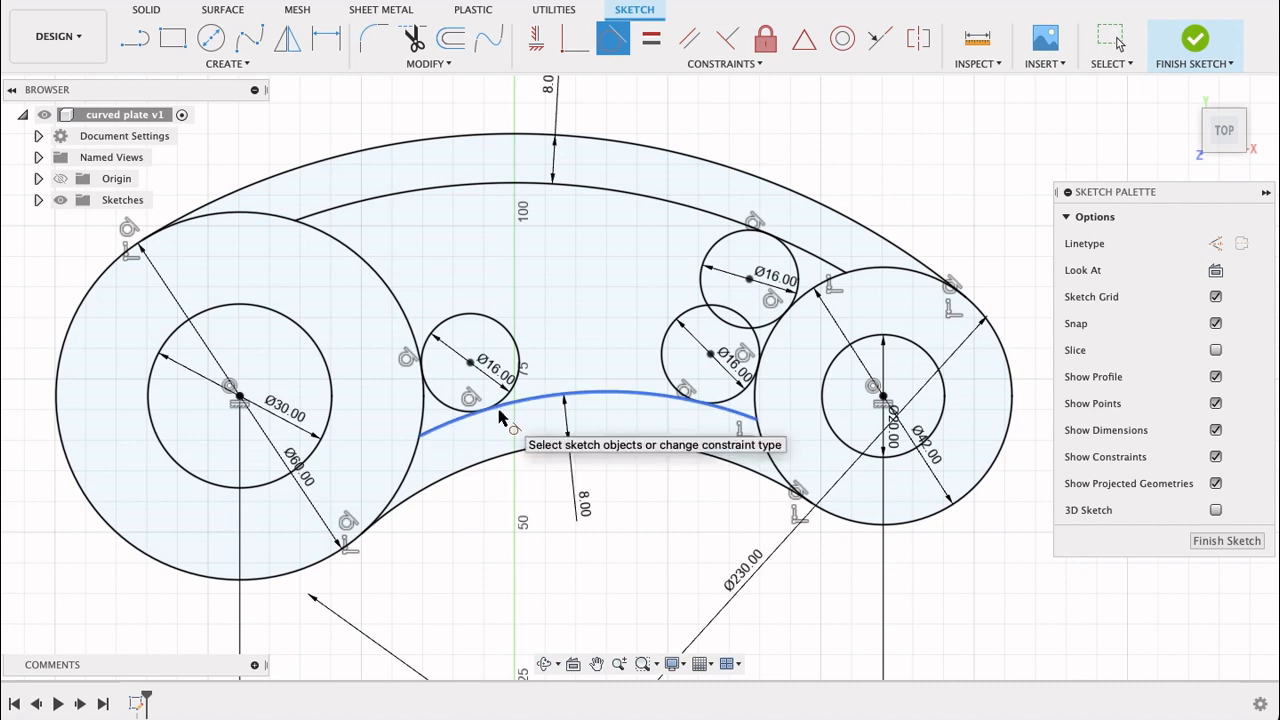
pyautogui.moveTo(600, 112)
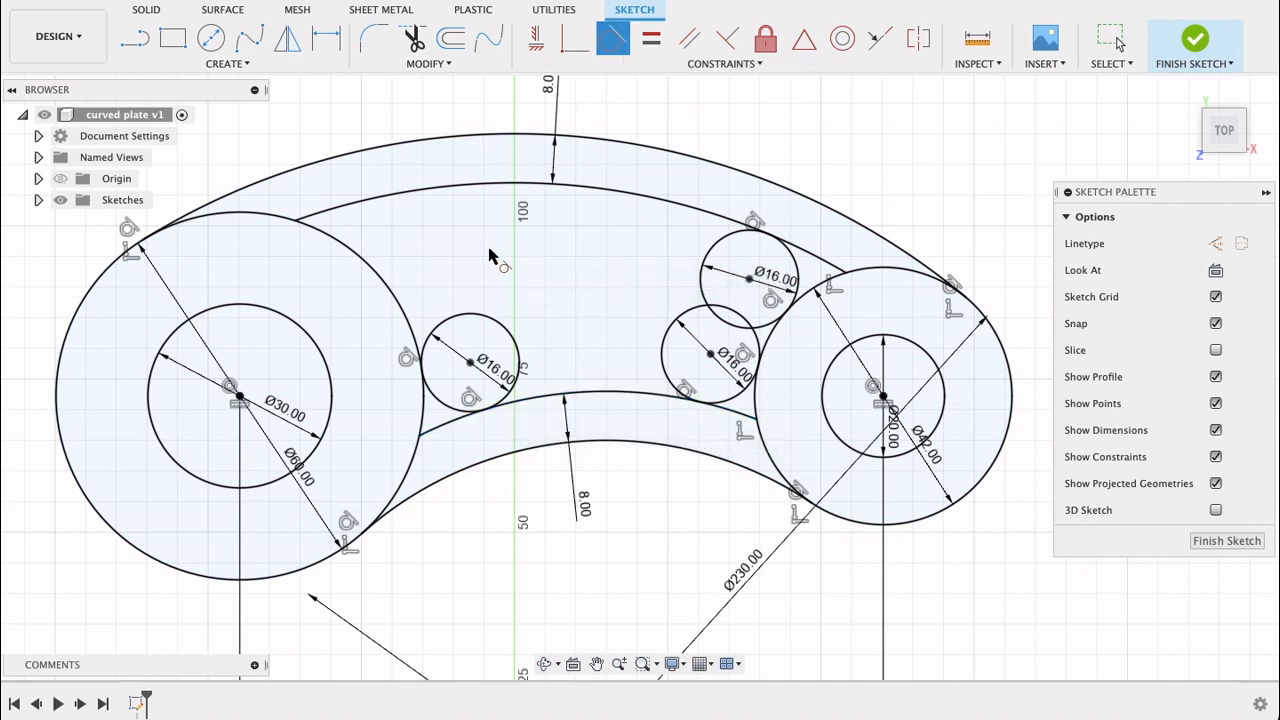
pyautogui.moveTo(290, 240)
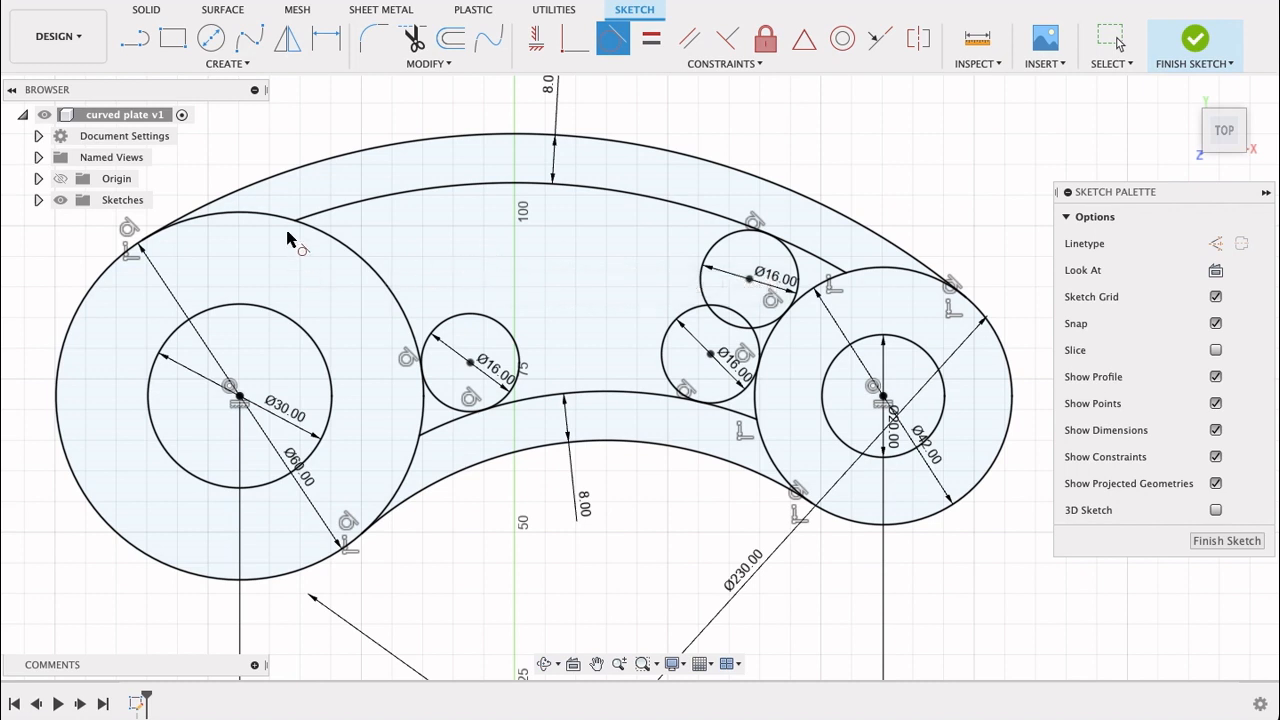
pyautogui.moveTo(364, 262)
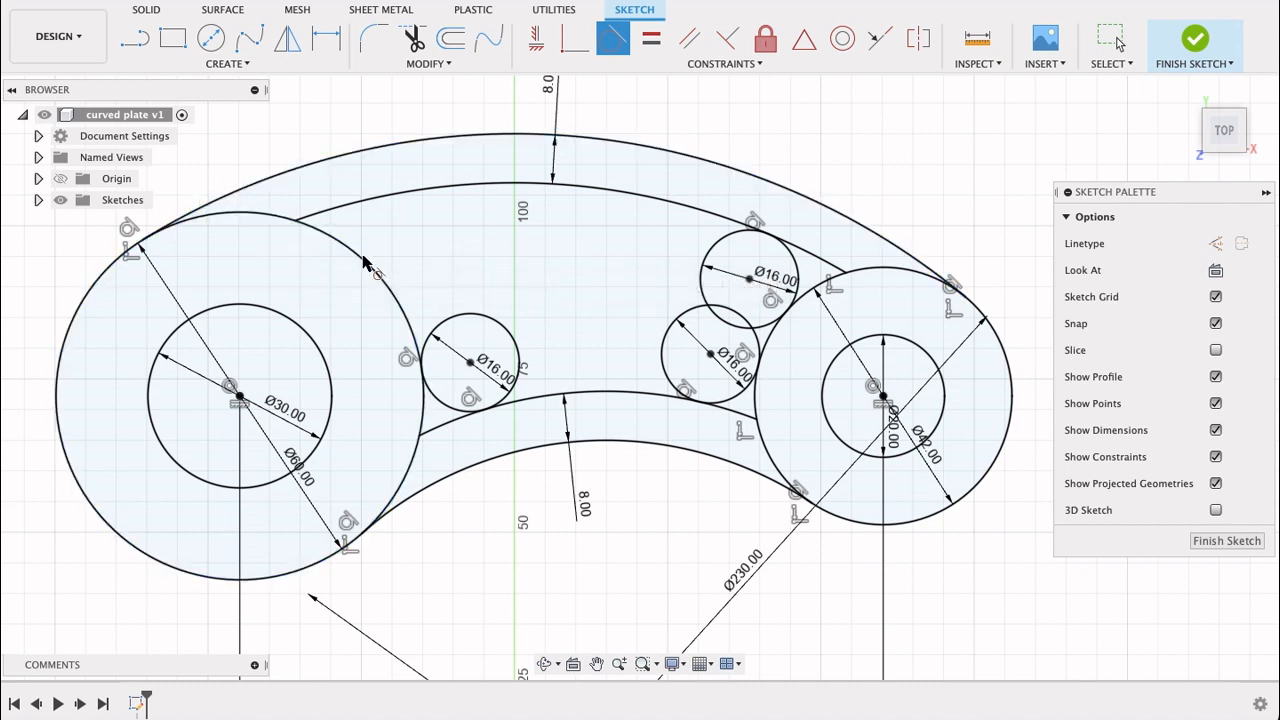
pyautogui.moveTo(610, 458)
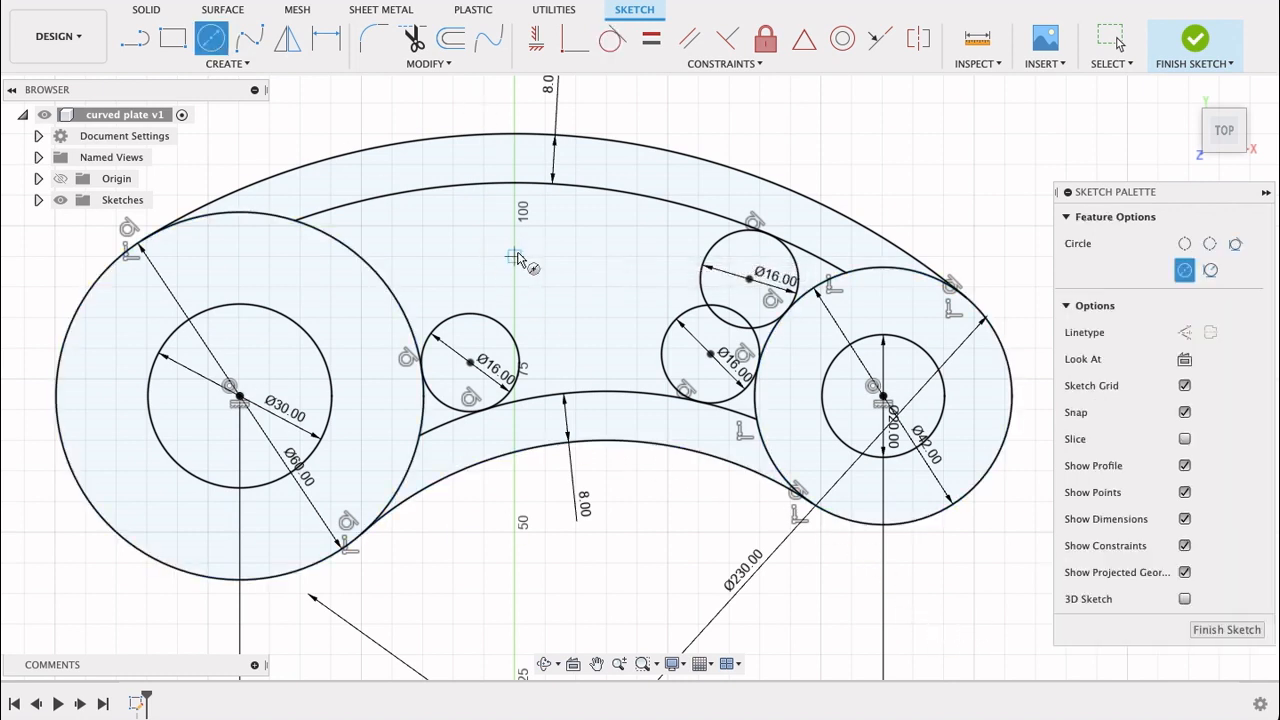
pyautogui.click(1110, 36)
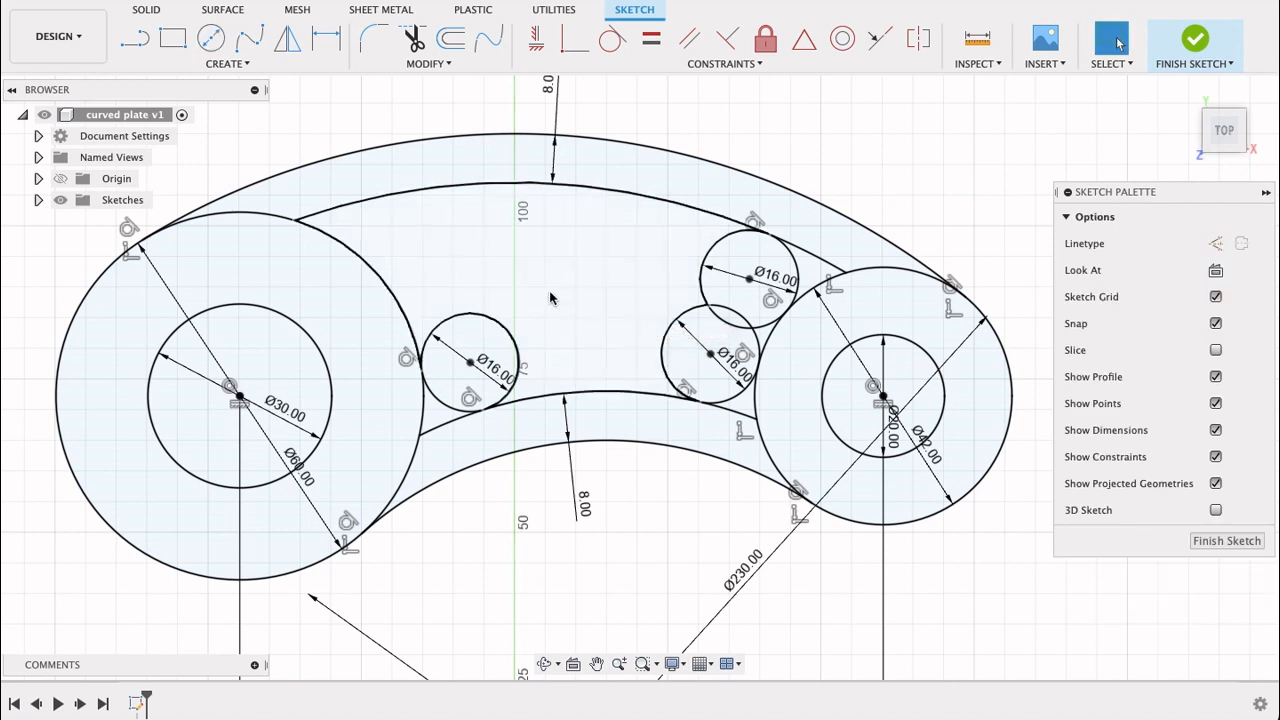
# Add another 16 mm circle at the top corner, tangent to the surrounding arcs
pyautogui.click(212, 36)
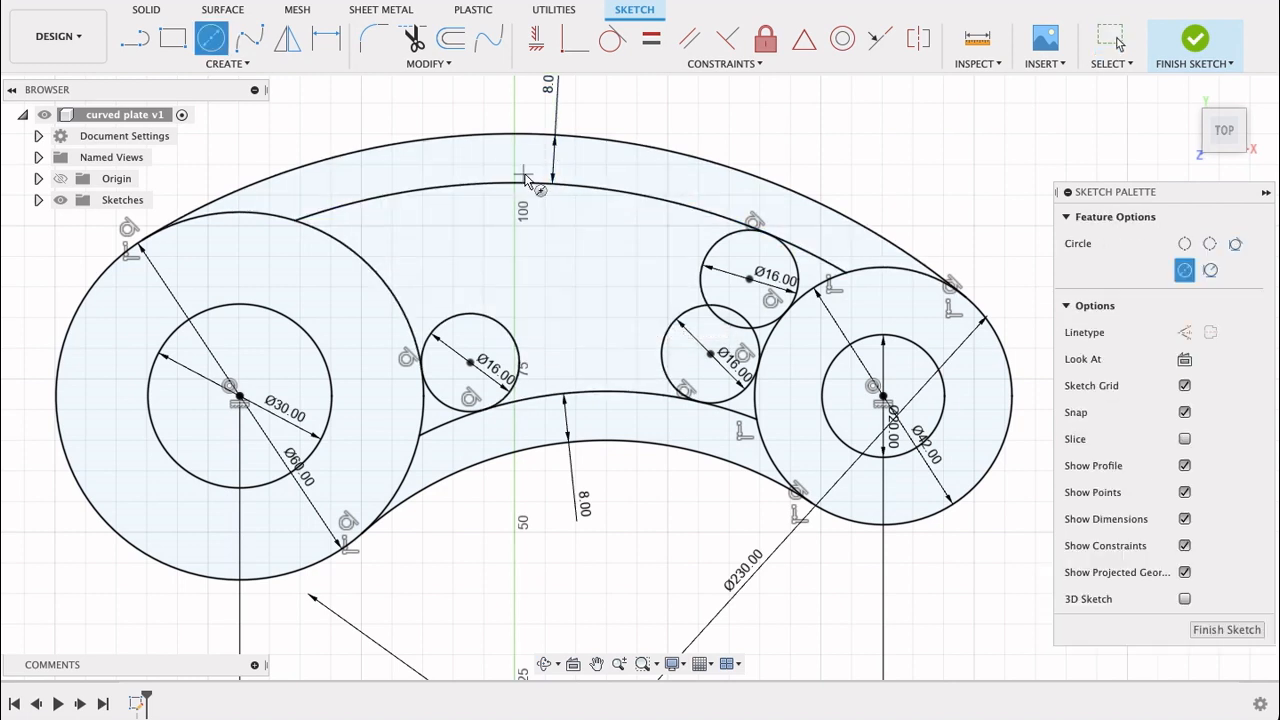
pyautogui.moveTo(516, 258)
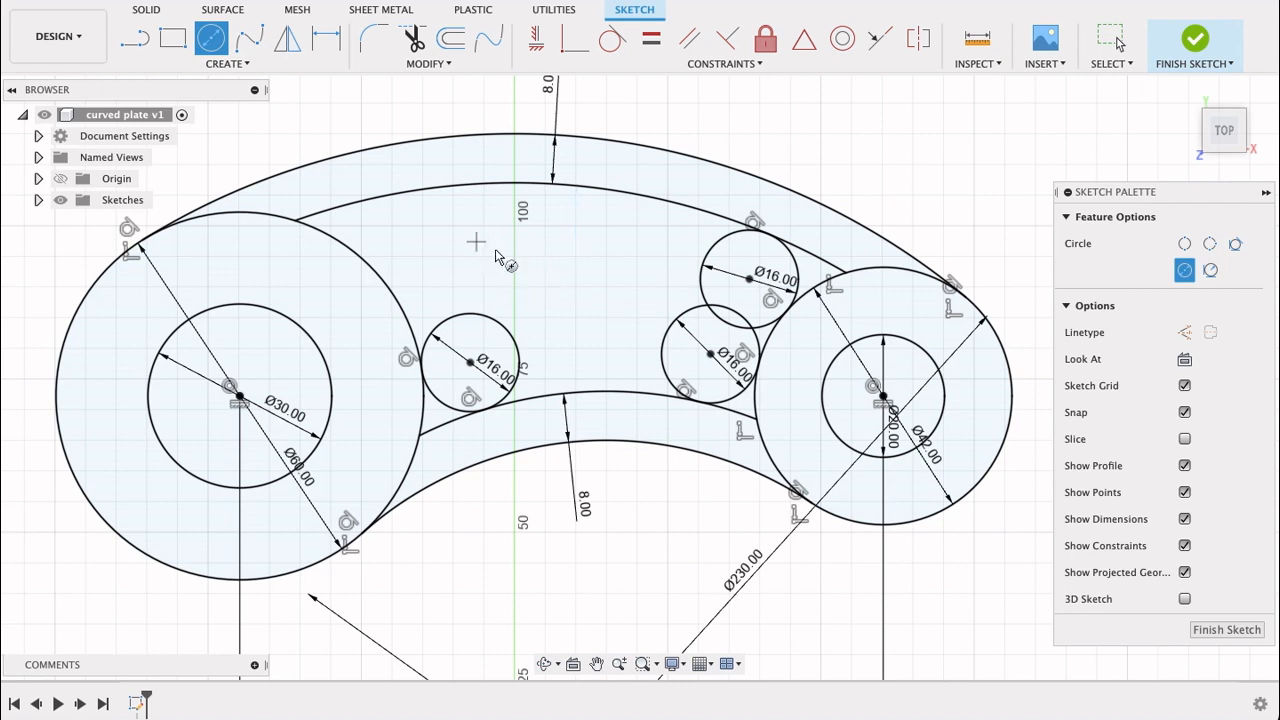
pyautogui.click(490, 240)
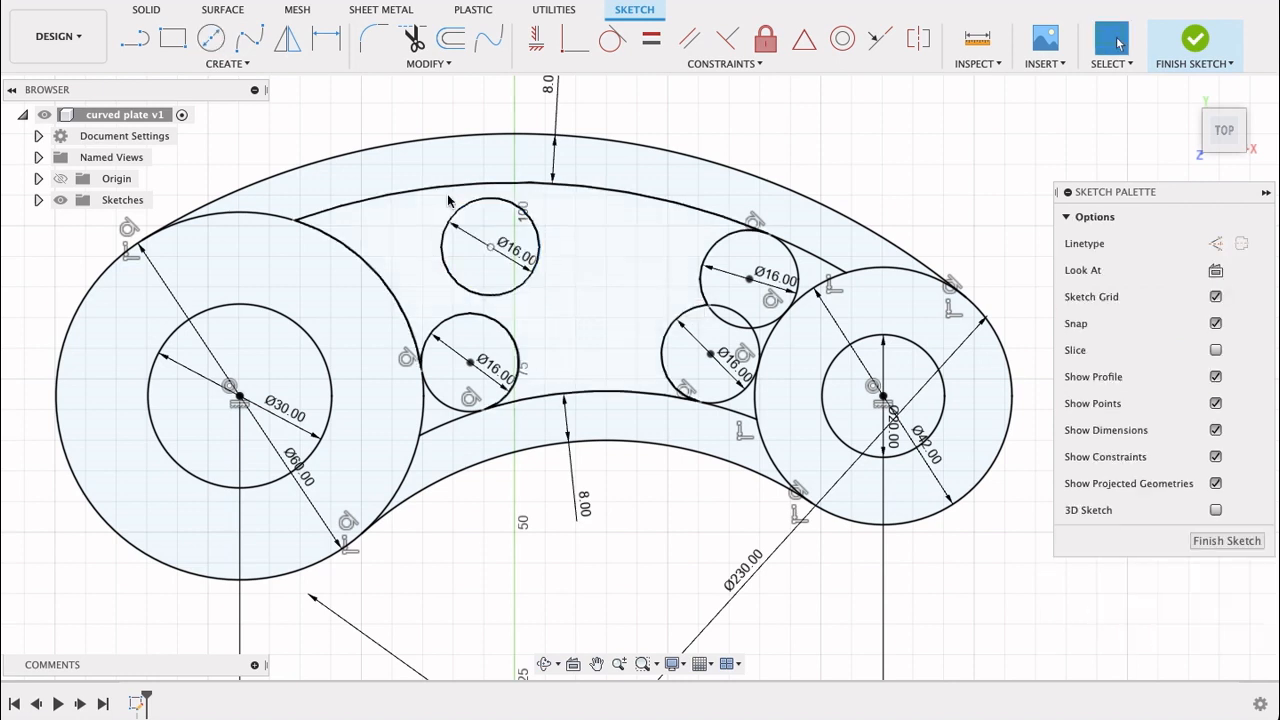
pyautogui.click(490, 212)
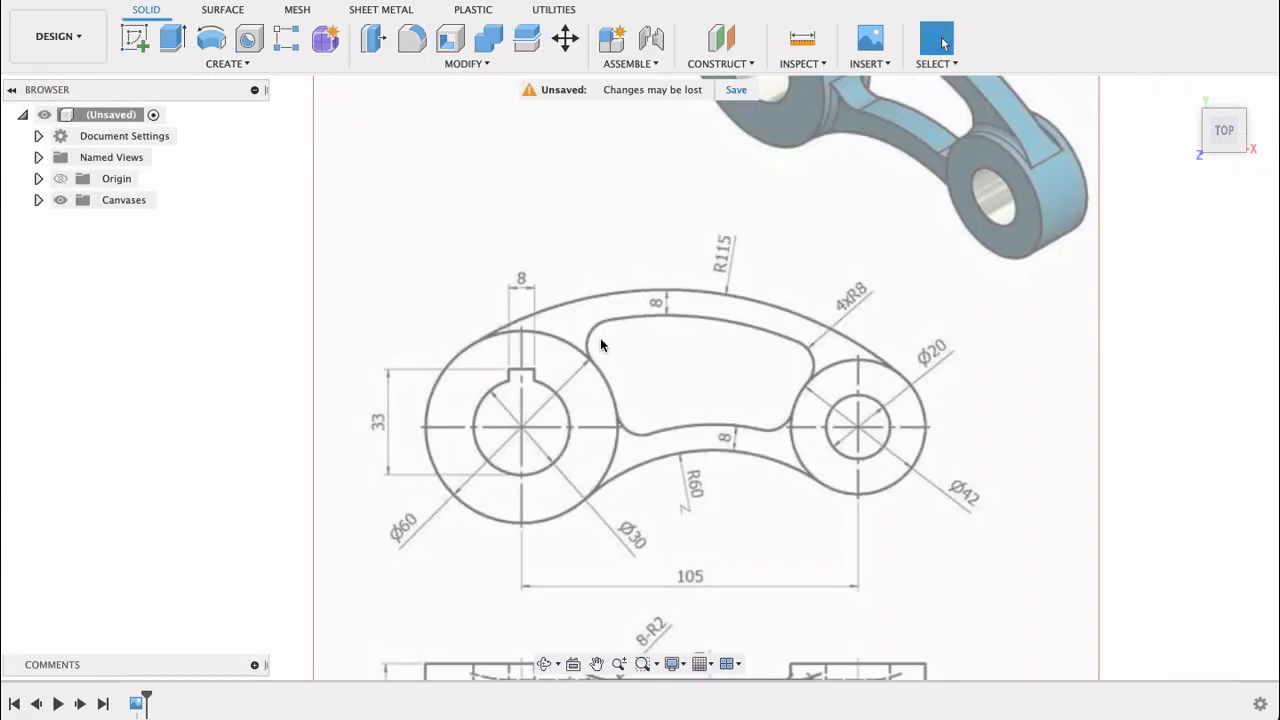
pyautogui.moveTo(752, 436)
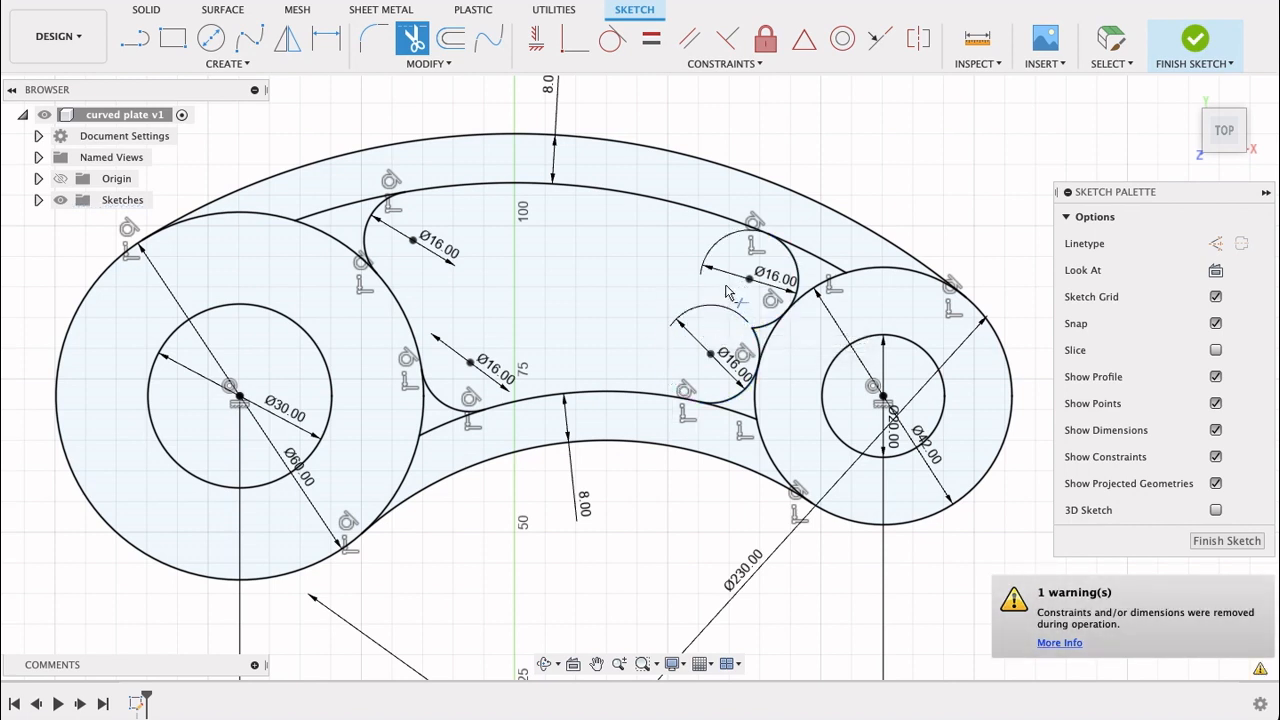
pyautogui.moveTo(758, 410)
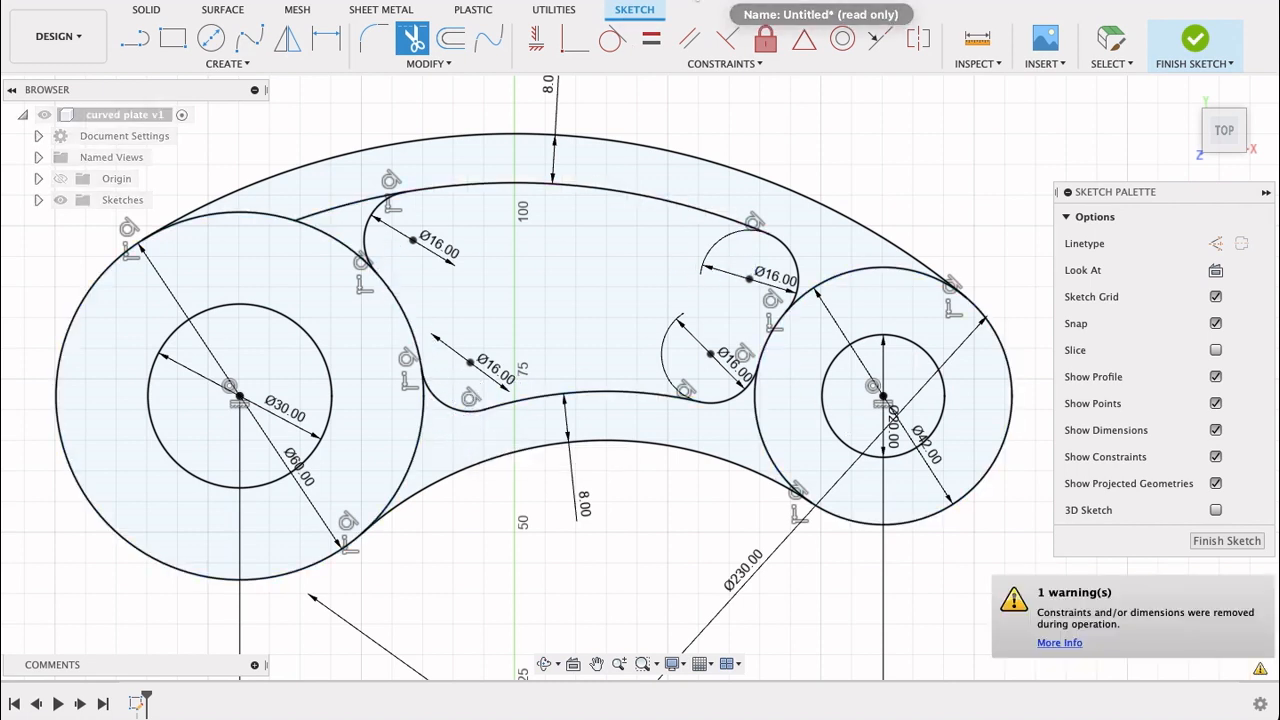
# Trim away the leftover circle segments to round the cut-out corners
pyautogui.click(1194, 44)
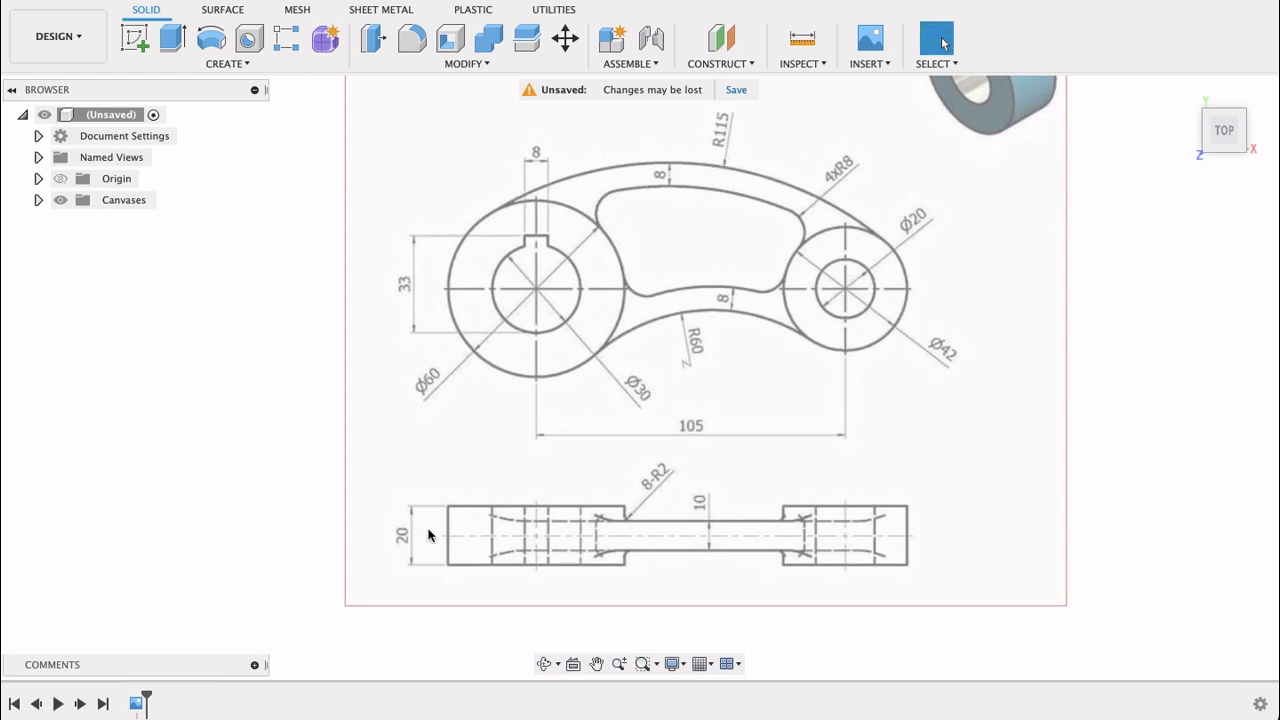
pyautogui.moveTo(580, 270)
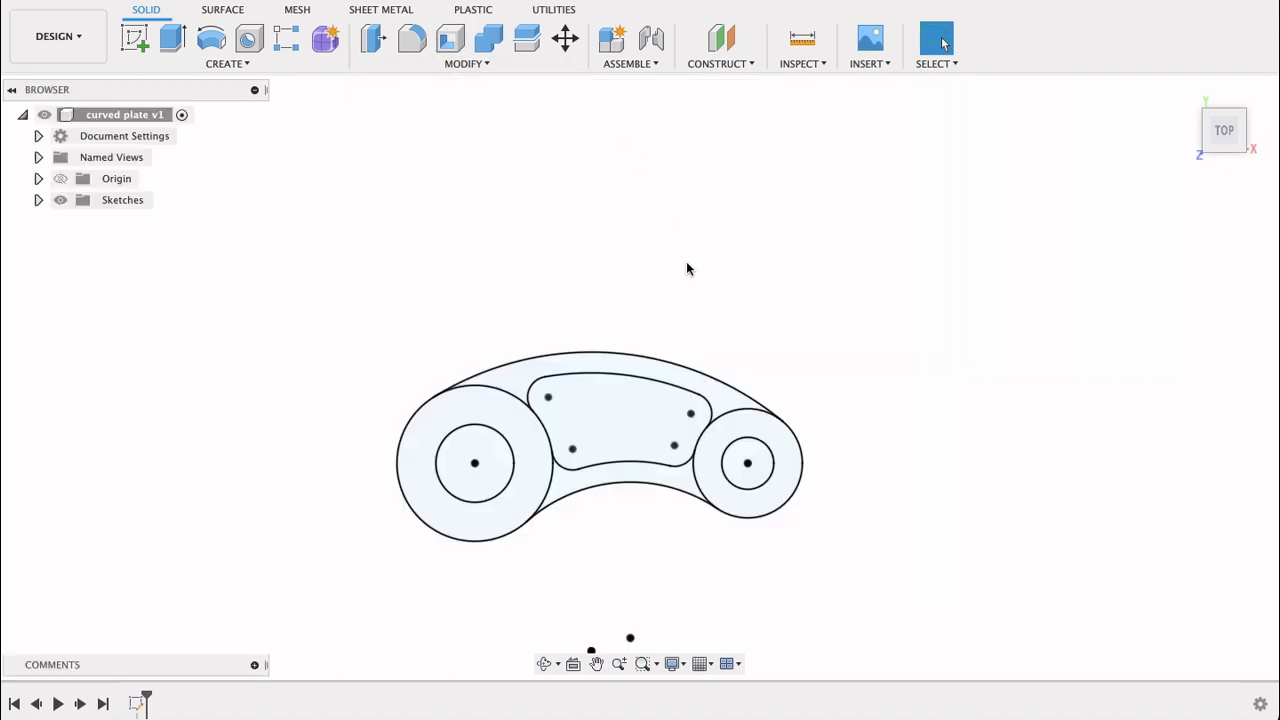
# Extrude both boss ring profiles symmetrically by 10 mm as a new body
pyautogui.click(172, 38)
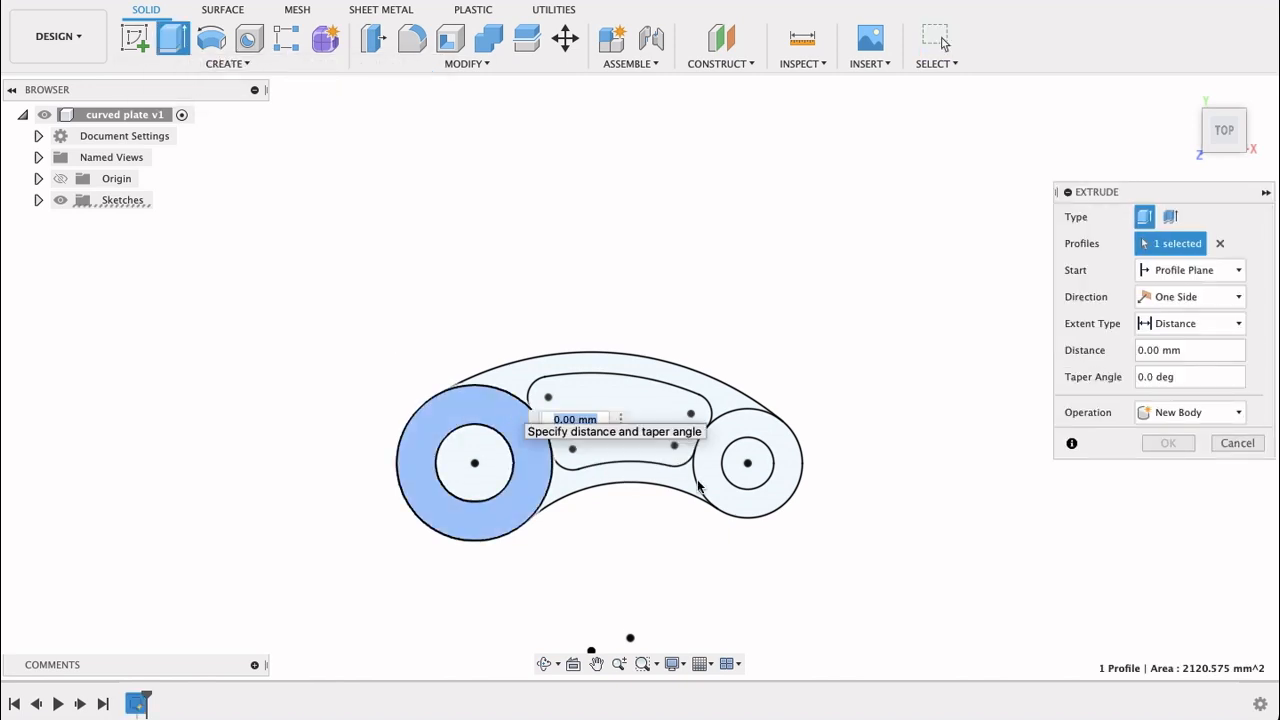
pyautogui.click(748, 462)
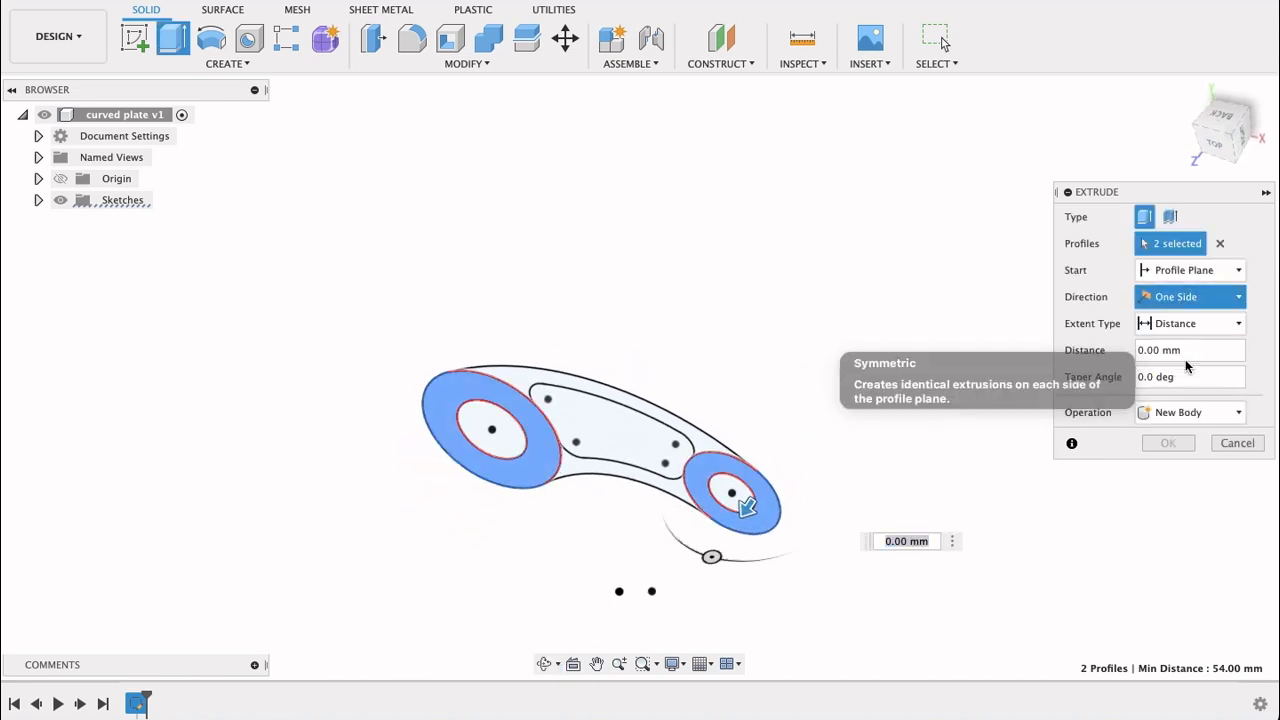
pyautogui.click(1188, 296)
pyautogui.write('10')
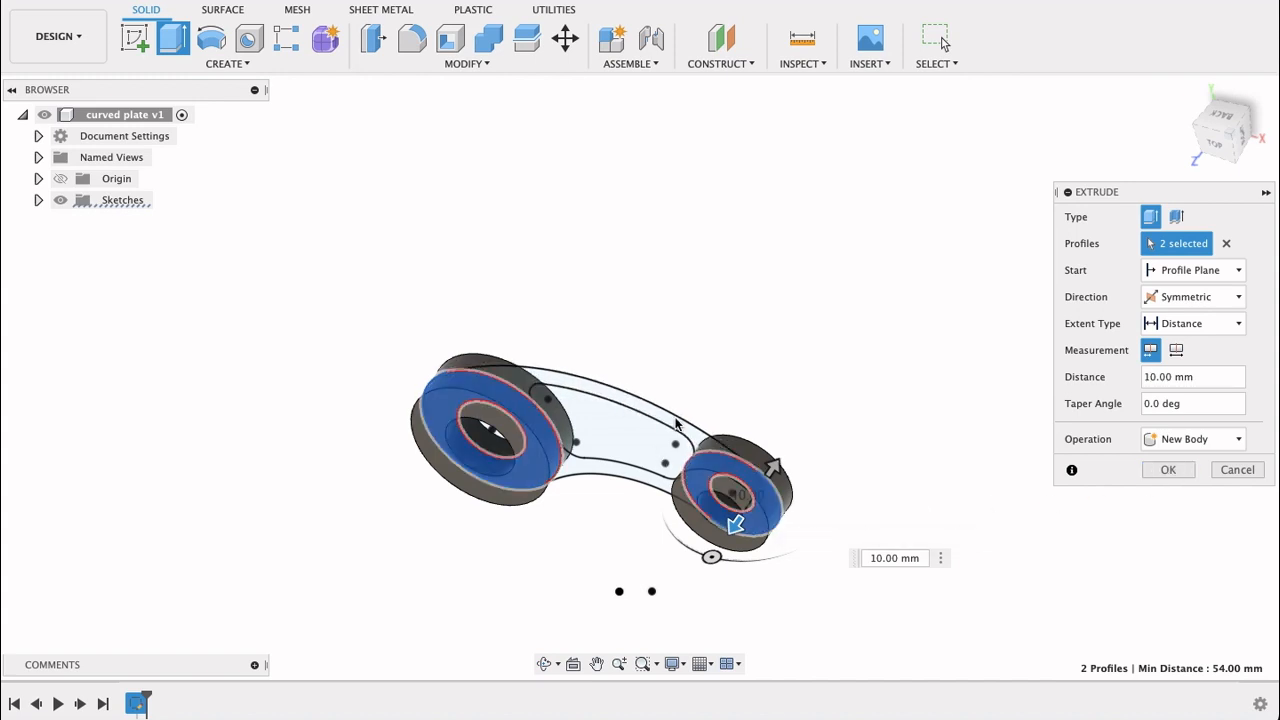
pyautogui.moveTo(556, 580)
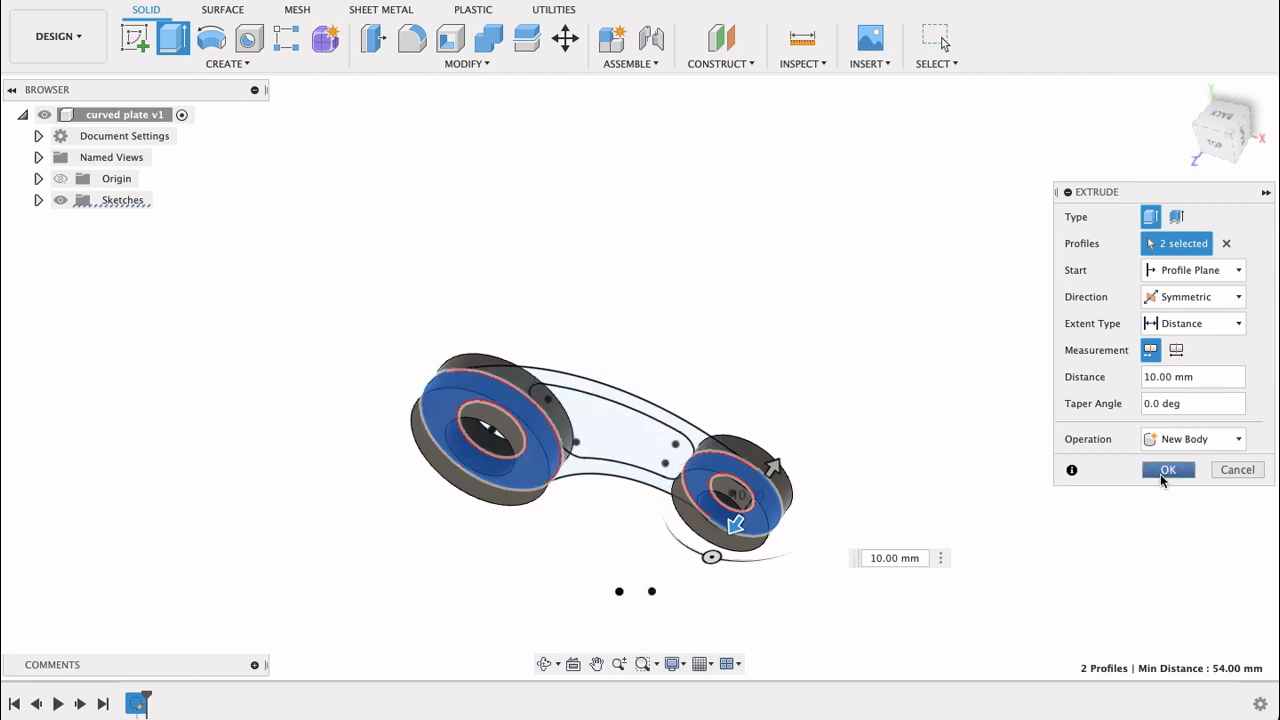
# Confirm the boss extrusion, then extrude the web profiles symmetrically by 5 mm joined to the bosses
pyautogui.click(1168, 470)
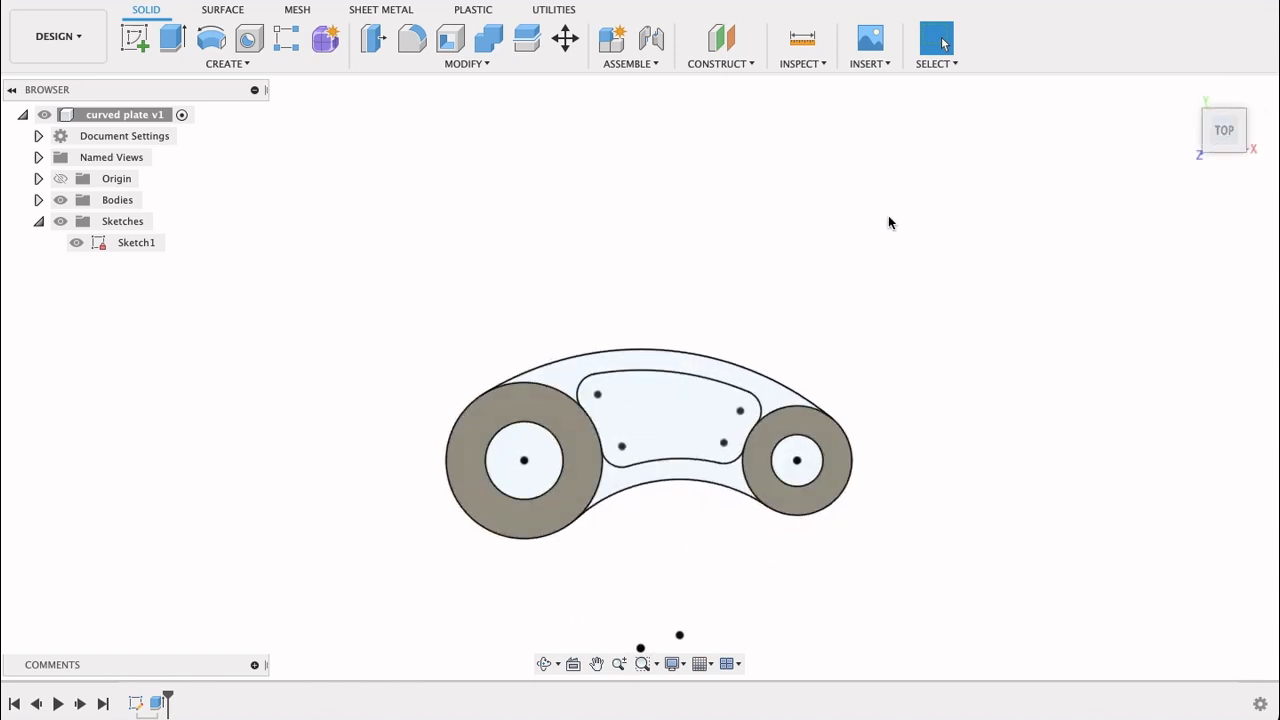
pyautogui.click(172, 38)
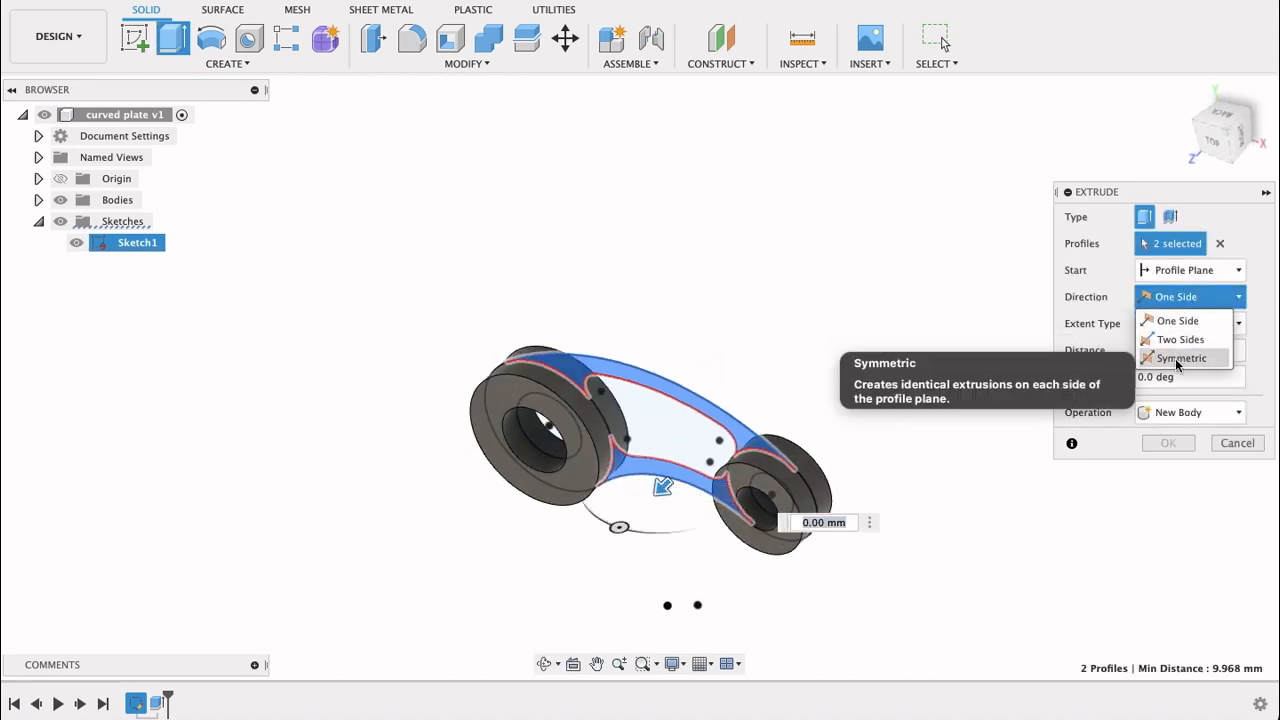
pyautogui.click(1182, 358)
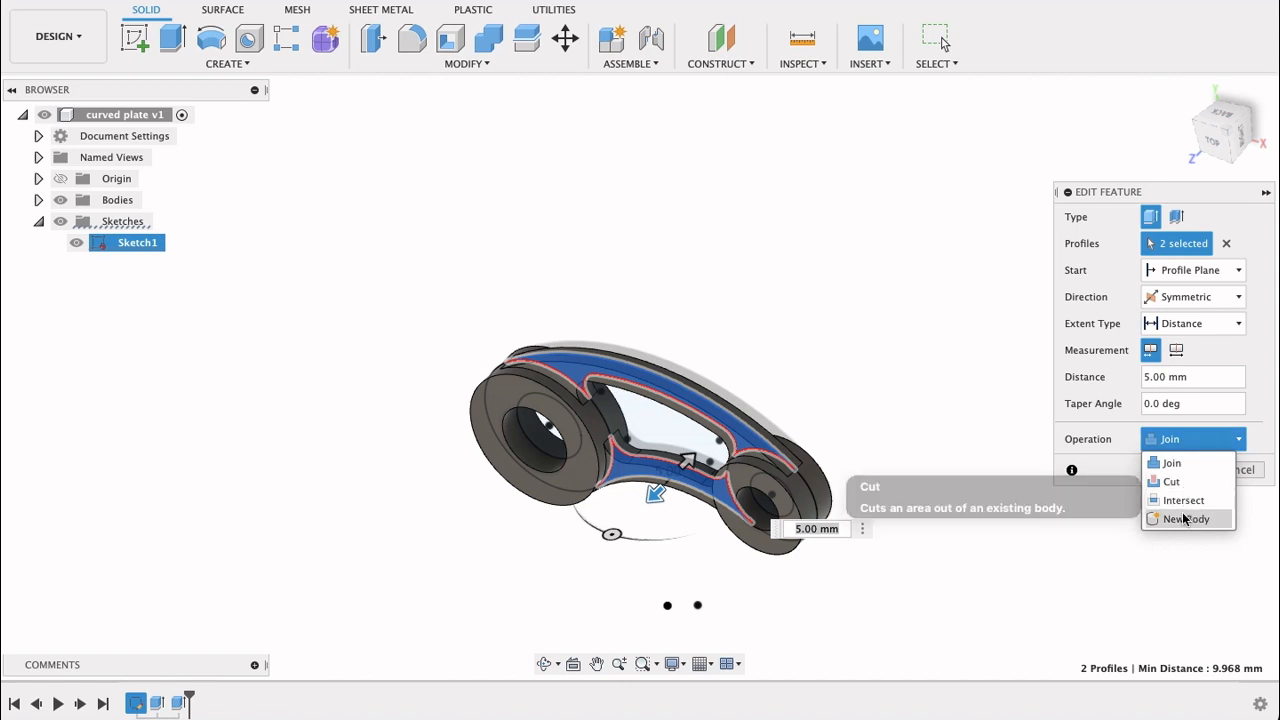
pyautogui.click(1186, 518)
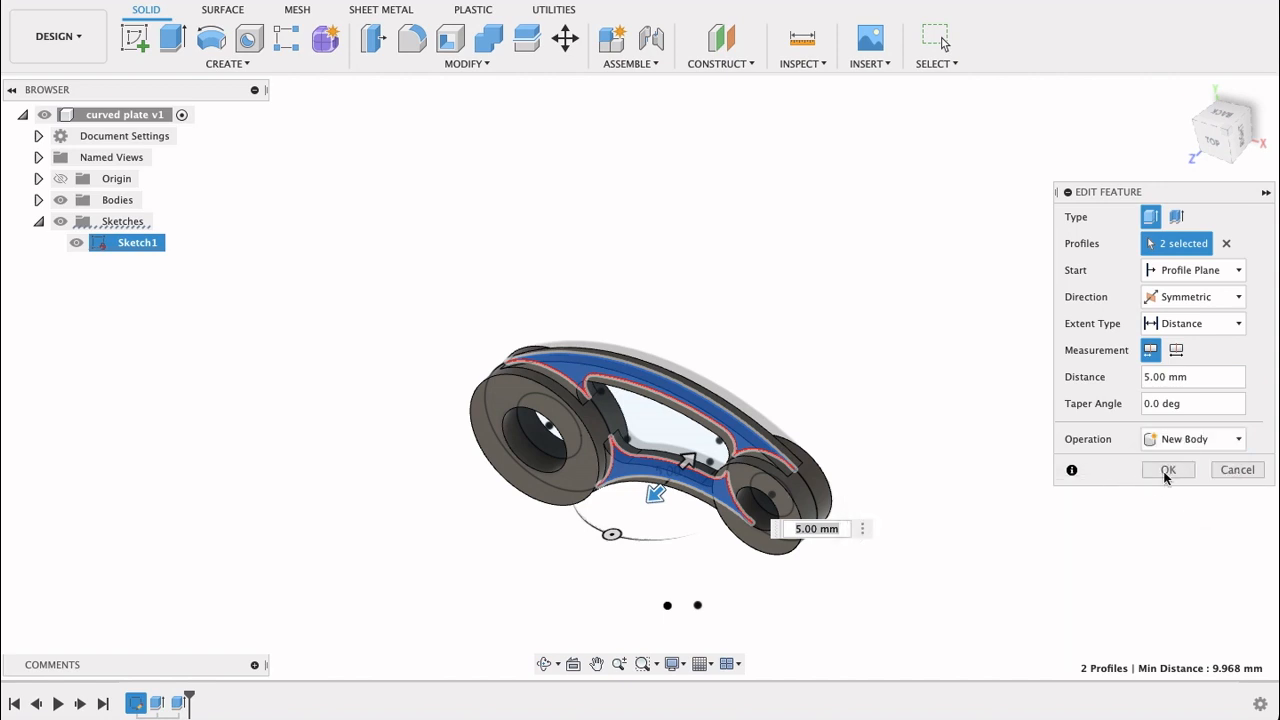
pyautogui.click(1168, 468)
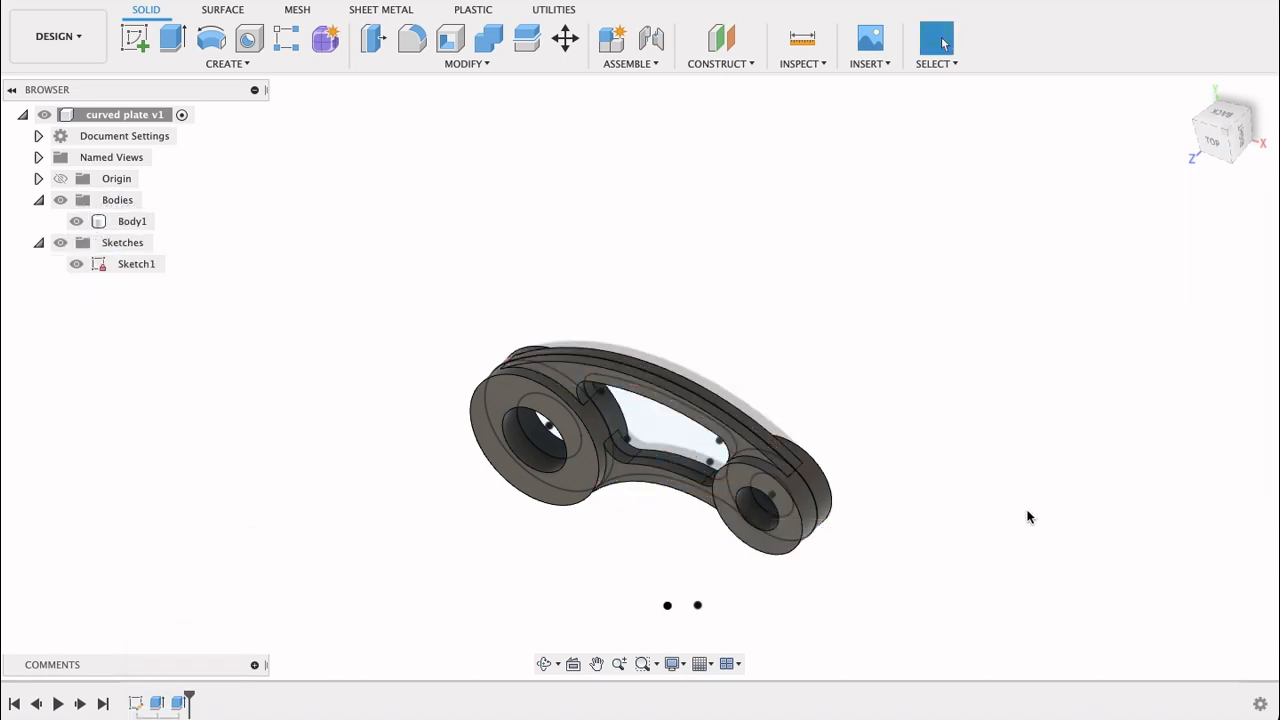
# Select the plate body in the browser and orbit the view around the finished solid
pyautogui.click(548, 390)
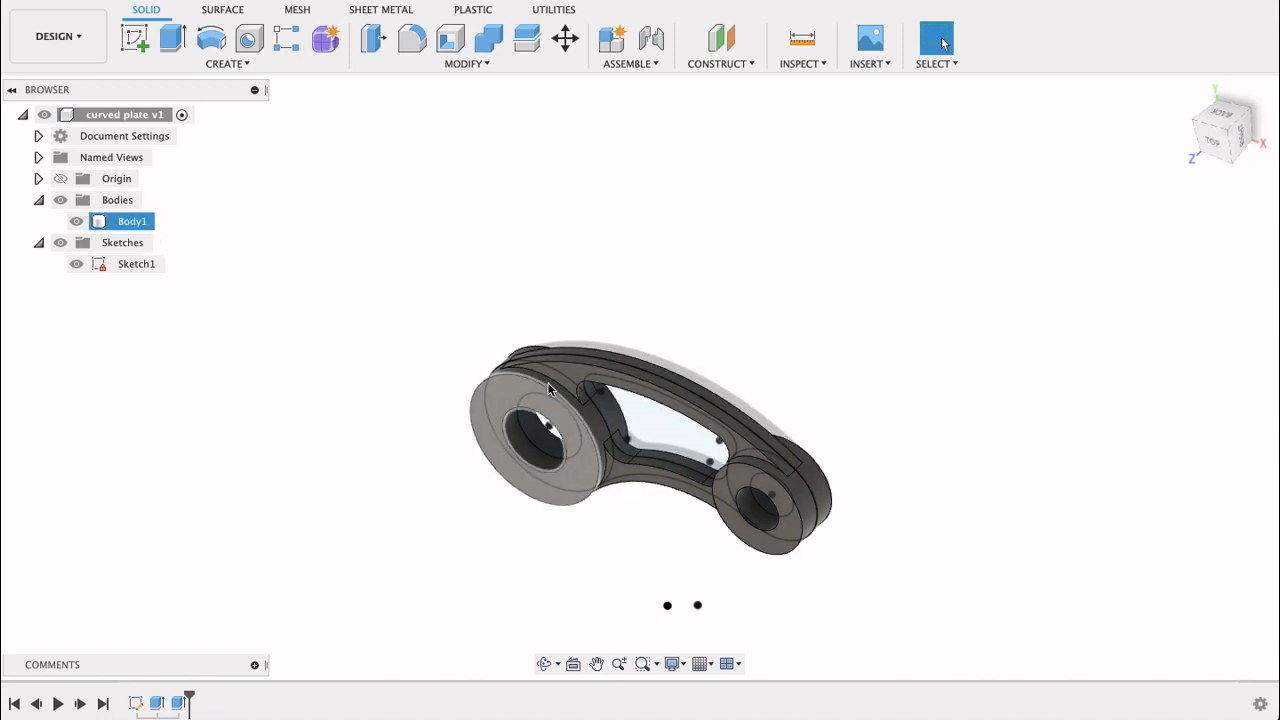
pyautogui.click(136, 264)
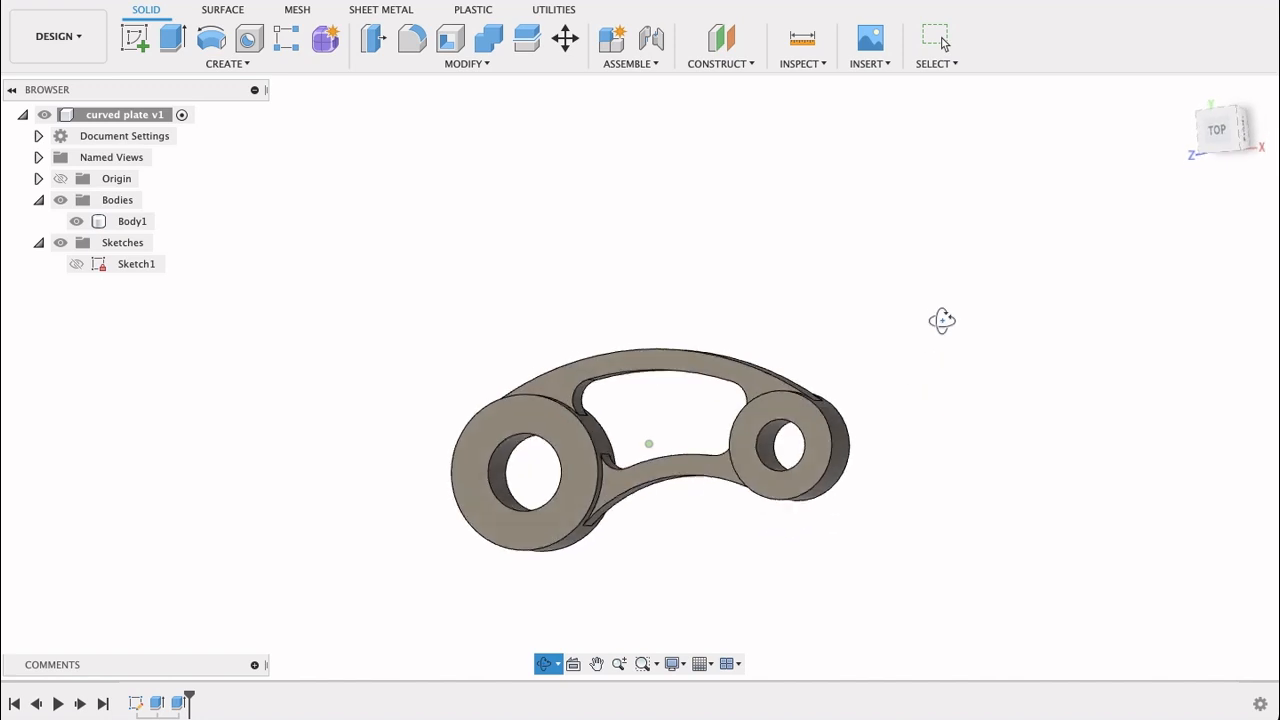
pyautogui.moveTo(942, 320); pyautogui.dragTo(904, 322)
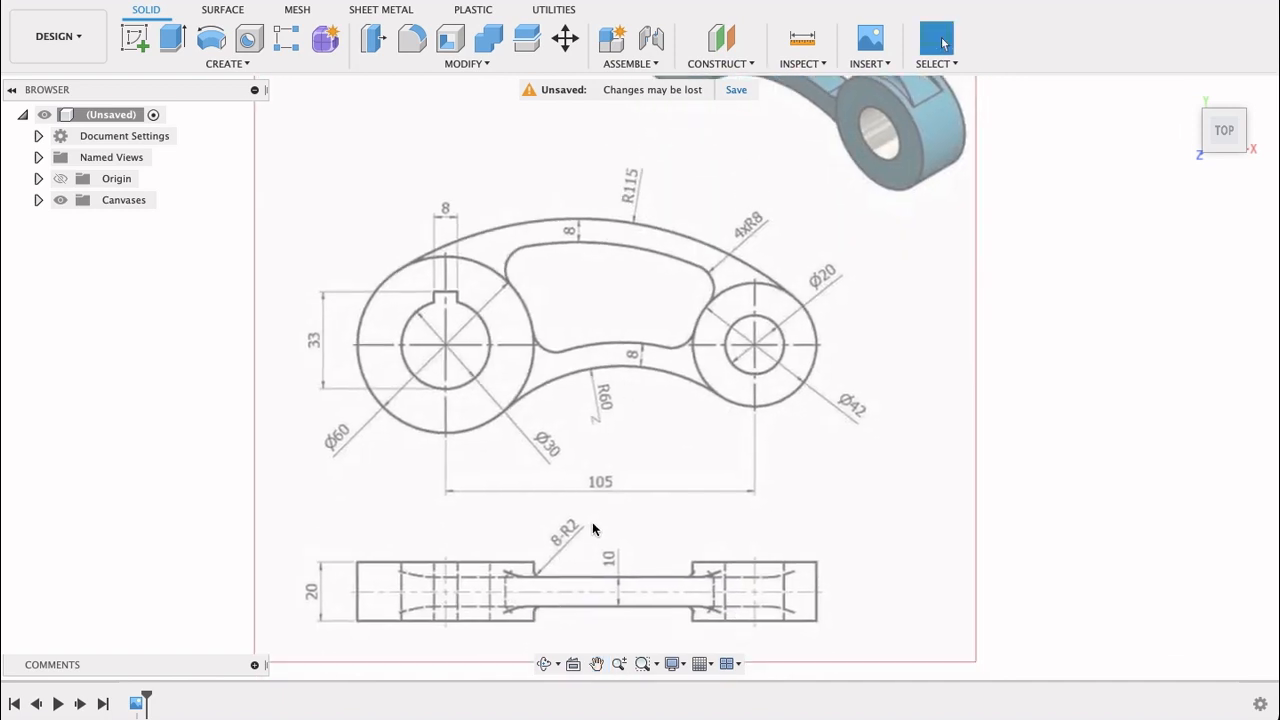
pyautogui.moveTo(568, 552)
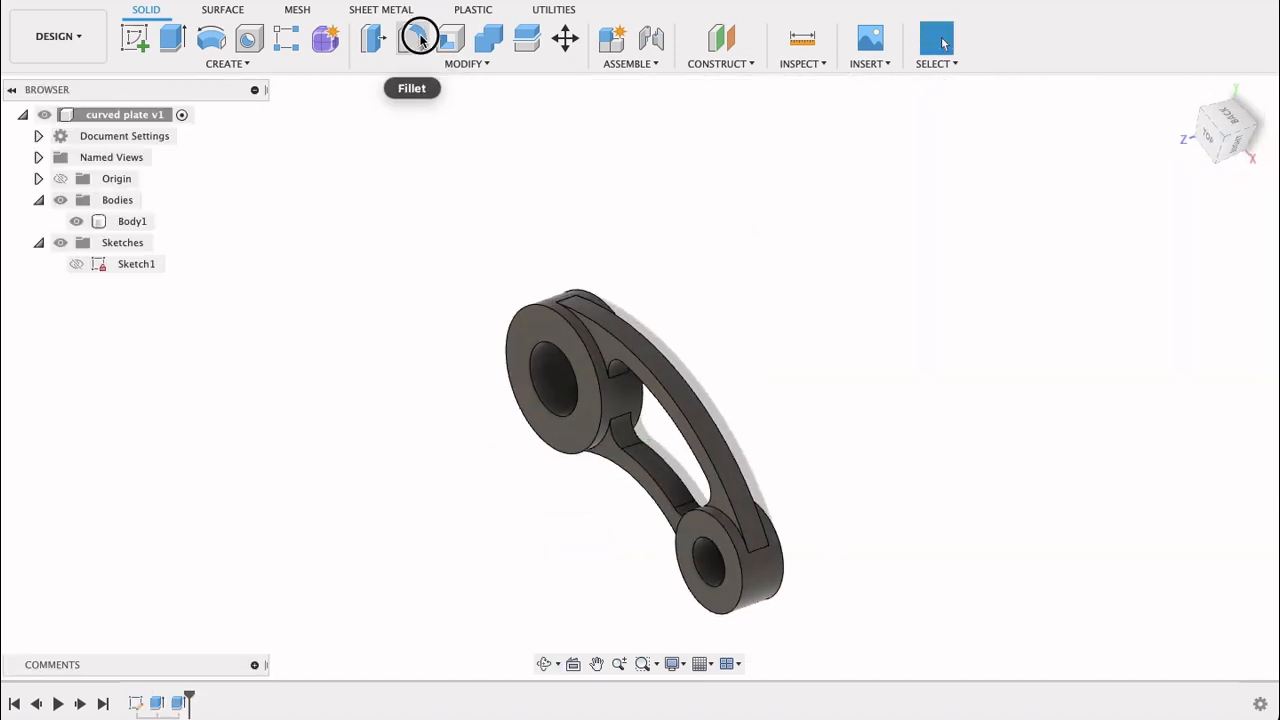
# Start a fillet and pick the top-side edges where the web meets the bosses
pyautogui.click(420, 38)
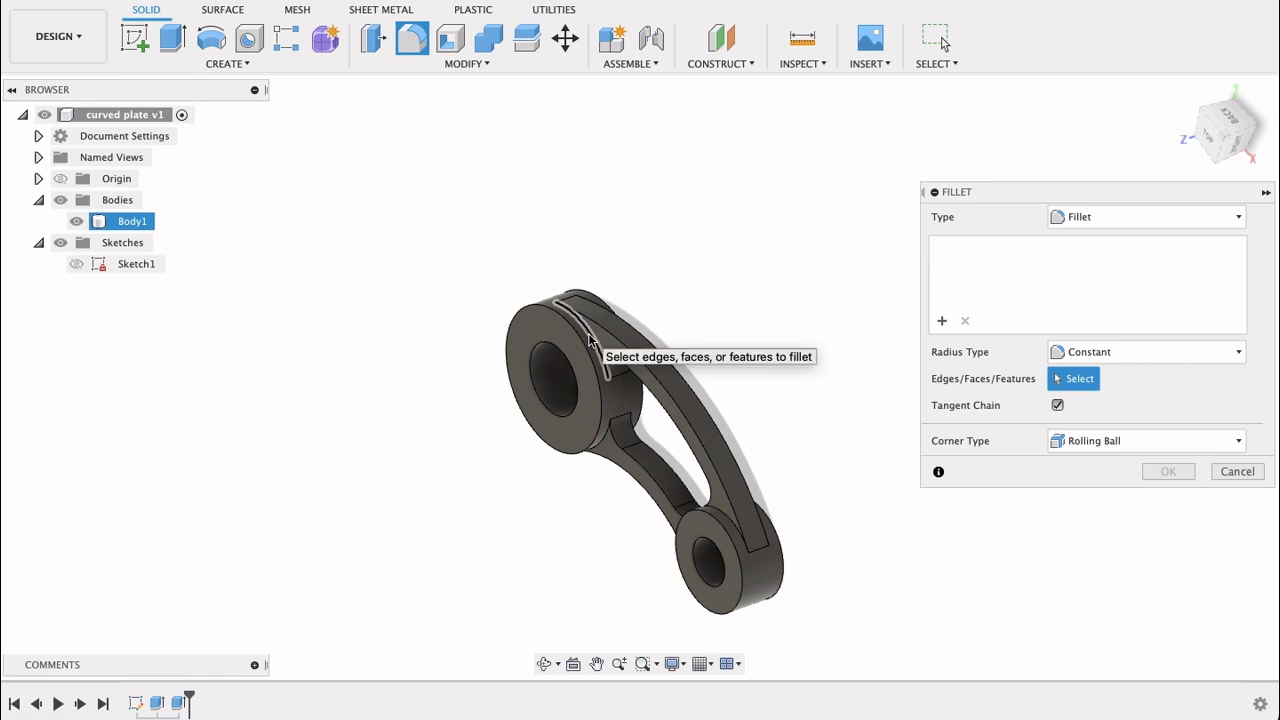
pyautogui.click(580, 340)
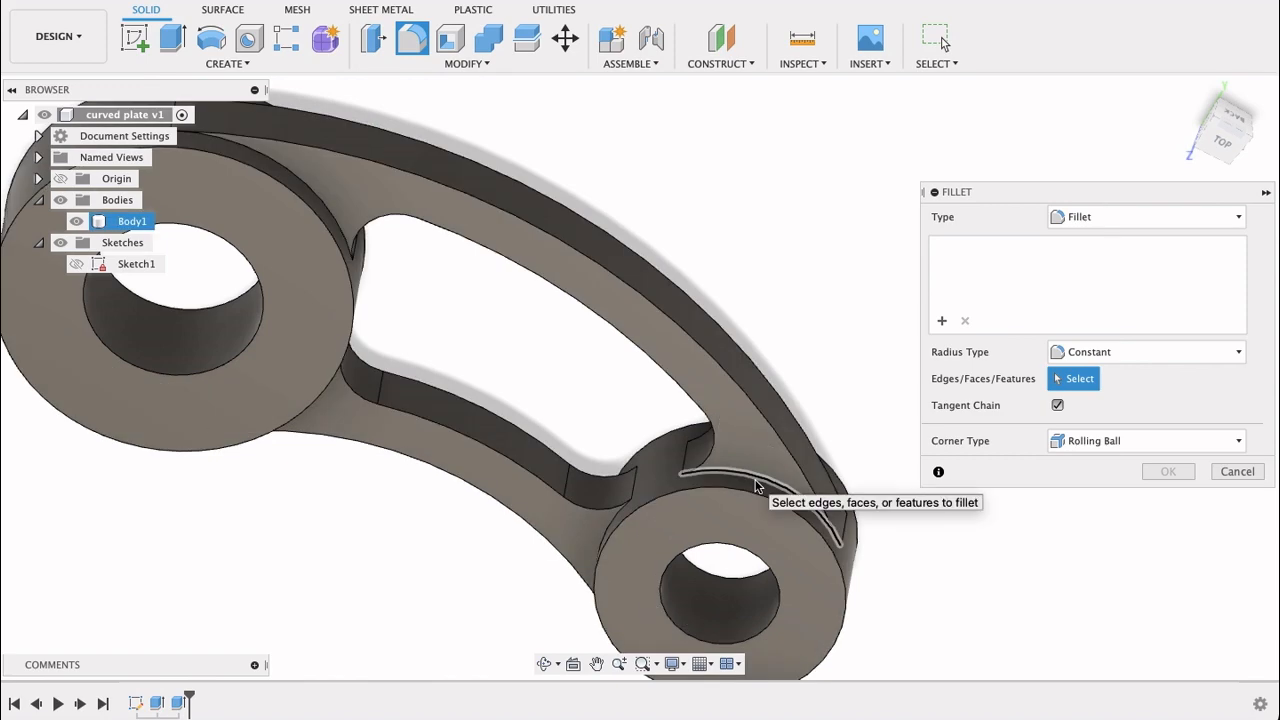
pyautogui.click(800, 520)
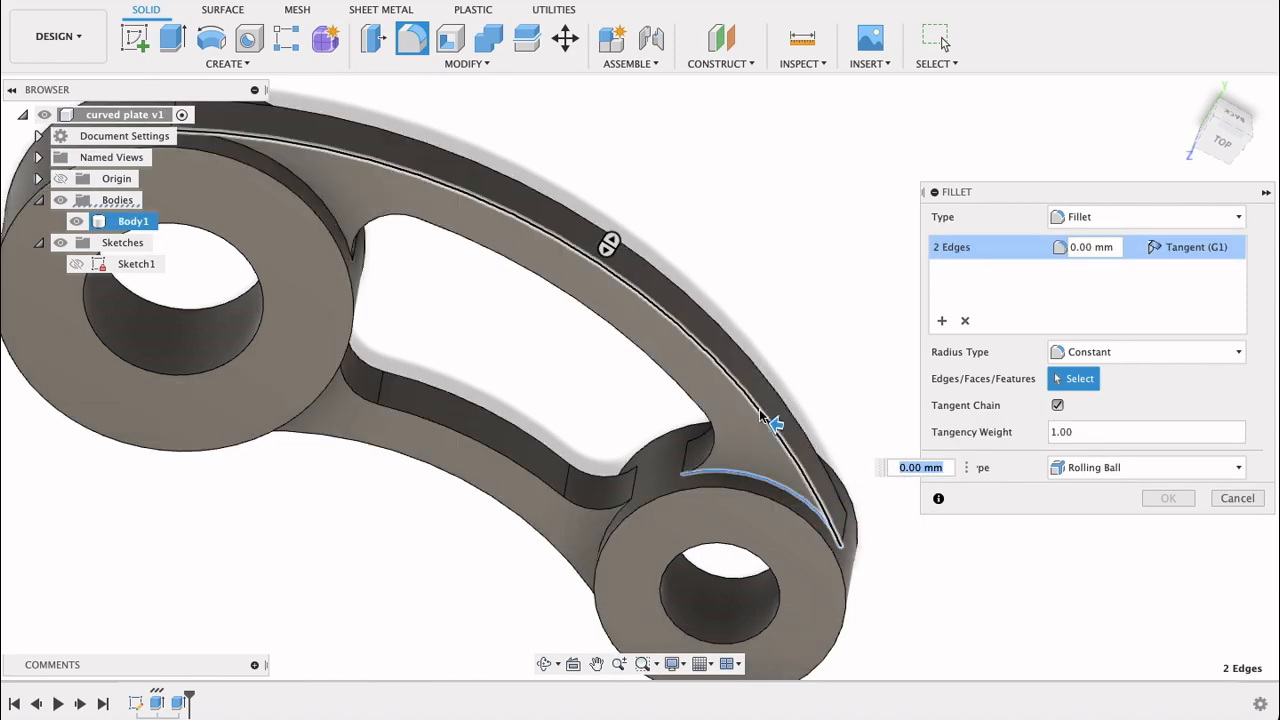
pyautogui.click(780, 420)
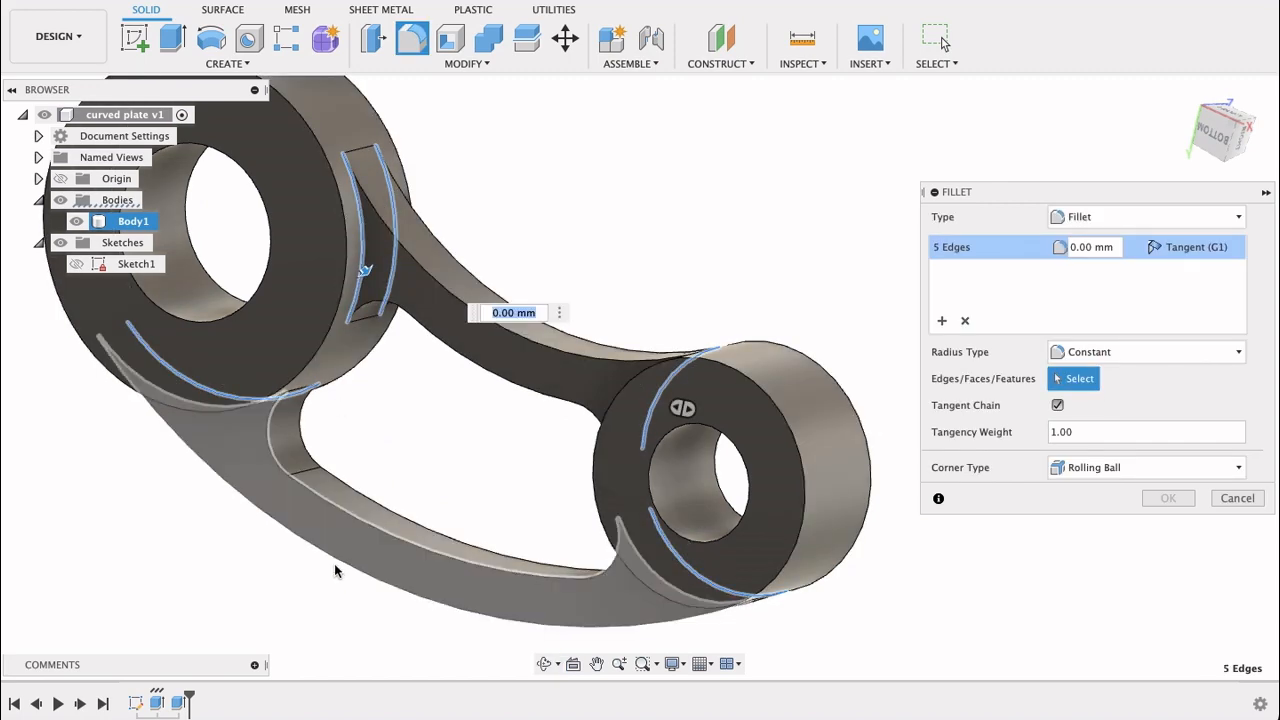
# Add the underside web-to-boss edges and apply a 2 mm fillet to all eight
pyautogui.moveTo(336, 570); pyautogui.dragTo(220, 440)
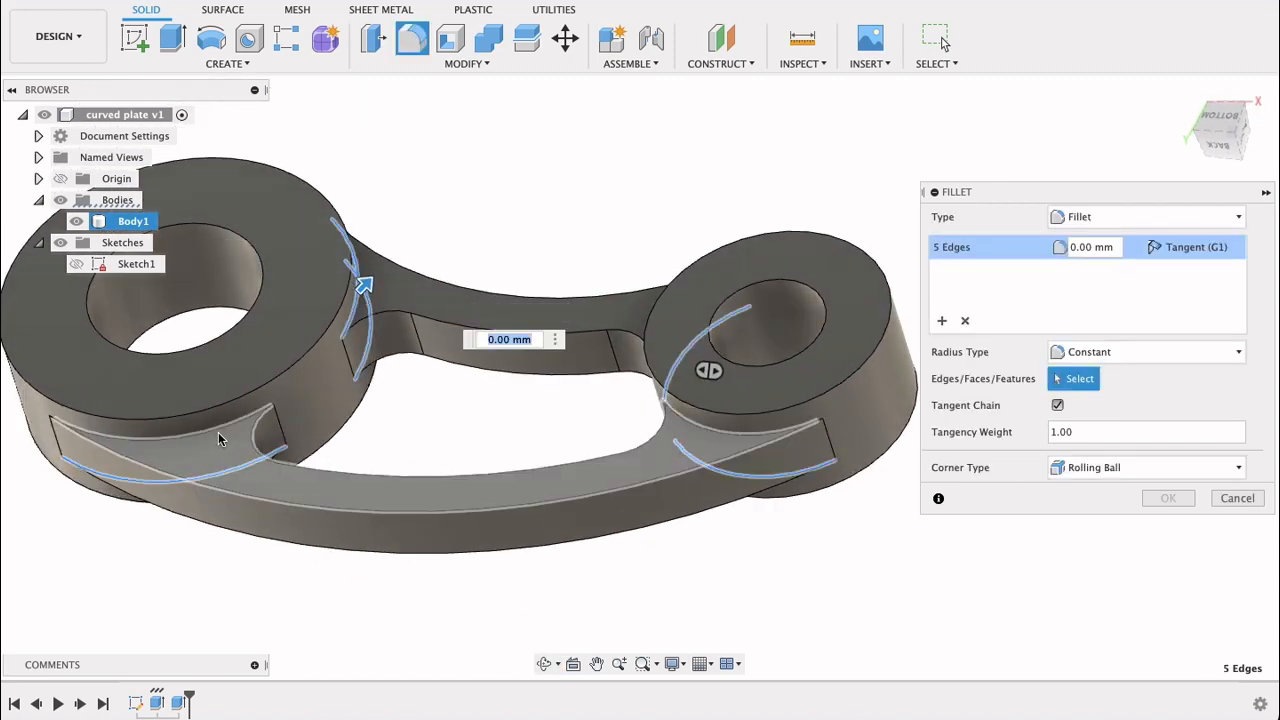
pyautogui.click(720, 440)
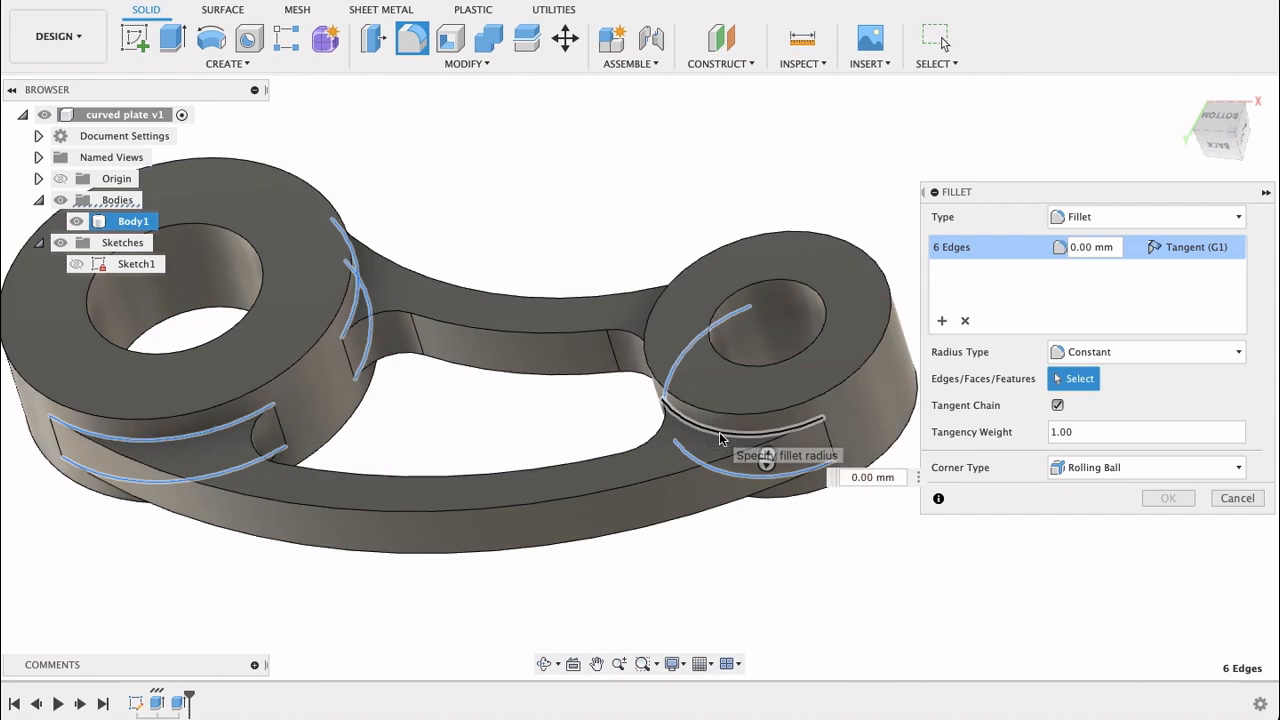
pyautogui.click(720, 310)
pyautogui.write('2')
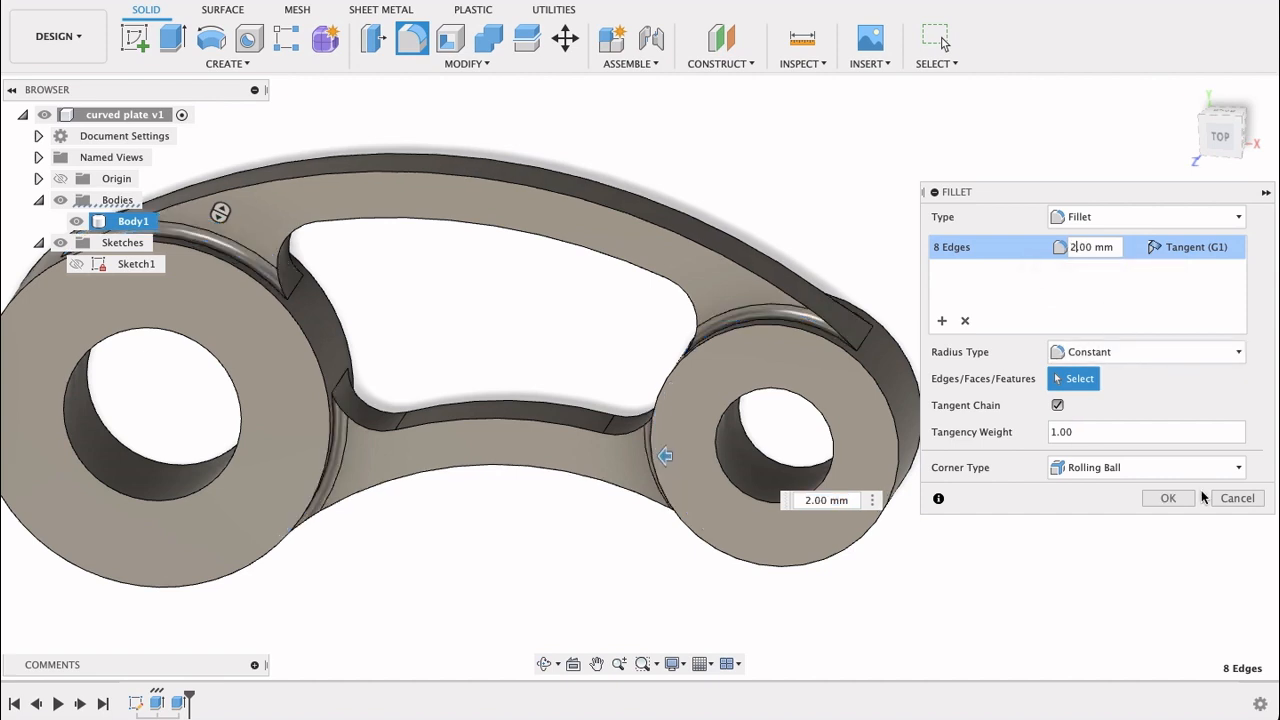
pyautogui.click(1168, 498)
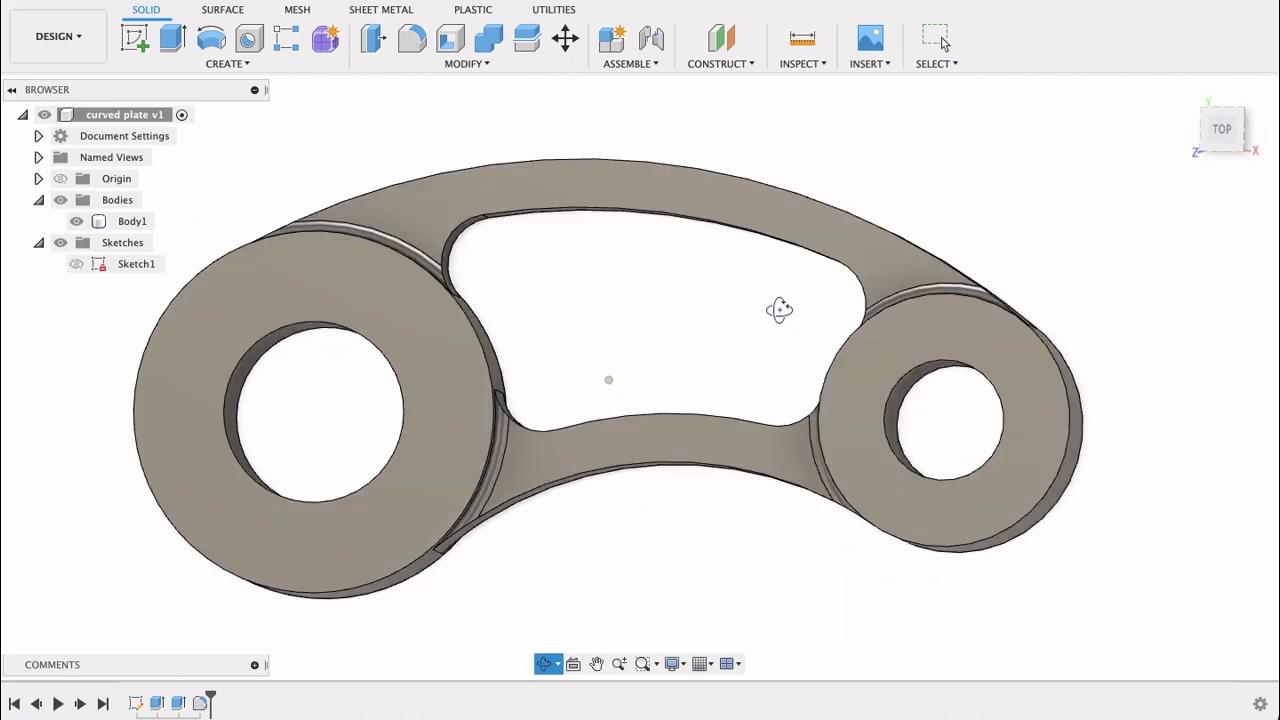
pyautogui.moveTo(780, 310); pyautogui.dragTo(734, 356)
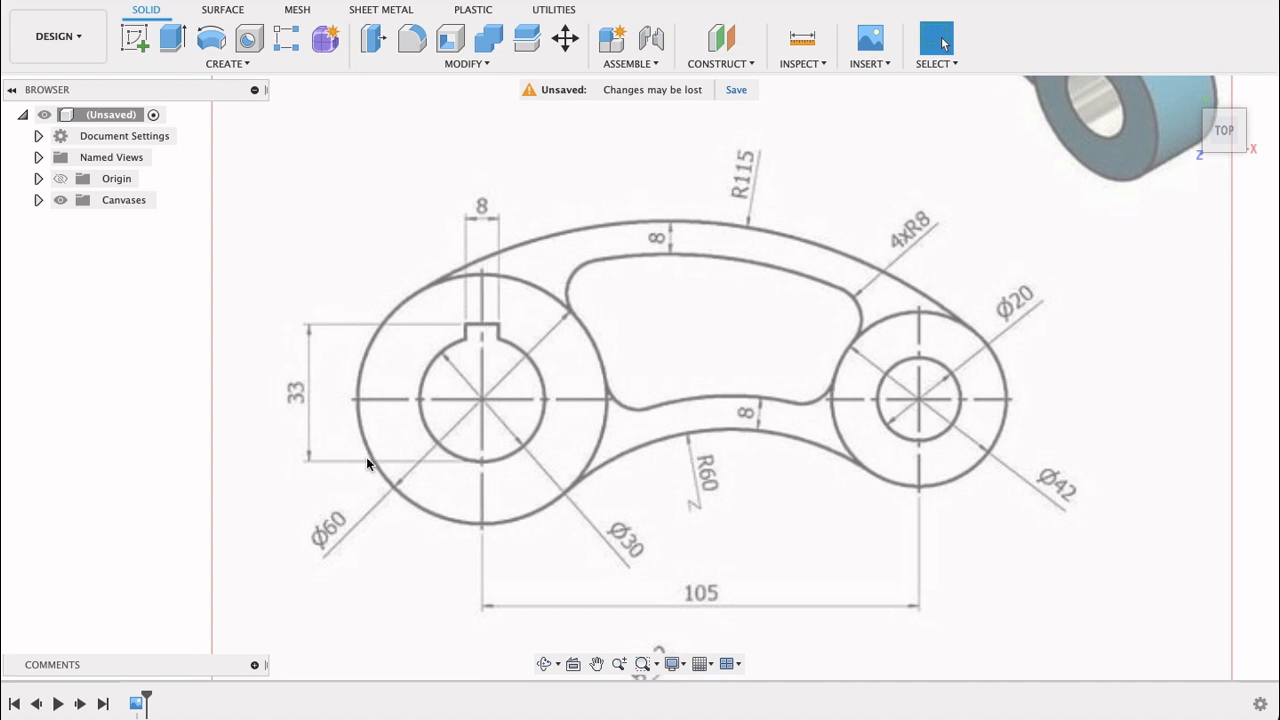
pyautogui.moveTo(476, 468)
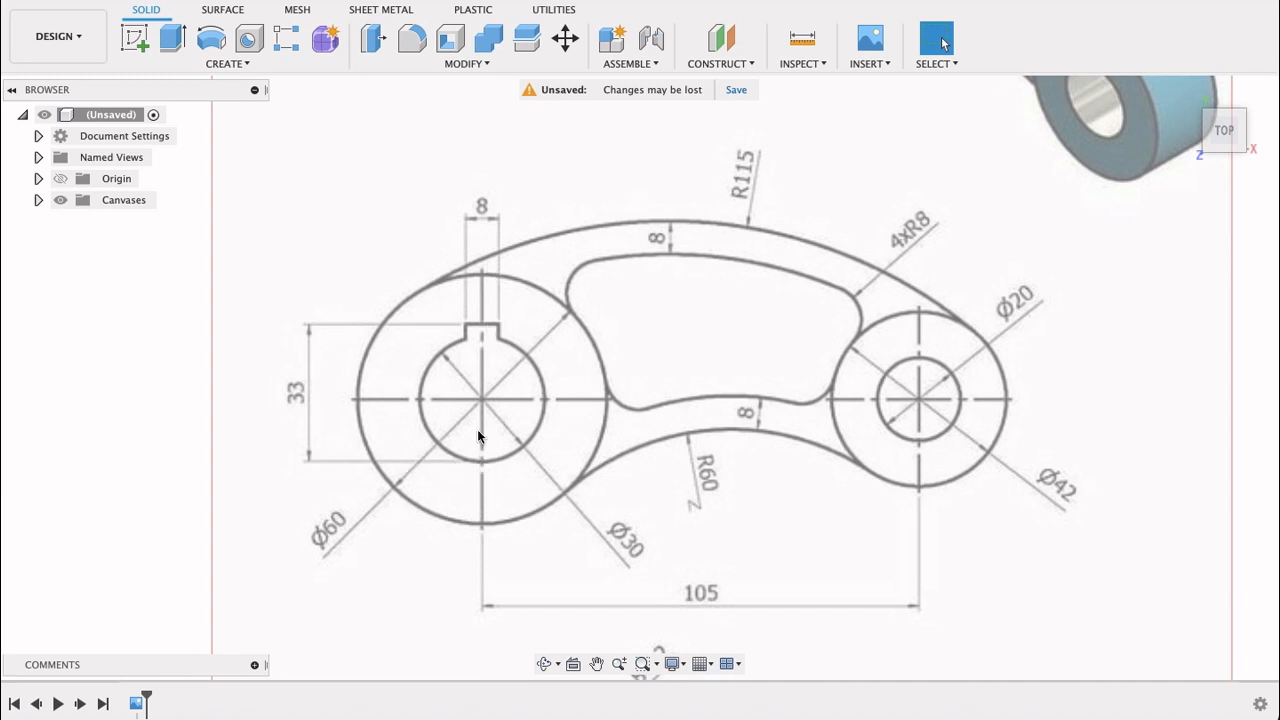
pyautogui.moveTo(484, 408)
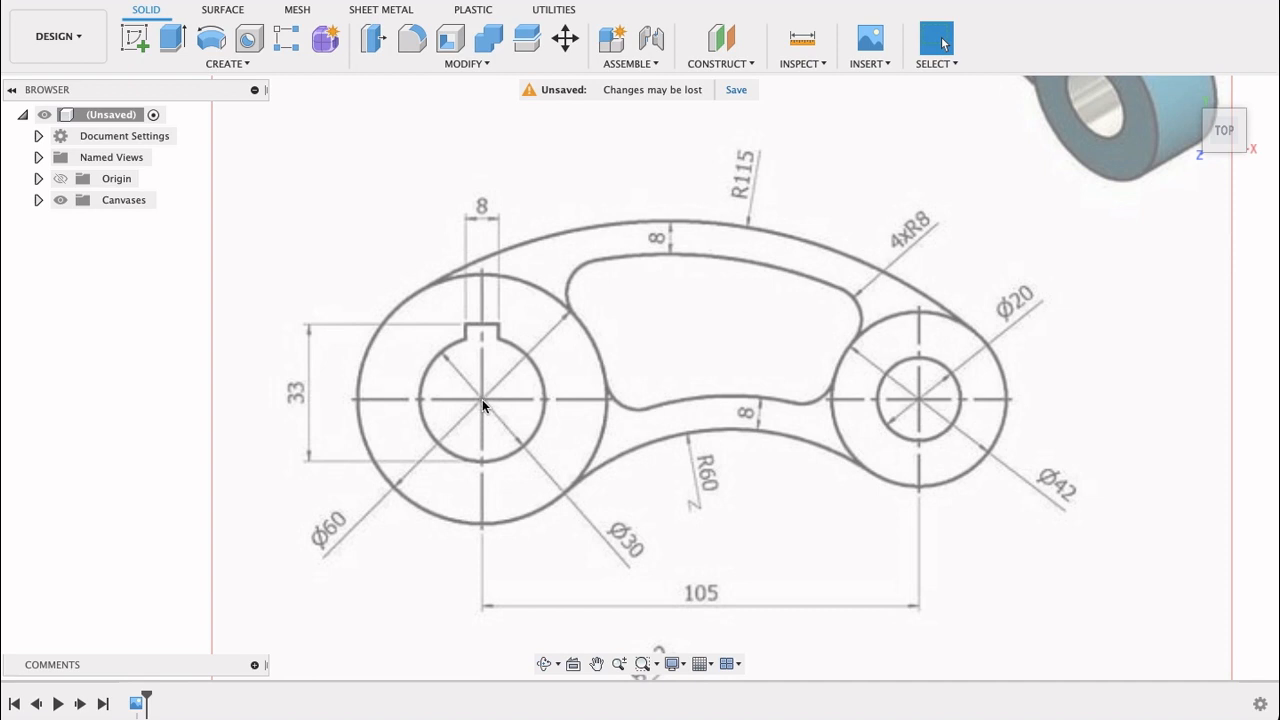
pyautogui.moveTo(480, 444)
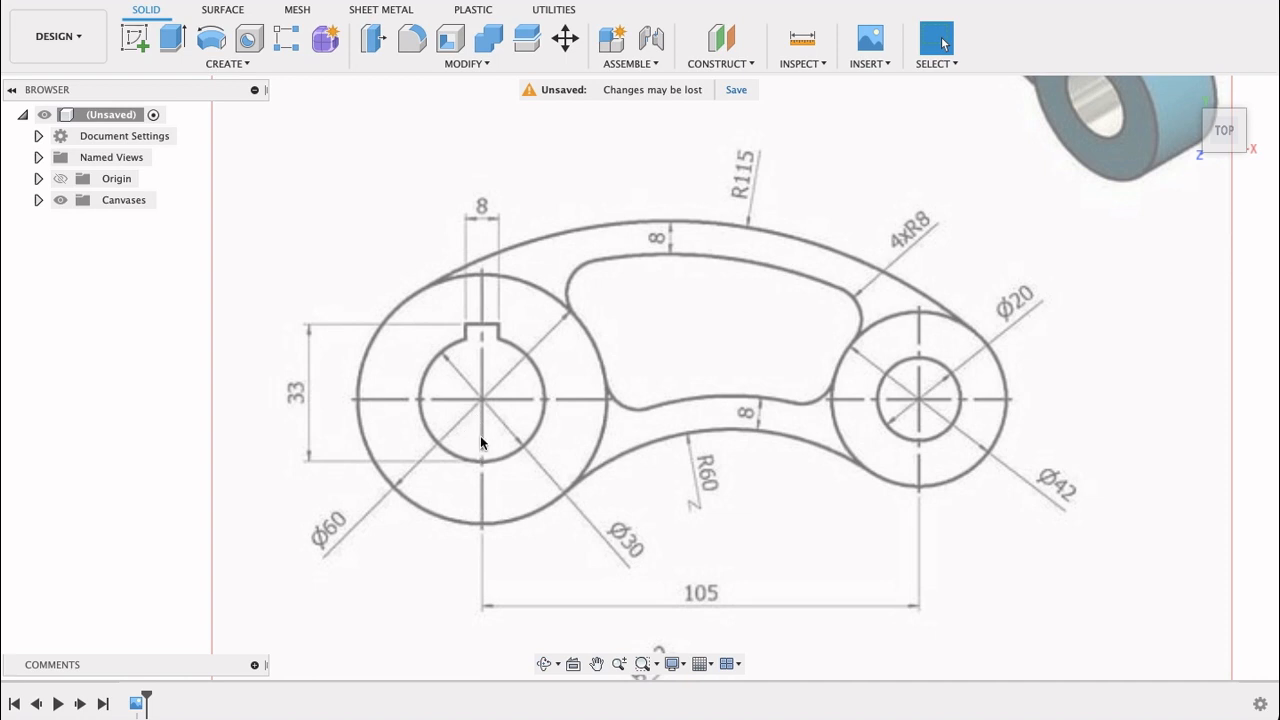
pyautogui.moveTo(484, 408)
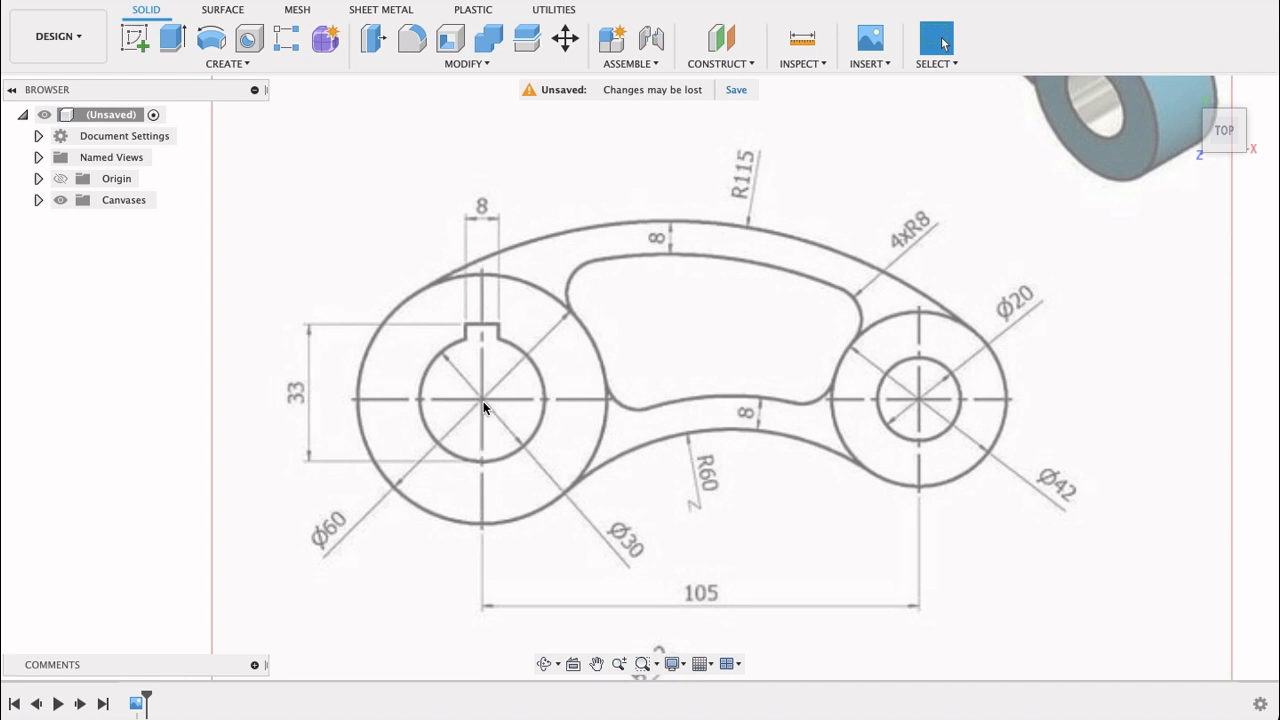
pyautogui.moveTo(484, 400)
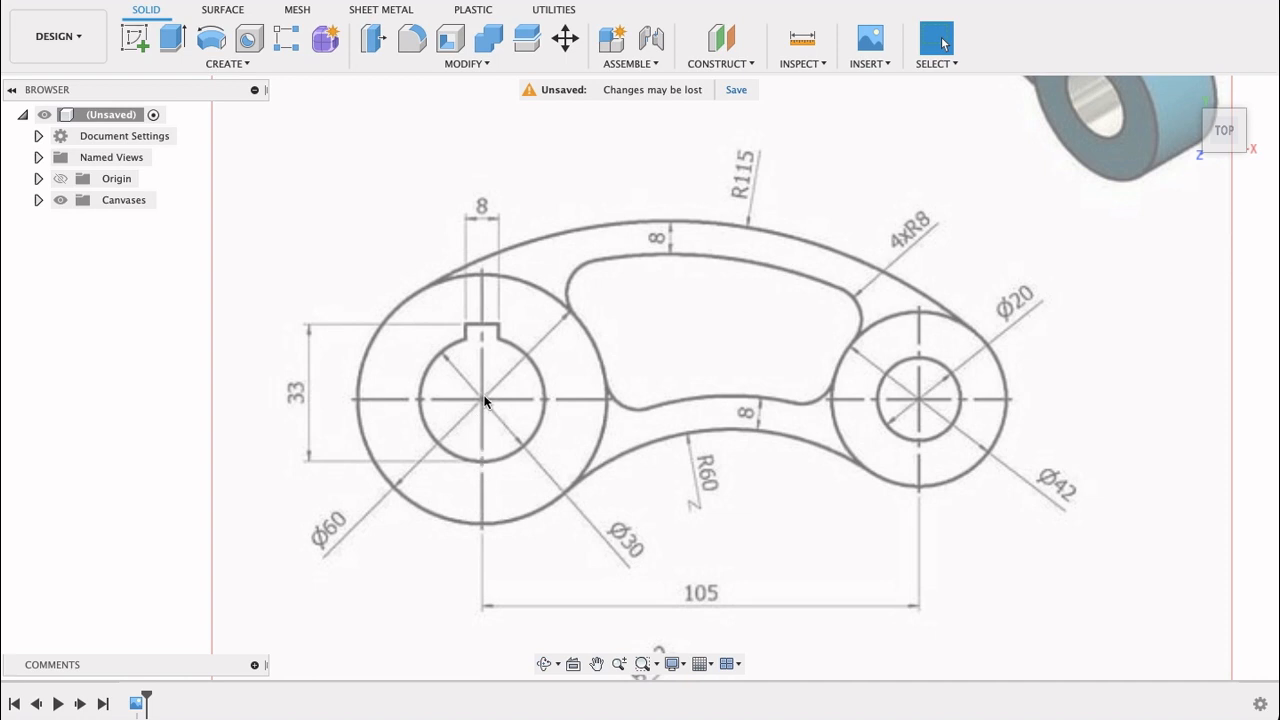
pyautogui.moveTo(476, 412)
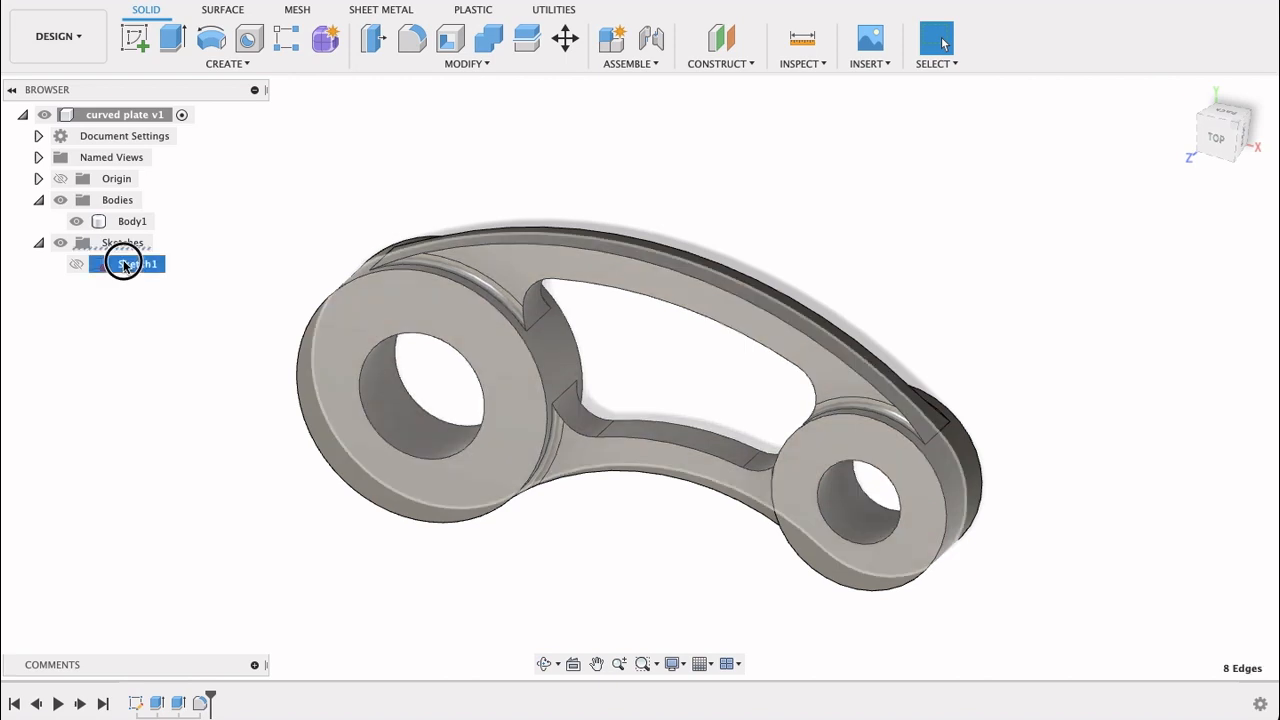
# Edit Sketch1 and draw an 8 mm wide rectangle over the top of the large bore
pyautogui.doubleClick(136, 264)
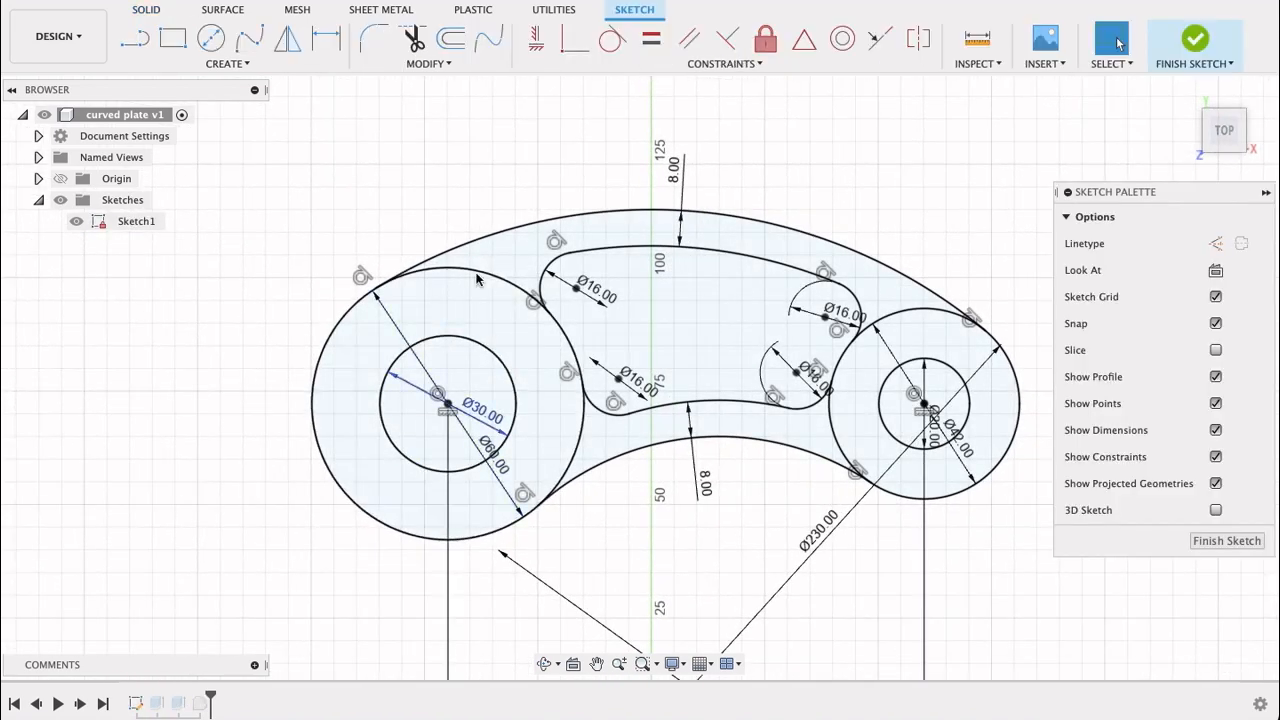
pyautogui.click(172, 38)
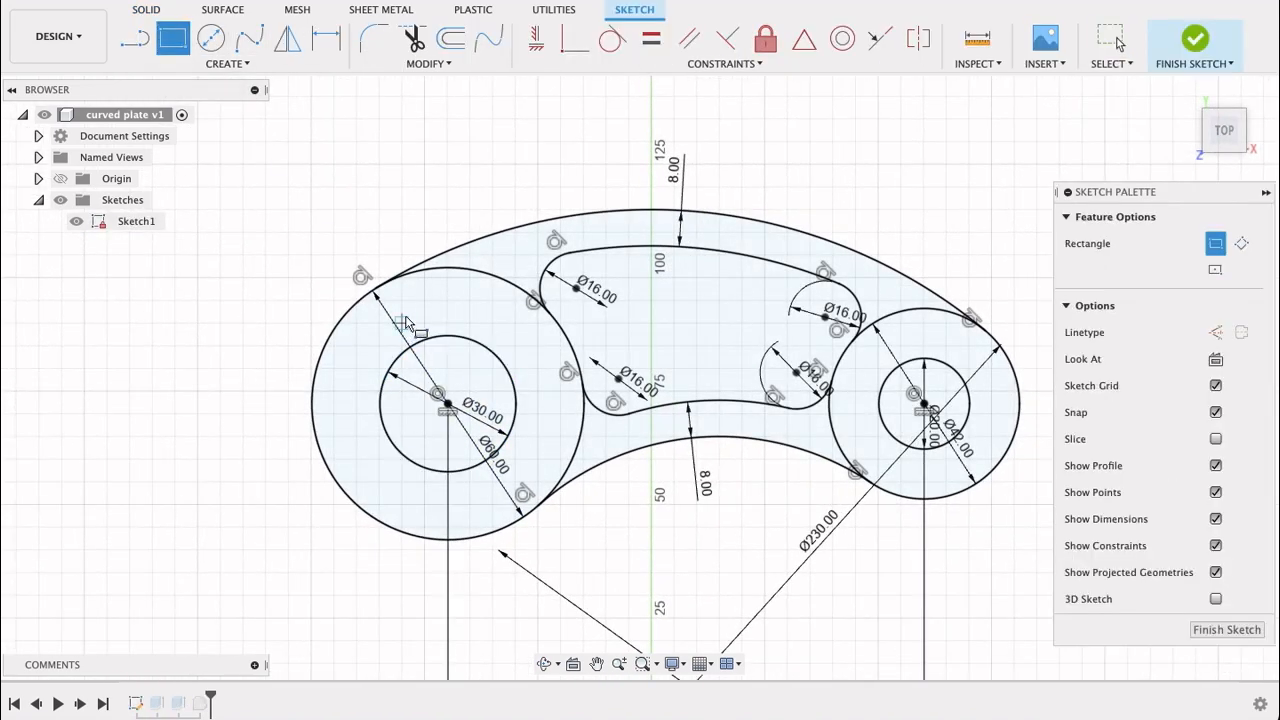
pyautogui.moveTo(408, 324); pyautogui.dragTo(480, 388)
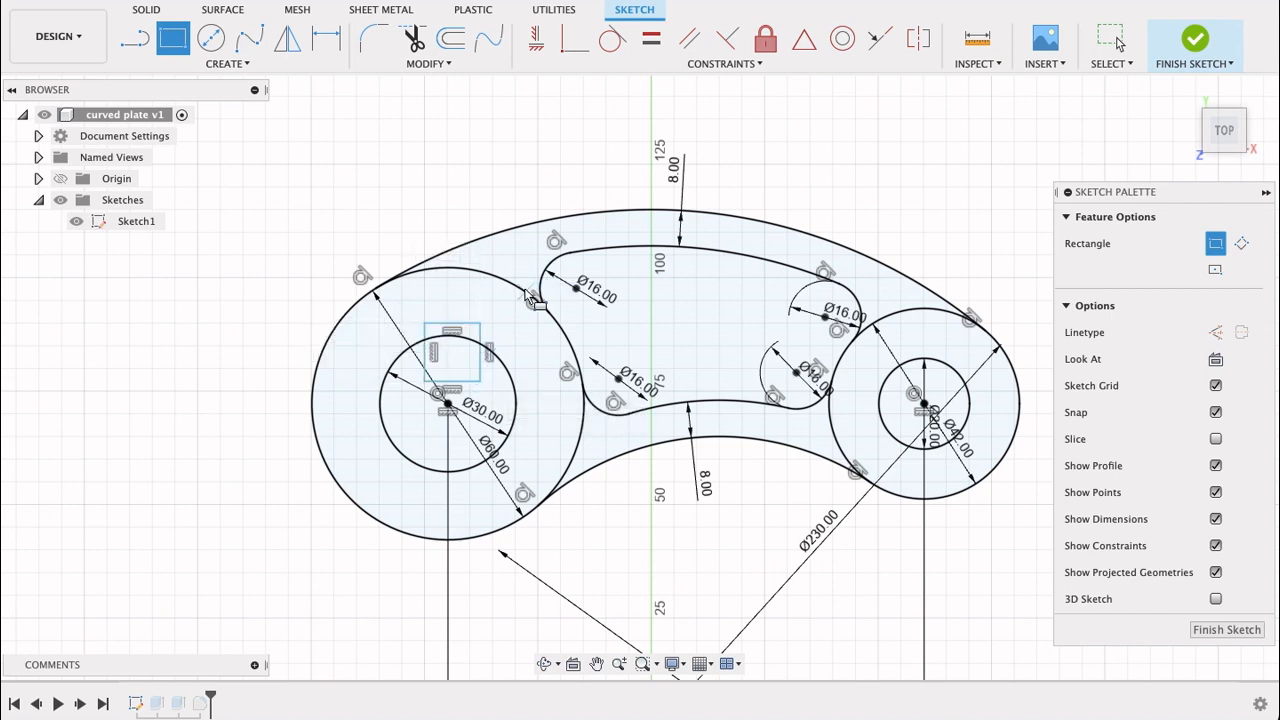
pyautogui.click(326, 38)
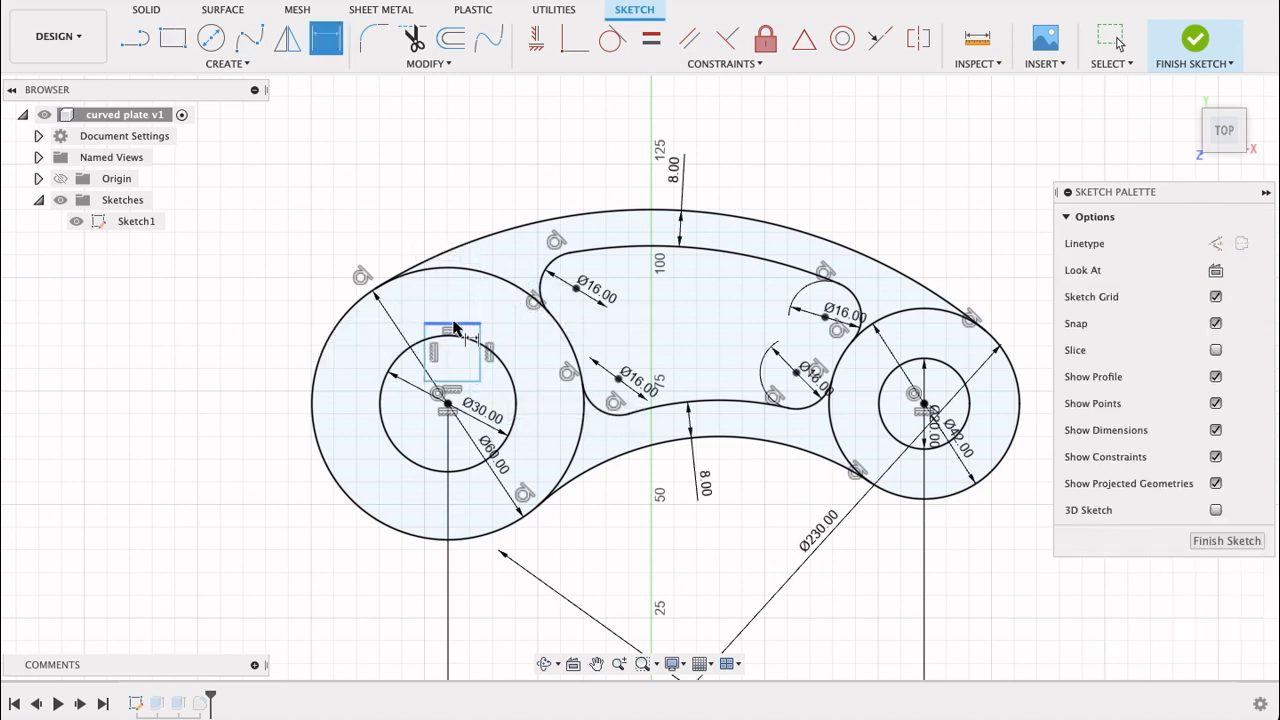
pyautogui.click(452, 332)
pyautogui.write('8')
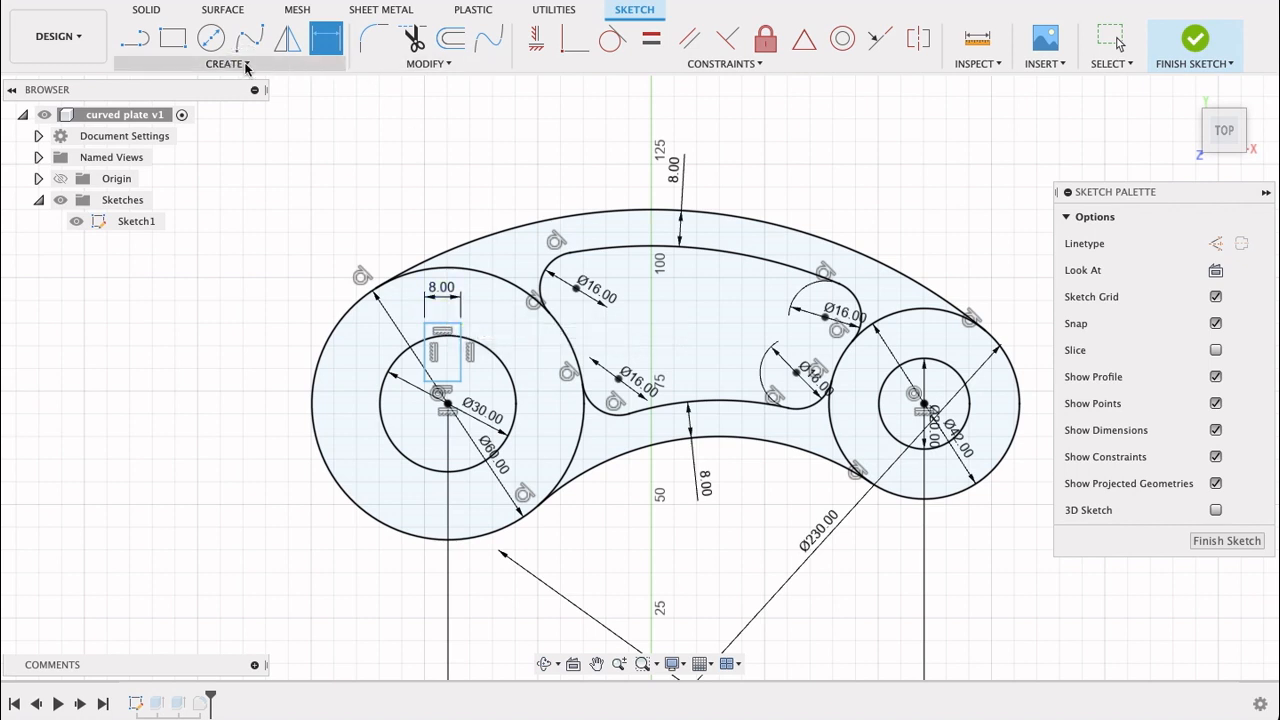
# Finish the sketch and extrude-cut the keyway notch into the large bore
pyautogui.click(228, 62)
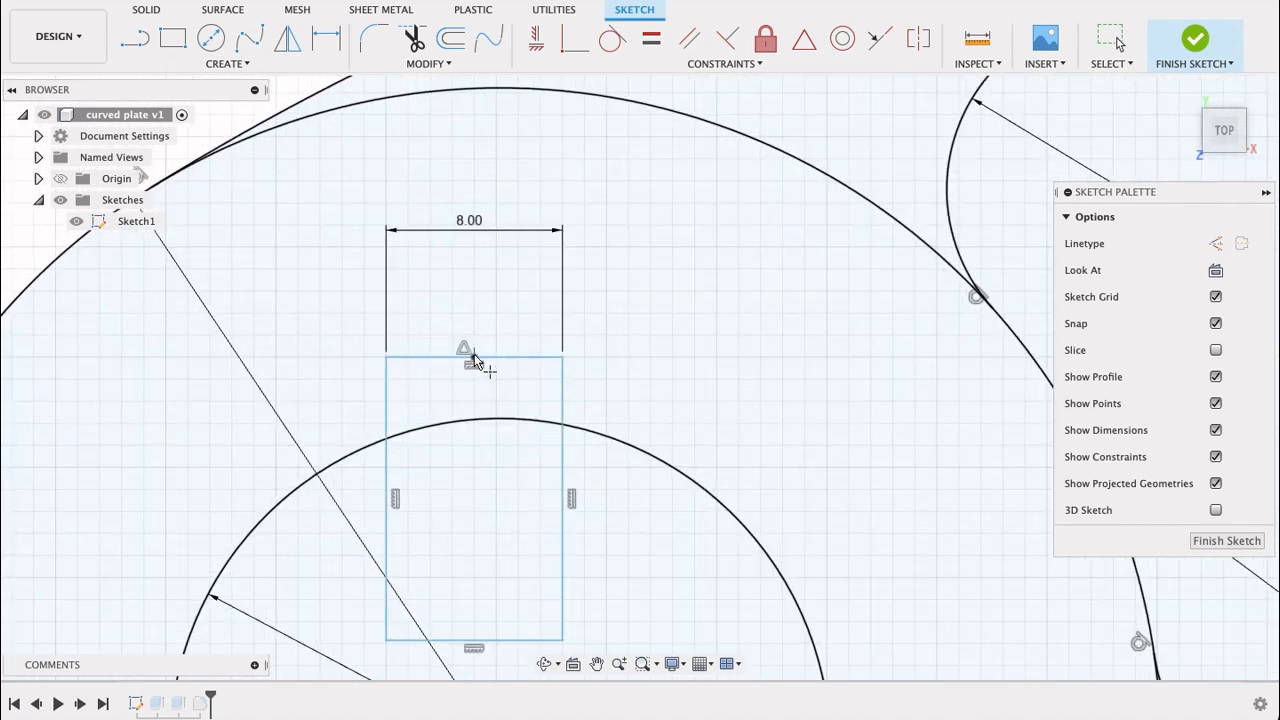
pyautogui.click(324, 38)
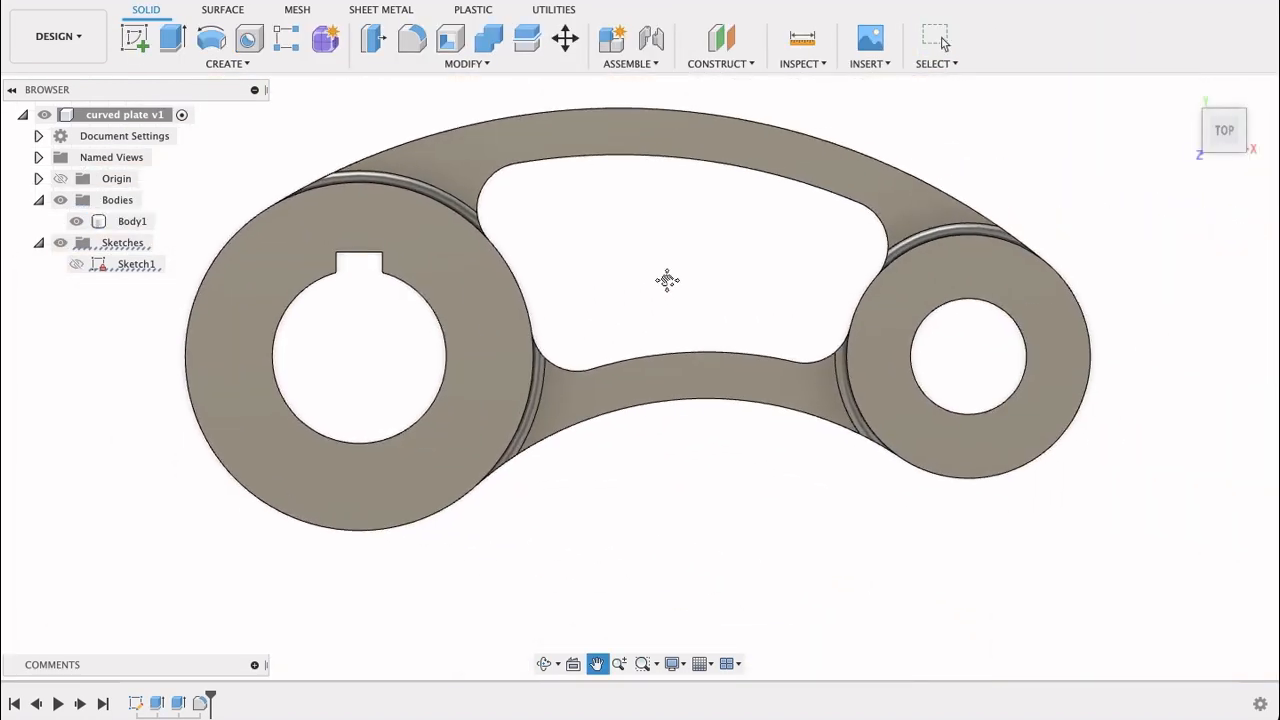
pyautogui.moveTo(668, 280); pyautogui.dragTo(702, 288)
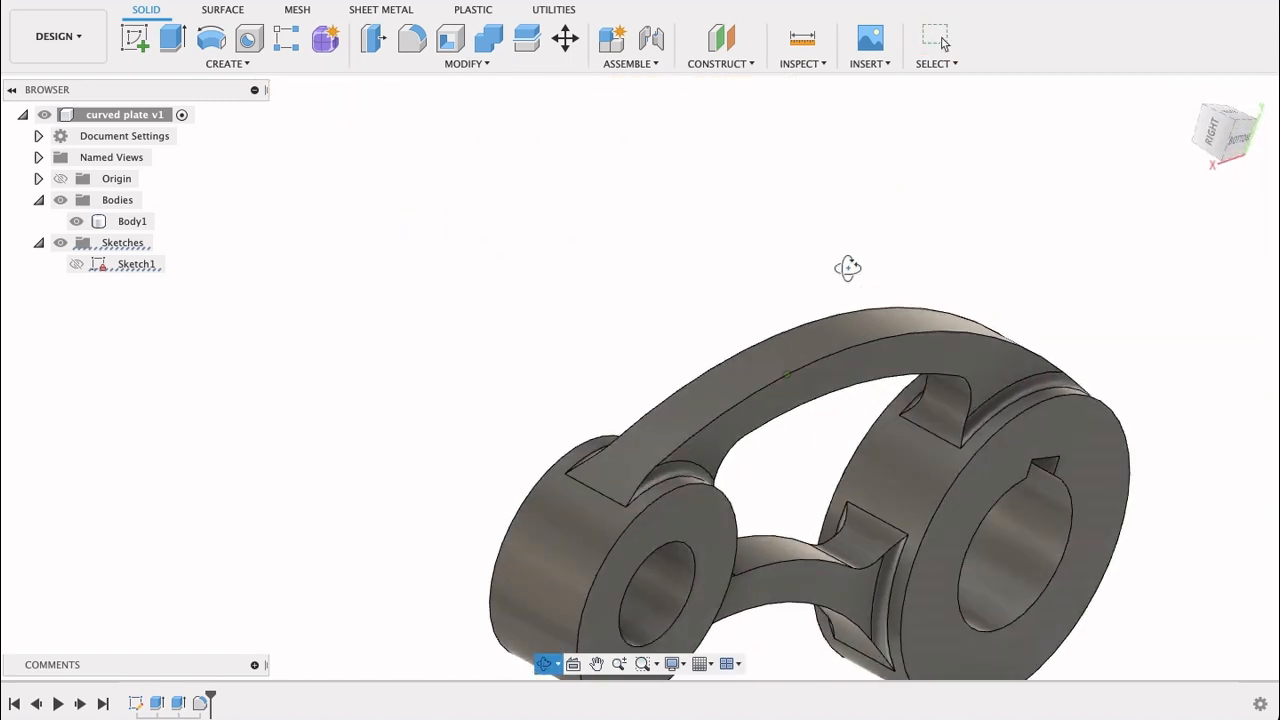
pyautogui.moveTo(848, 268); pyautogui.dragTo(740, 296)
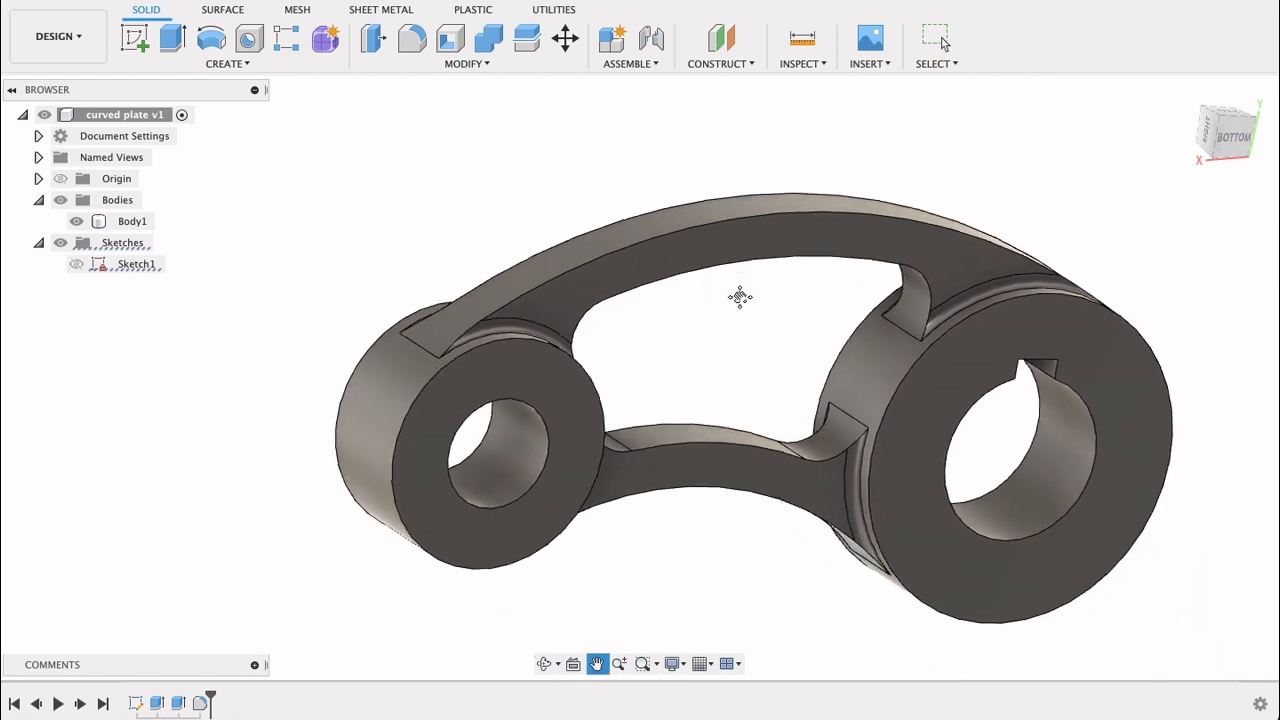